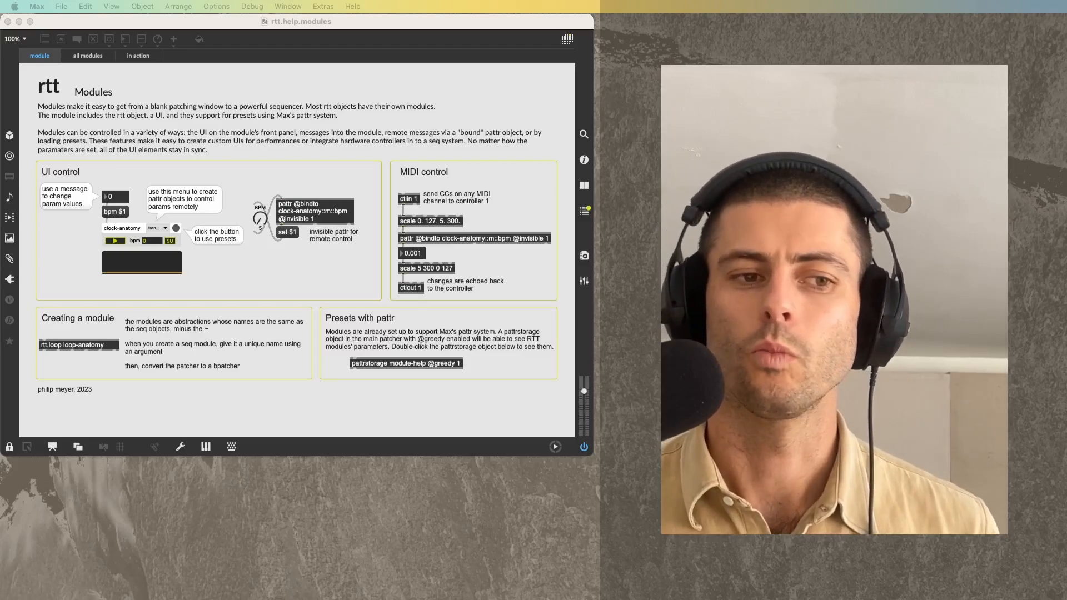
mouse_move(140, 590)
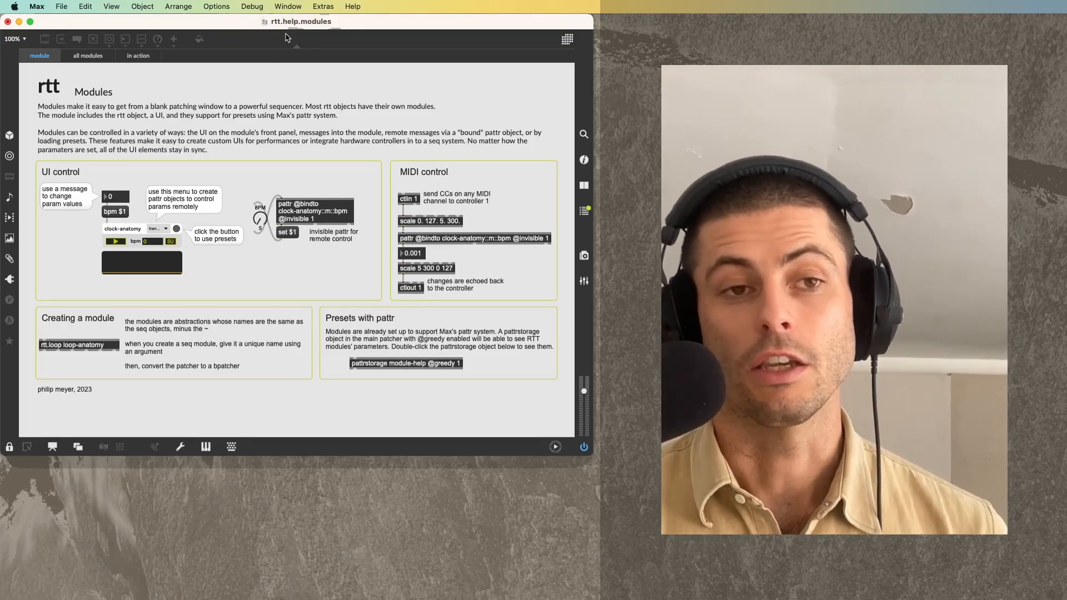
Browse the Rhythm and Time Toolkit extras, open the rtt.clock~ help patcher, then start typing an object
left_click(323, 6)
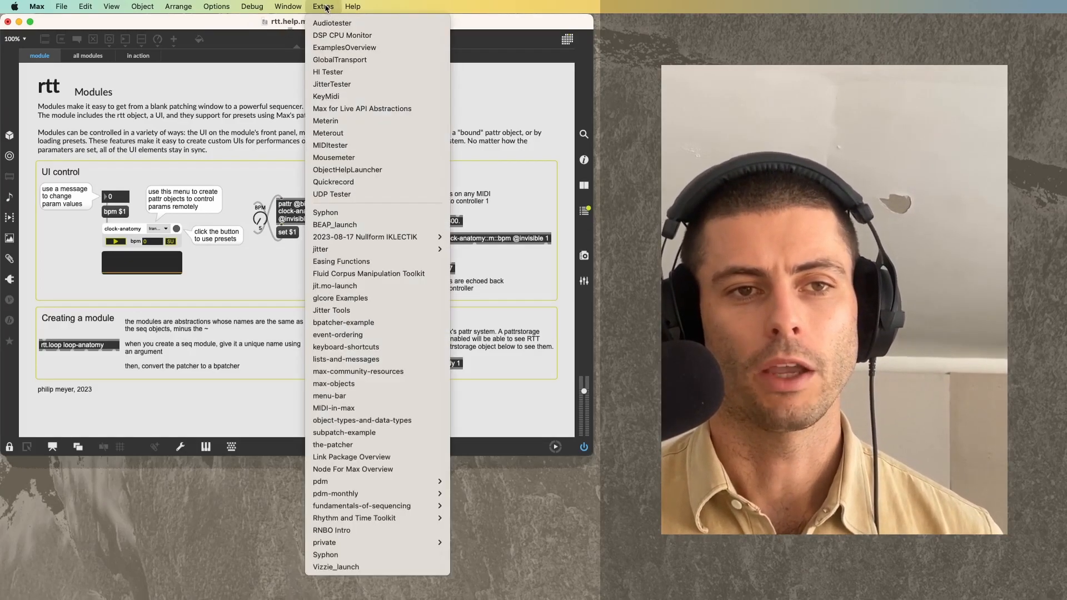
mouse_move(354, 518)
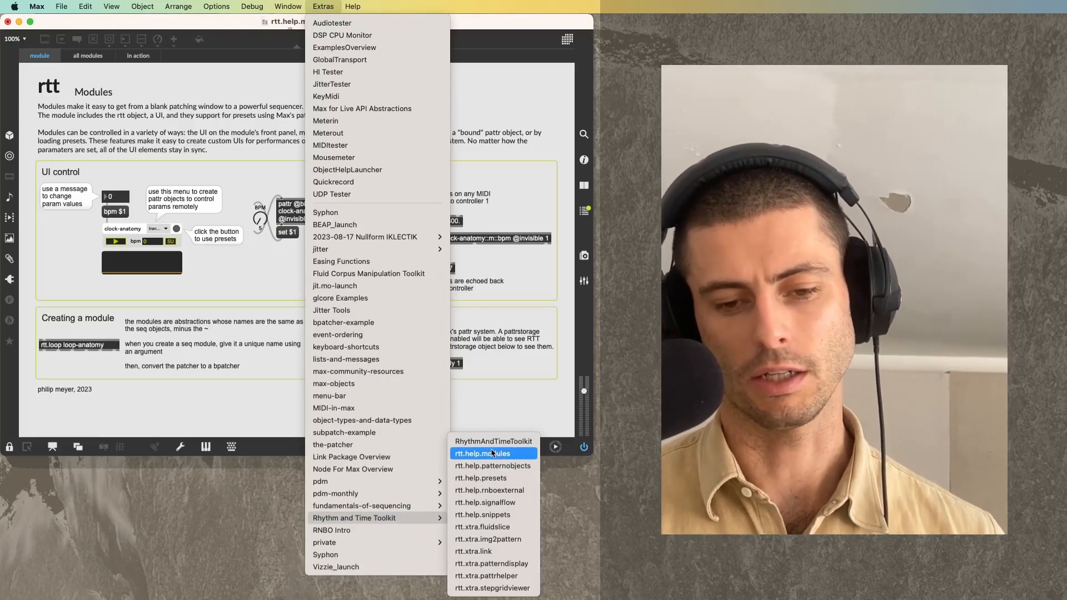
mouse_move(340, 261)
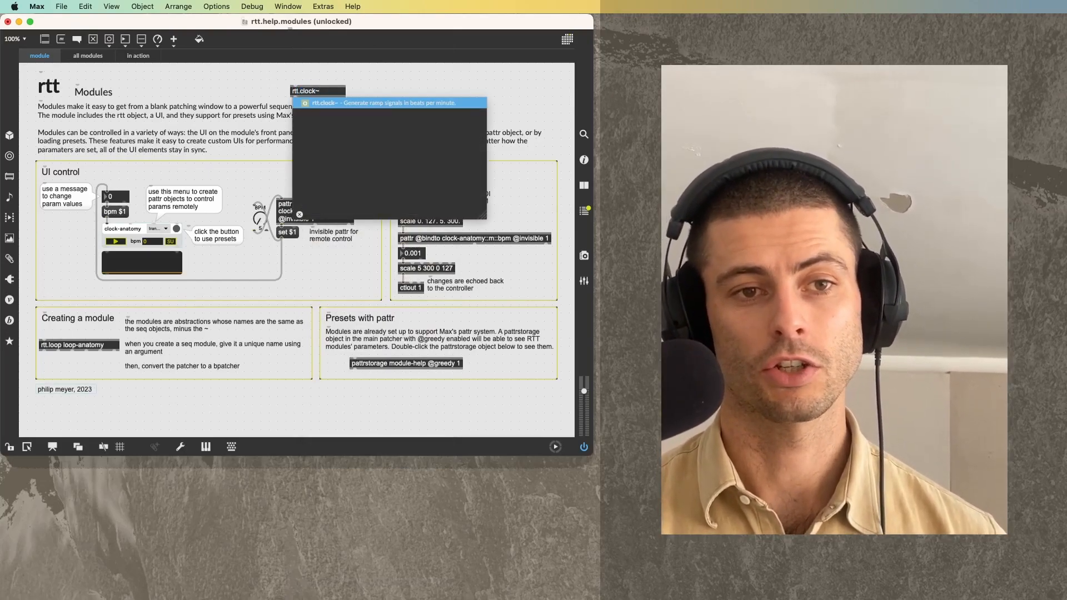
right_click(305, 91)
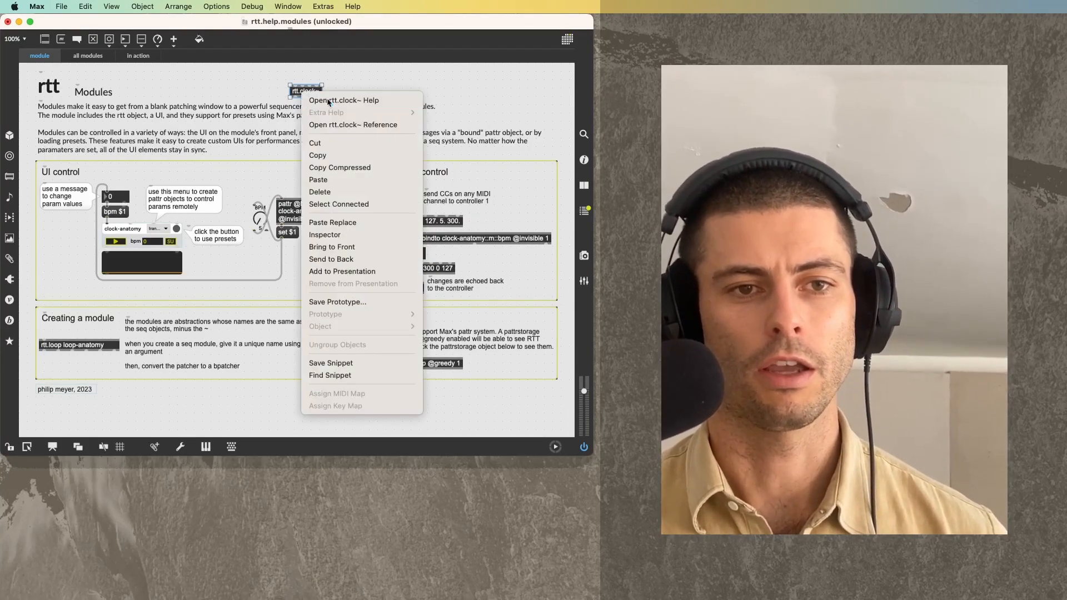
left_click(344, 100)
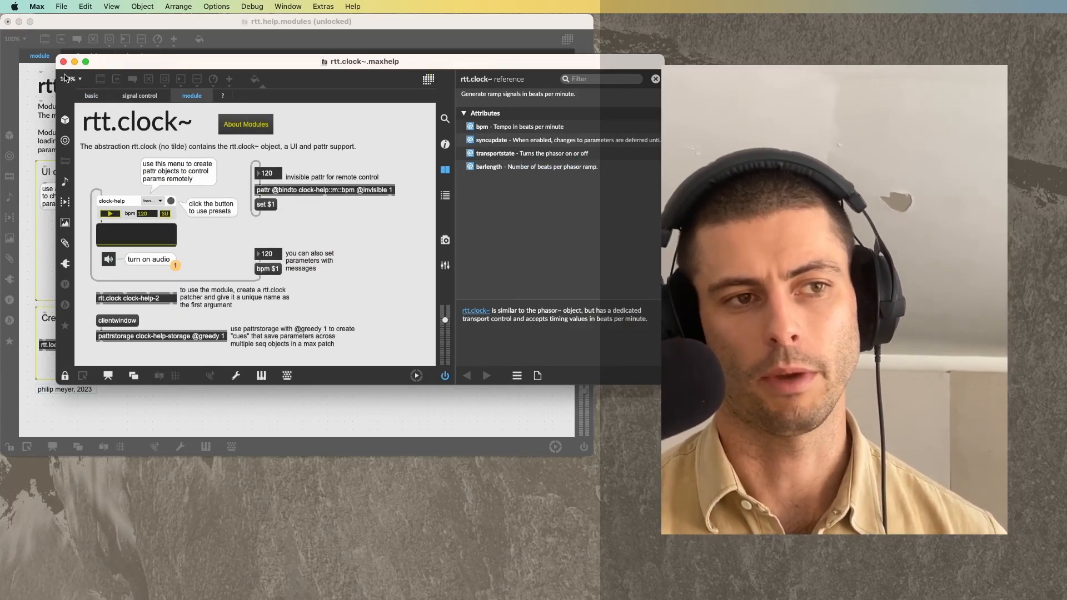
left_click(64, 61)
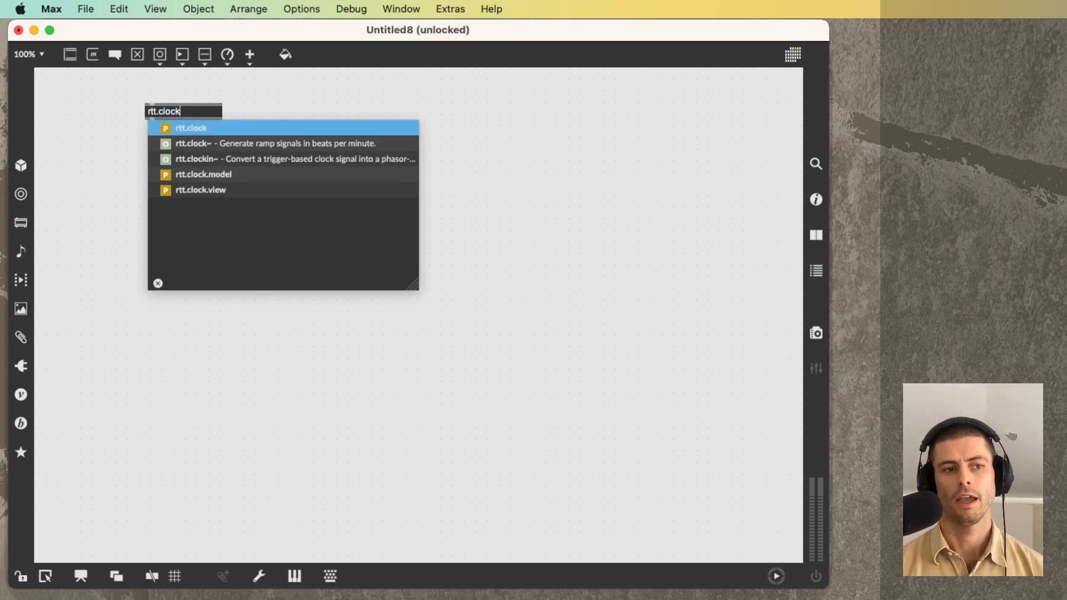
Create an rtt.clock object and convert it into a bpatcher module
type("~")
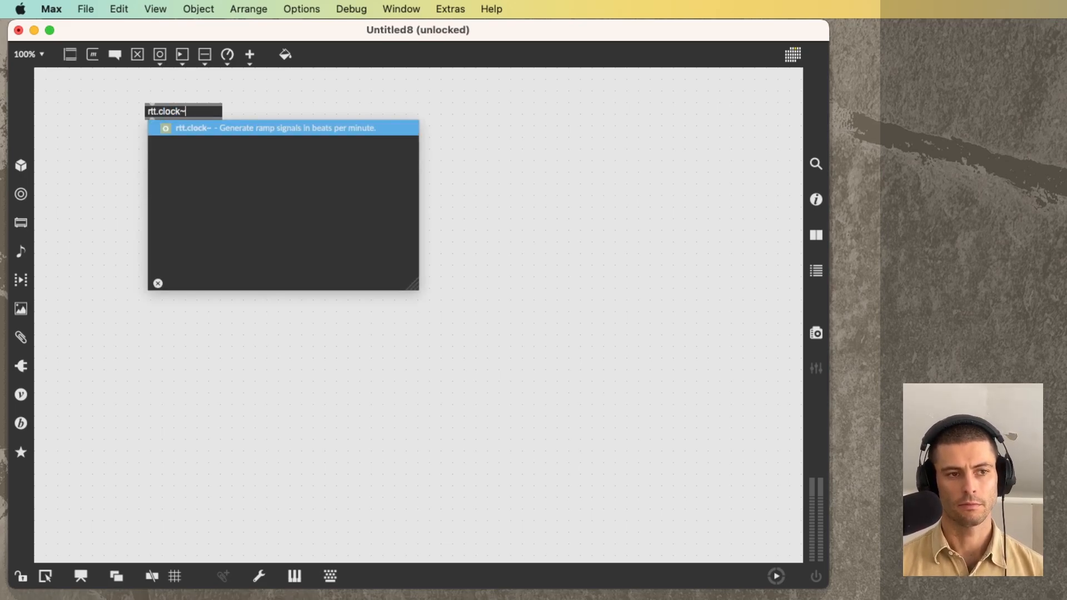
key("Backspace")
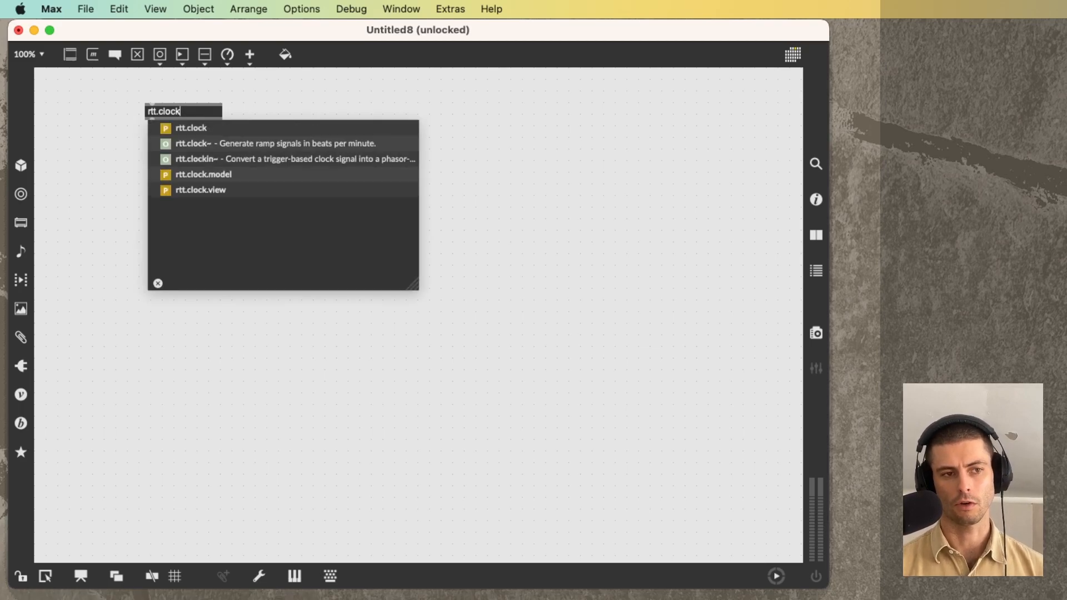
left_click(192, 127)
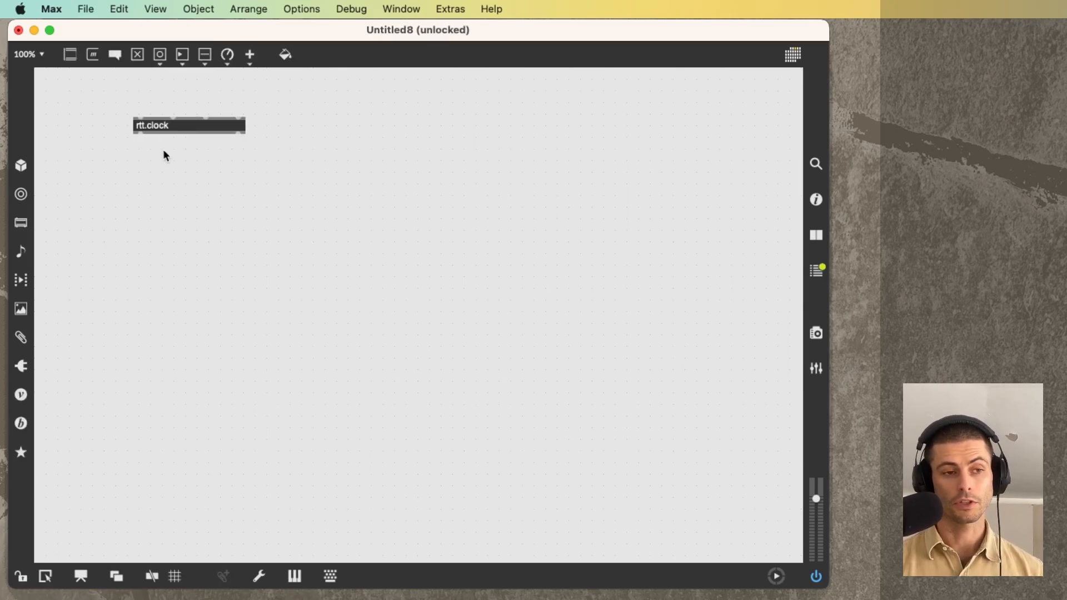
right_click(189, 124)
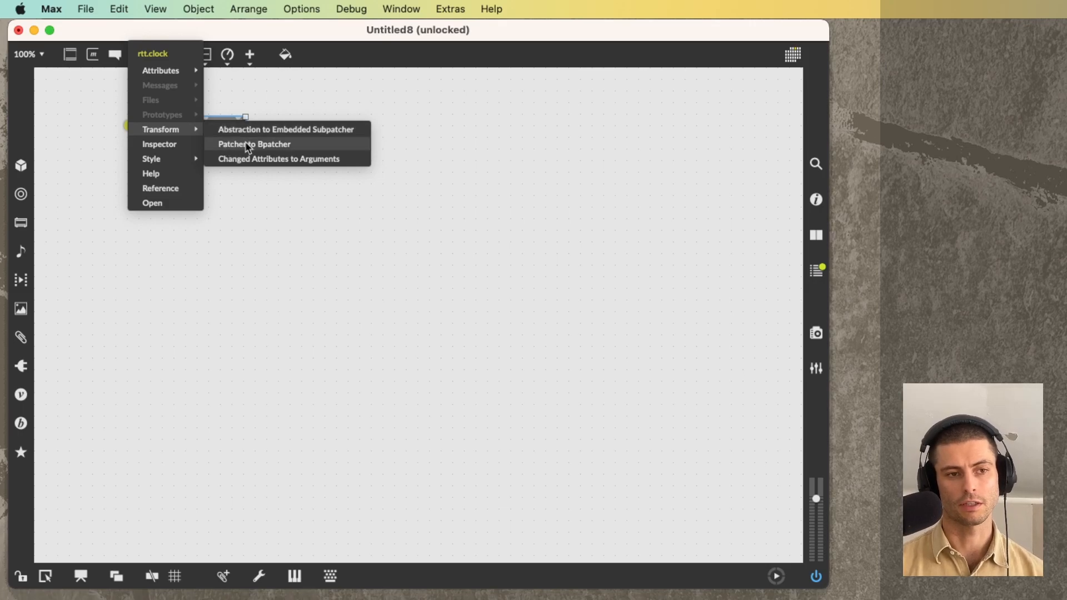
left_click(254, 143)
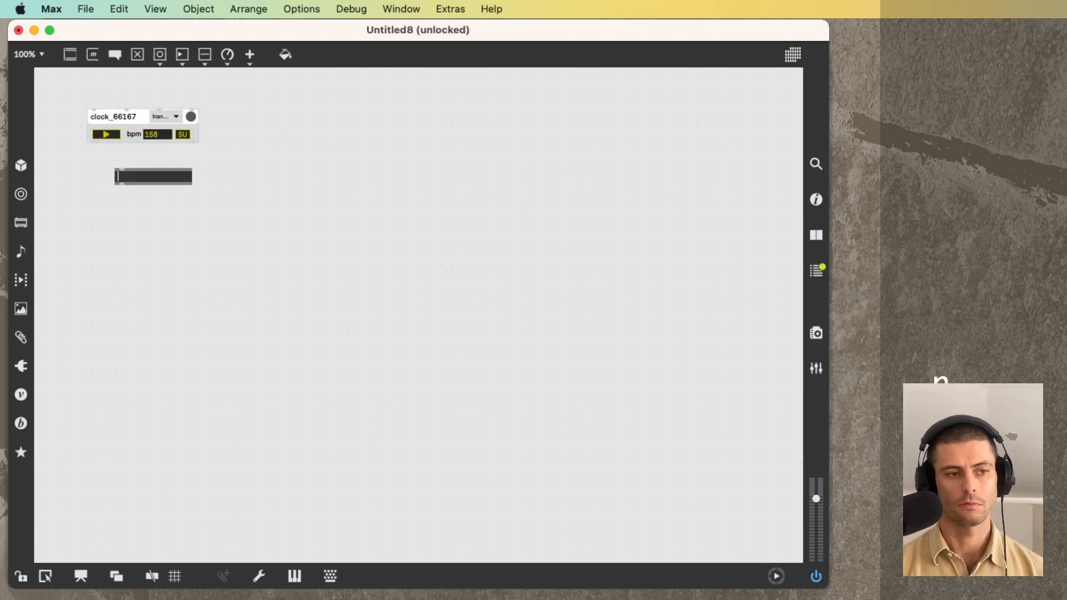
type("live.scope~ @range 0")
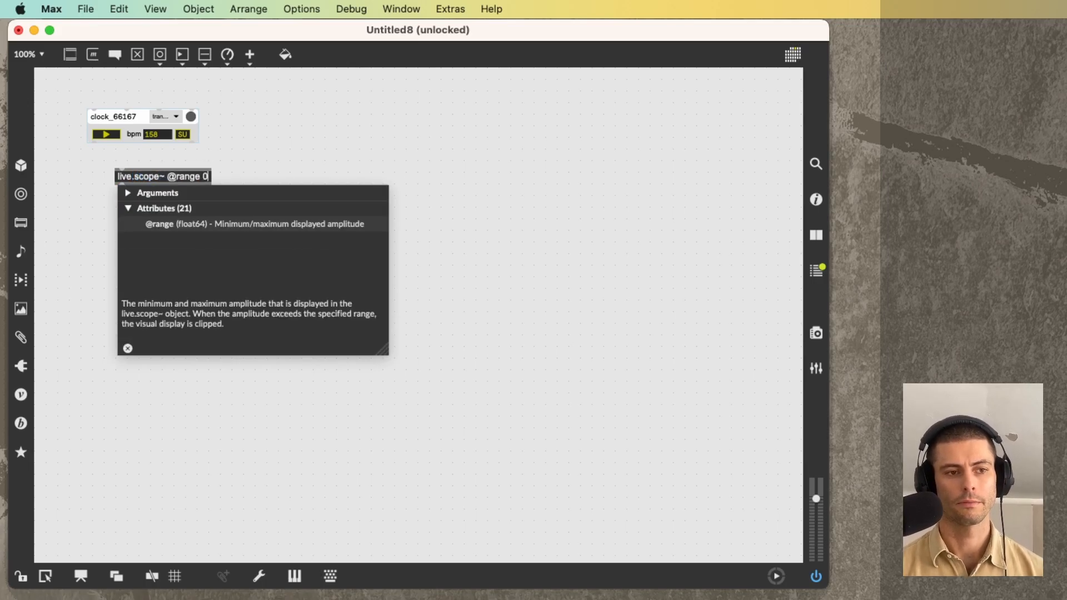
type("-1")
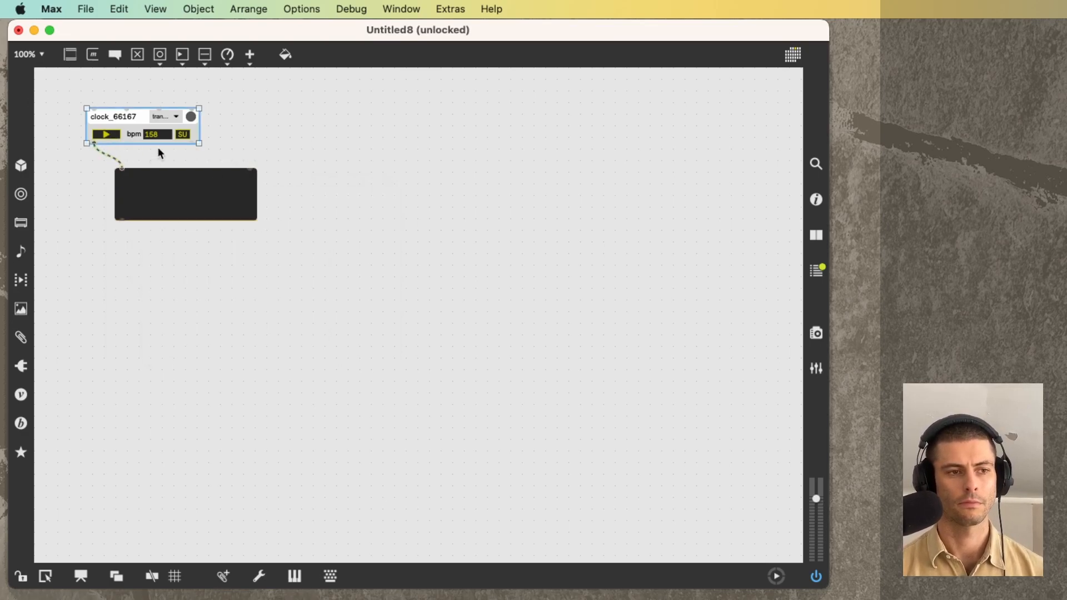
left_click(106, 134)
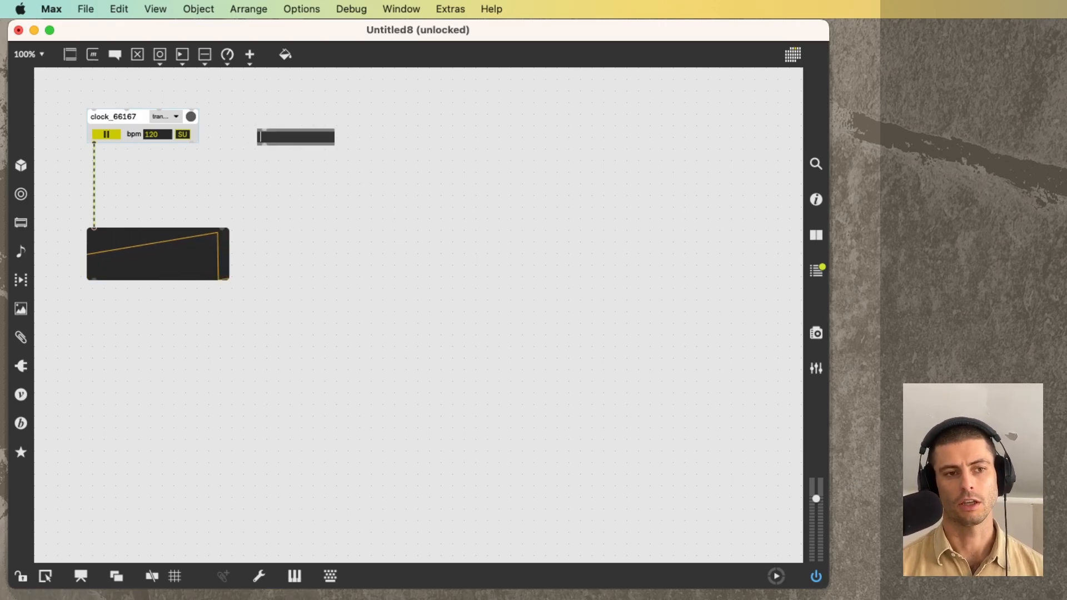
type("pattr")
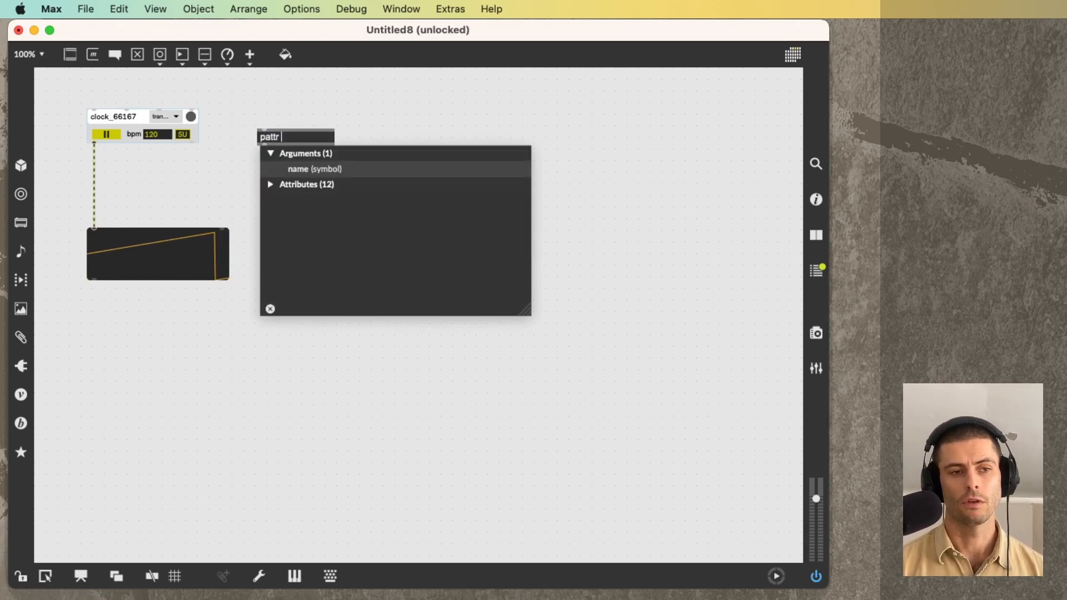
type("storage")
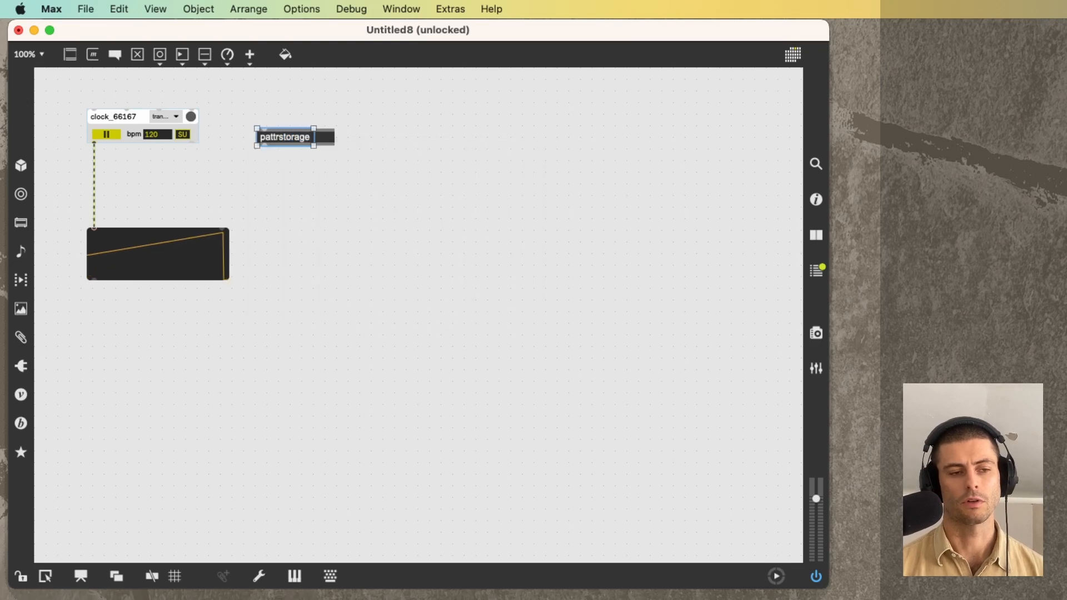
double_click(284, 137)
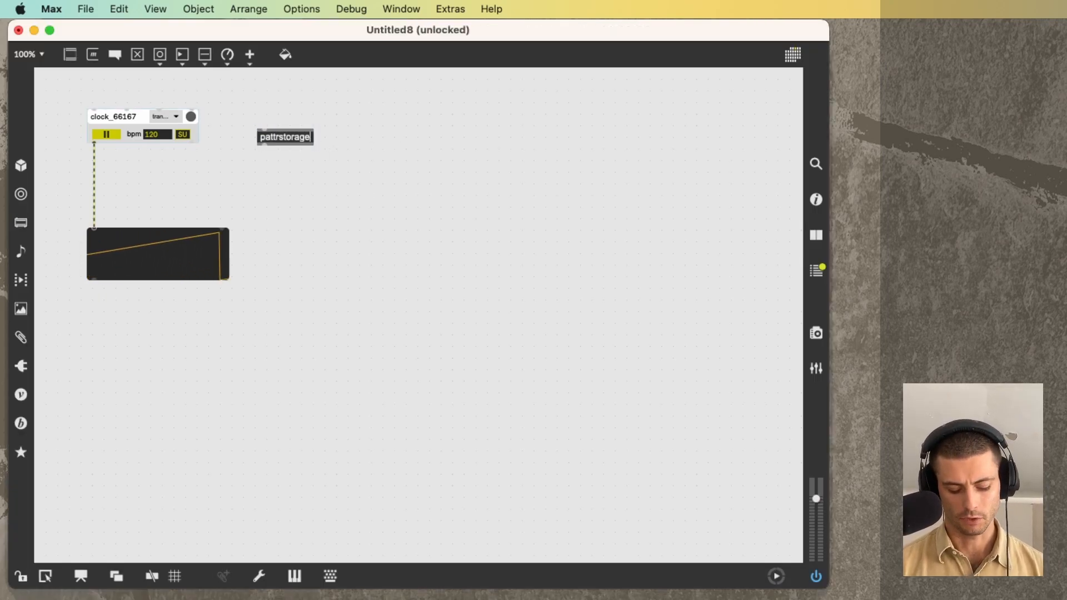
type("@greedy 1")
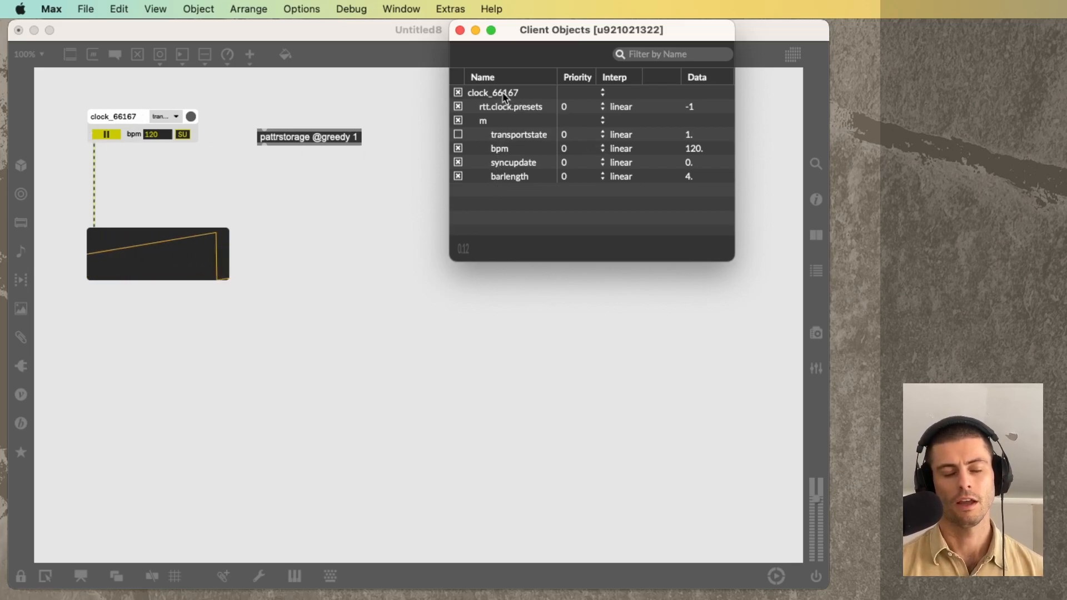
left_click(460, 30)
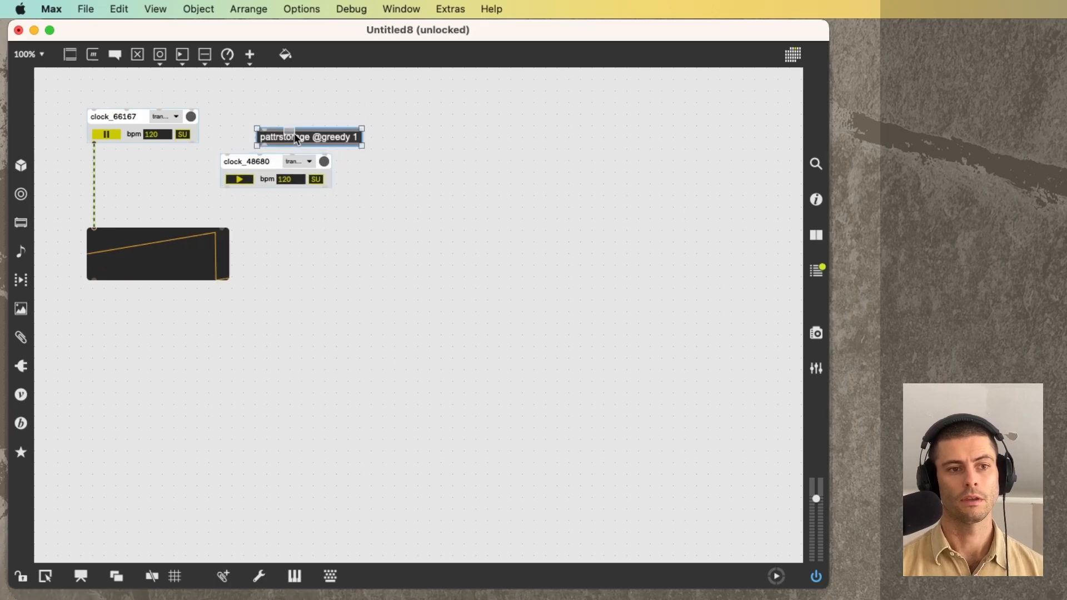
double_click(307, 137)
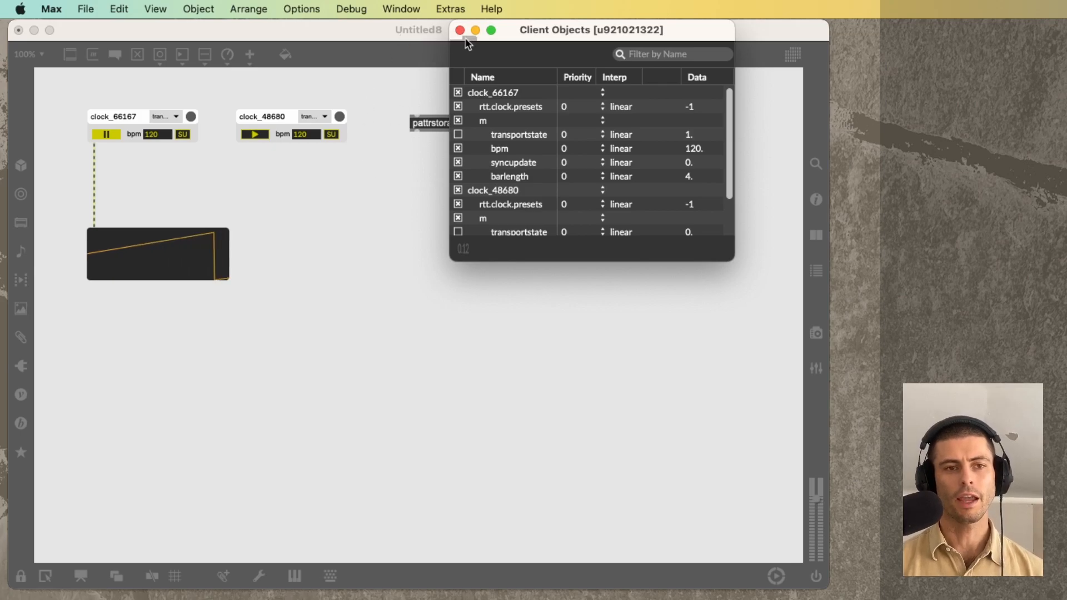
left_click(459, 30)
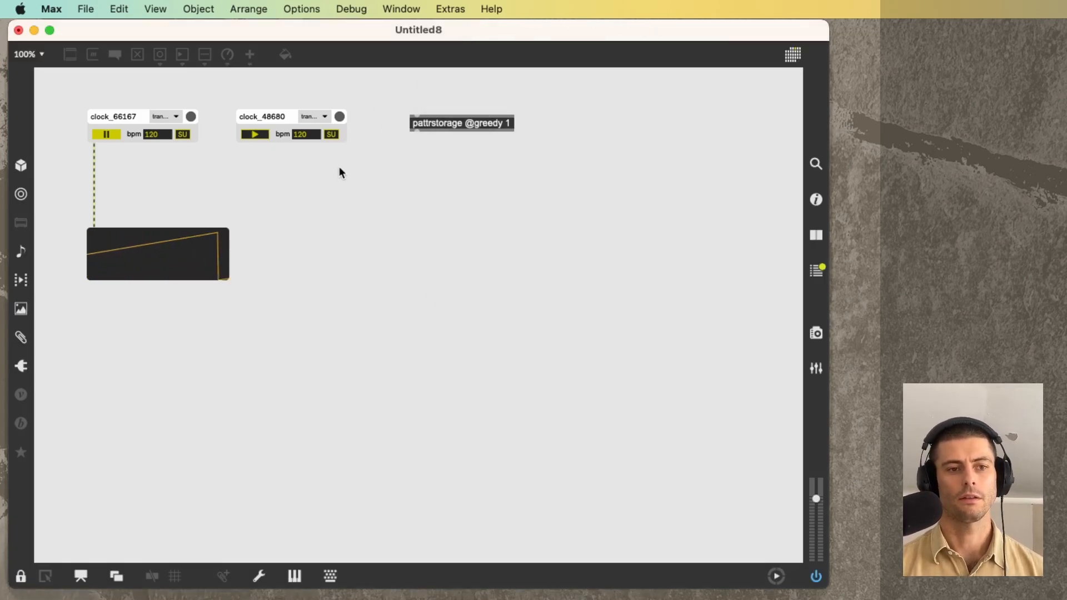
Create an rtt.clock module and name it myclock beside the greedy pattrstorage
type("rtt.ld")
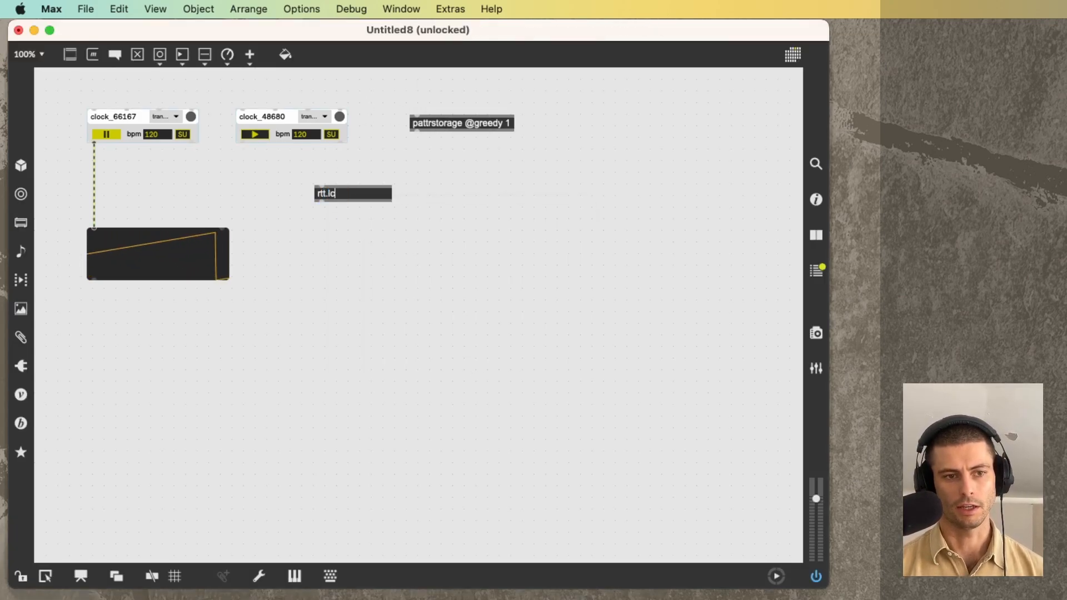
type("clock")
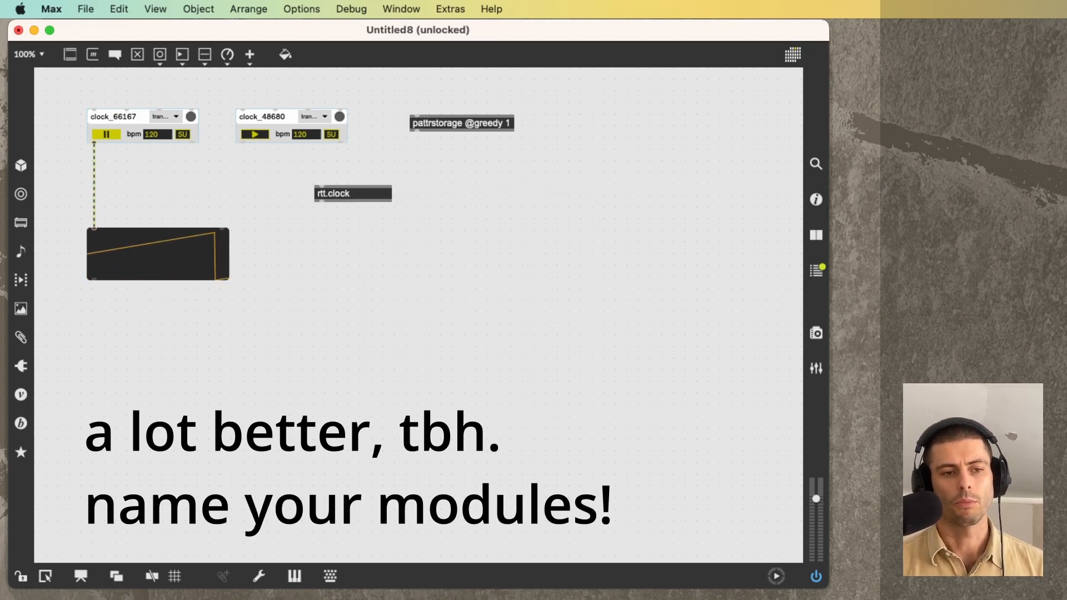
left_click(352, 193)
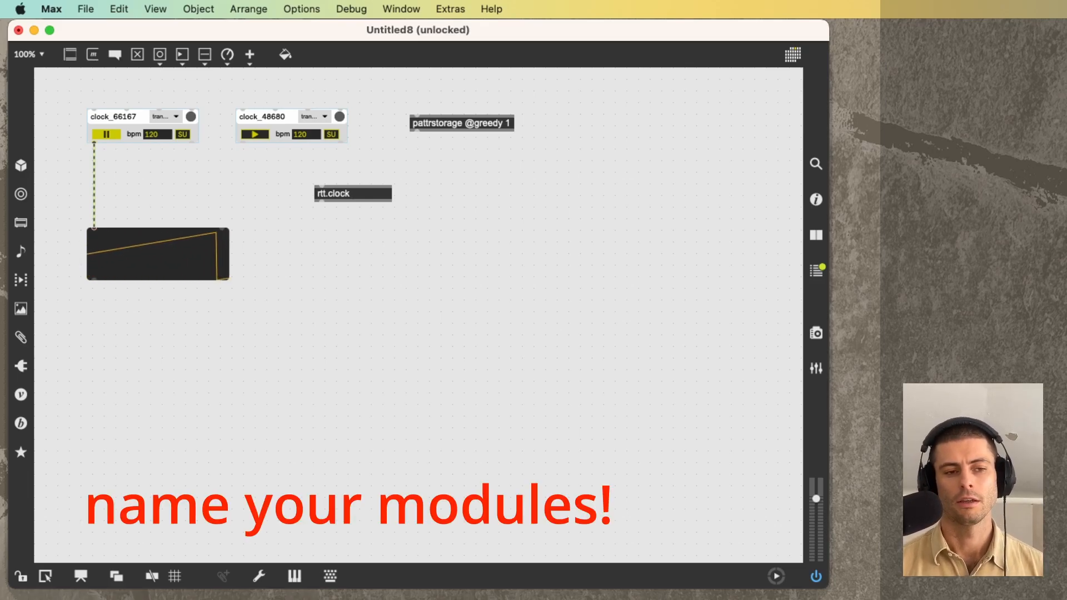
left_click(351, 194)
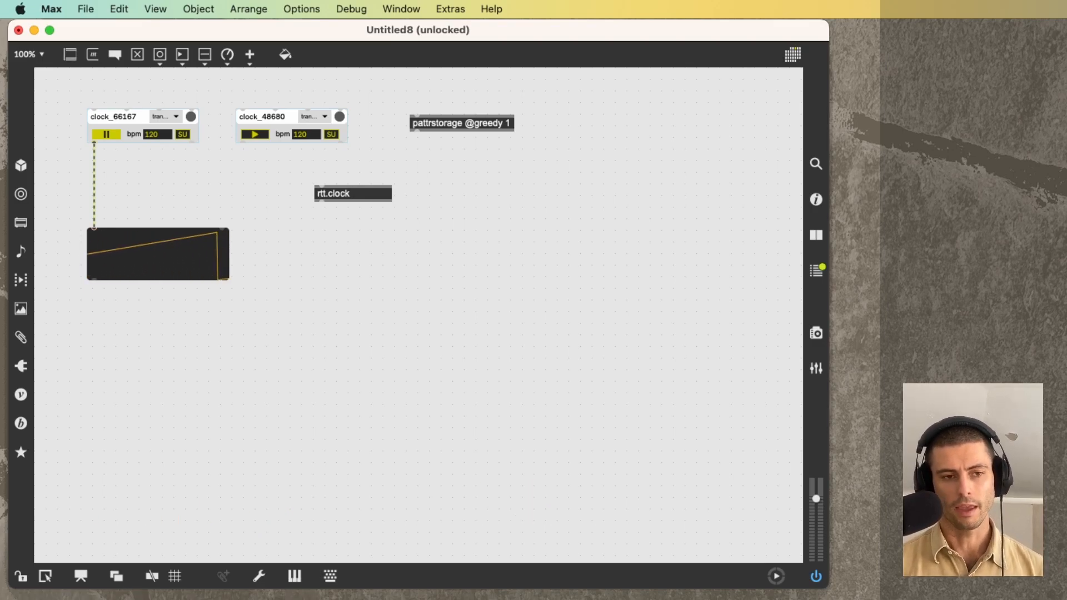
left_click(352, 194)
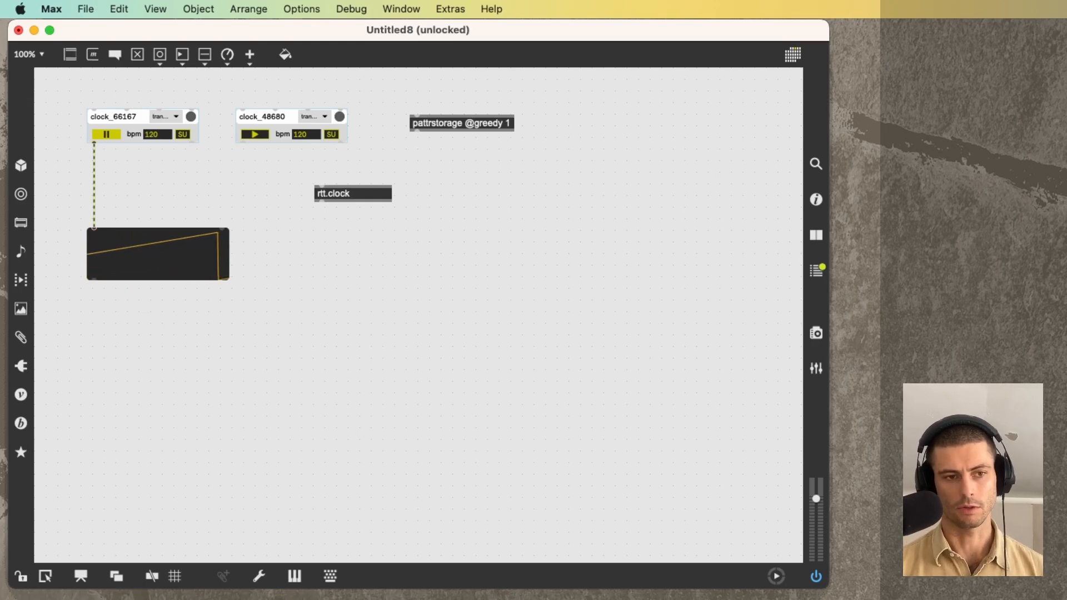
type("myclock")
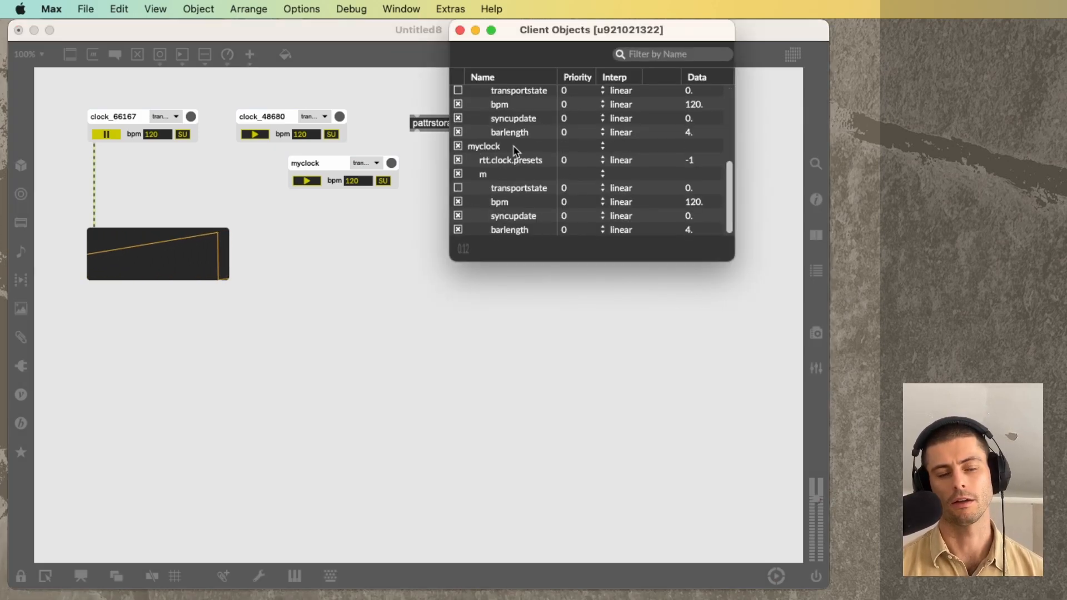
left_click(459, 30)
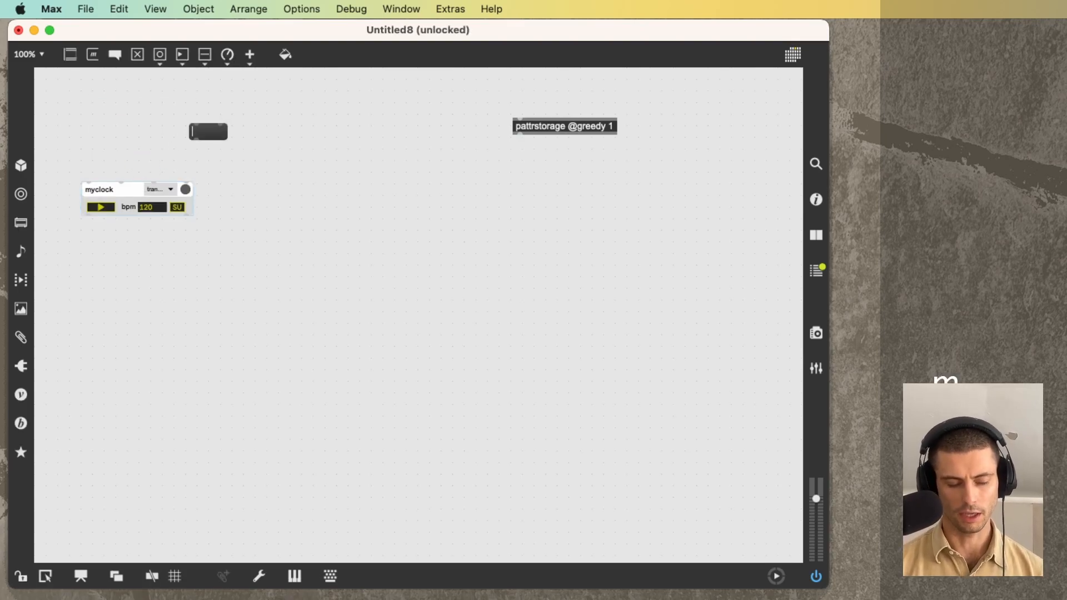
Enter bpm $1 and drive myclock's tempo to 174 with a number box
type("bpm")
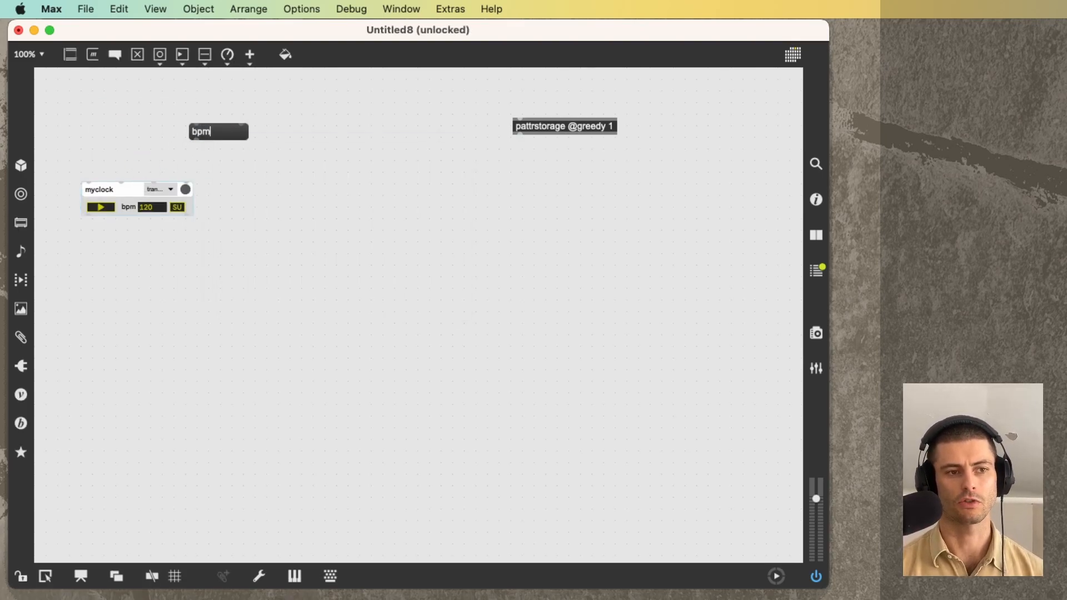
type("$1")
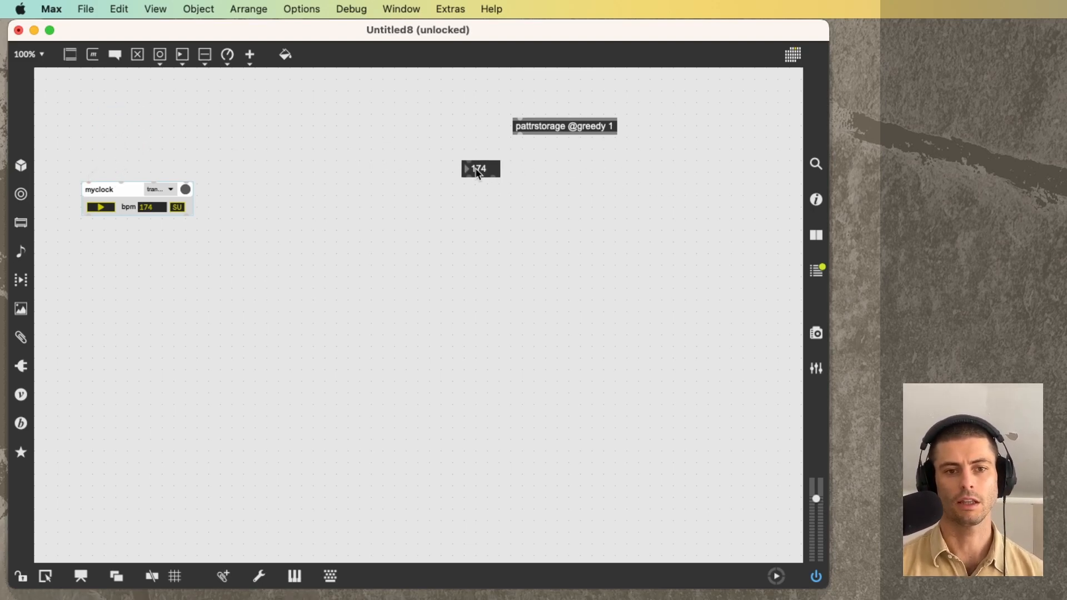
Align the 174 number box with myclock and select bpm as the bound parameter
left_click_drag(479, 168, 385, 189)
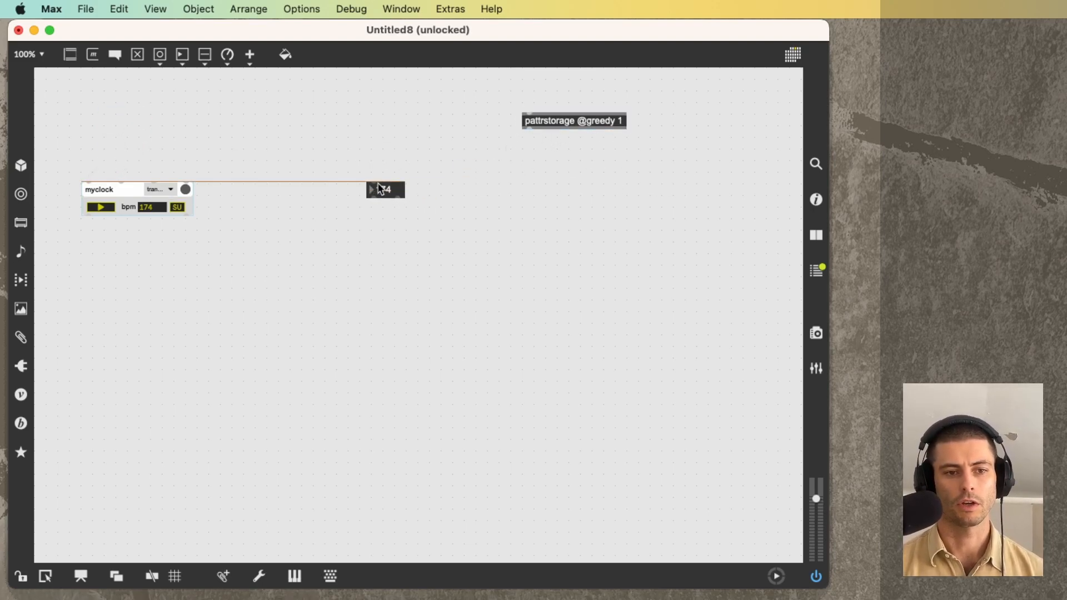
left_click(170, 189)
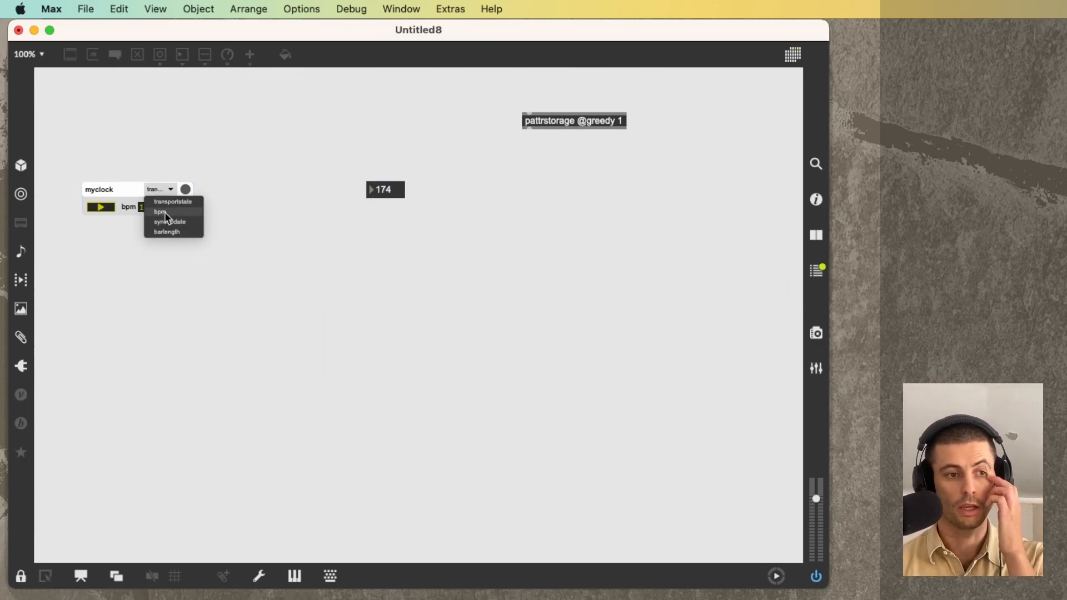
left_click(160, 212)
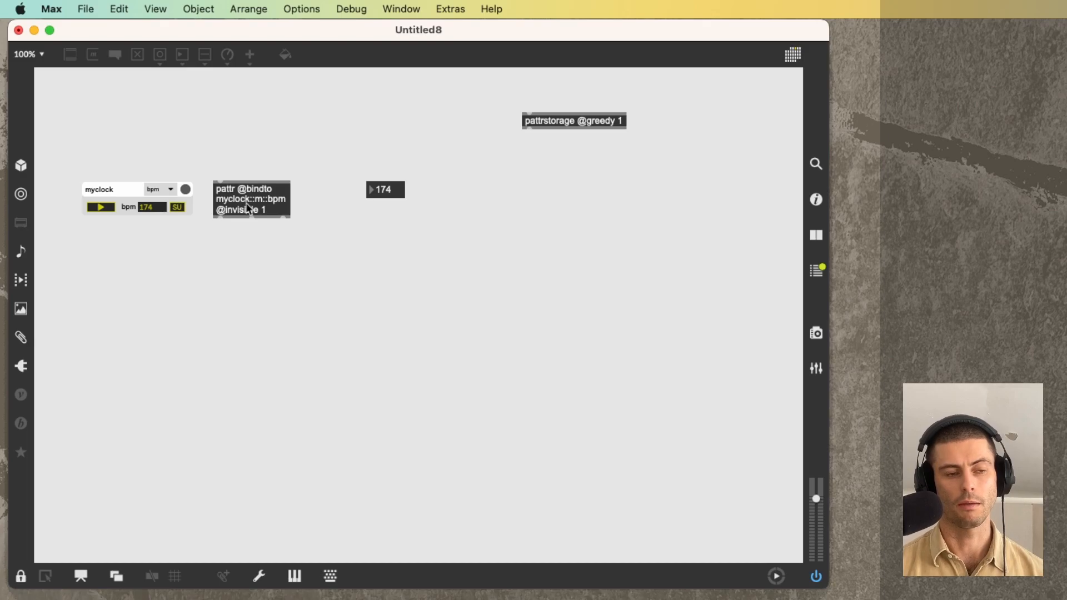
left_click(20, 575)
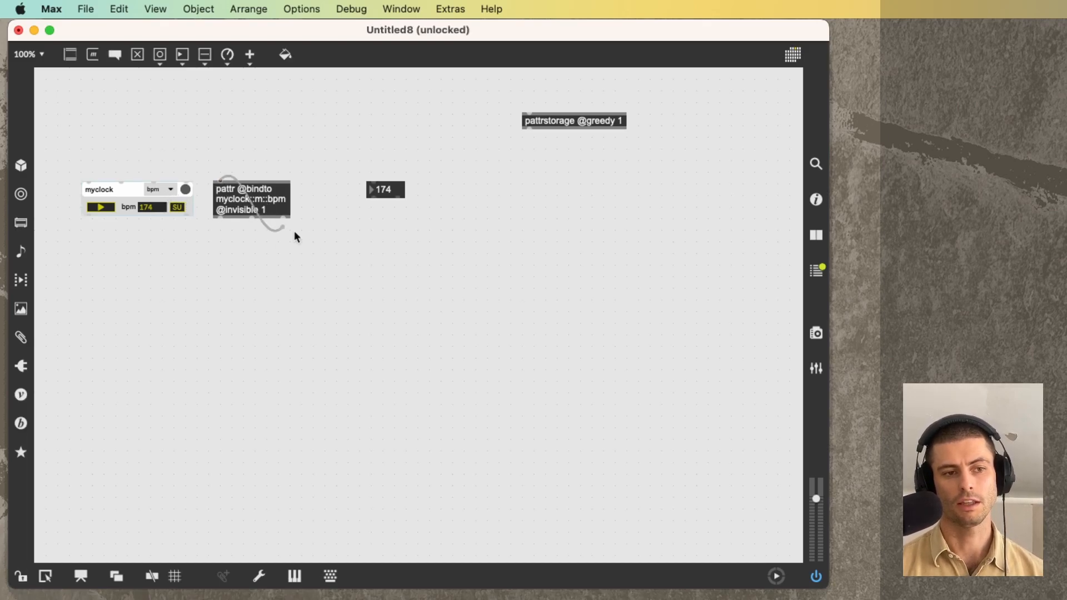
left_click_drag(251, 199, 396, 248)
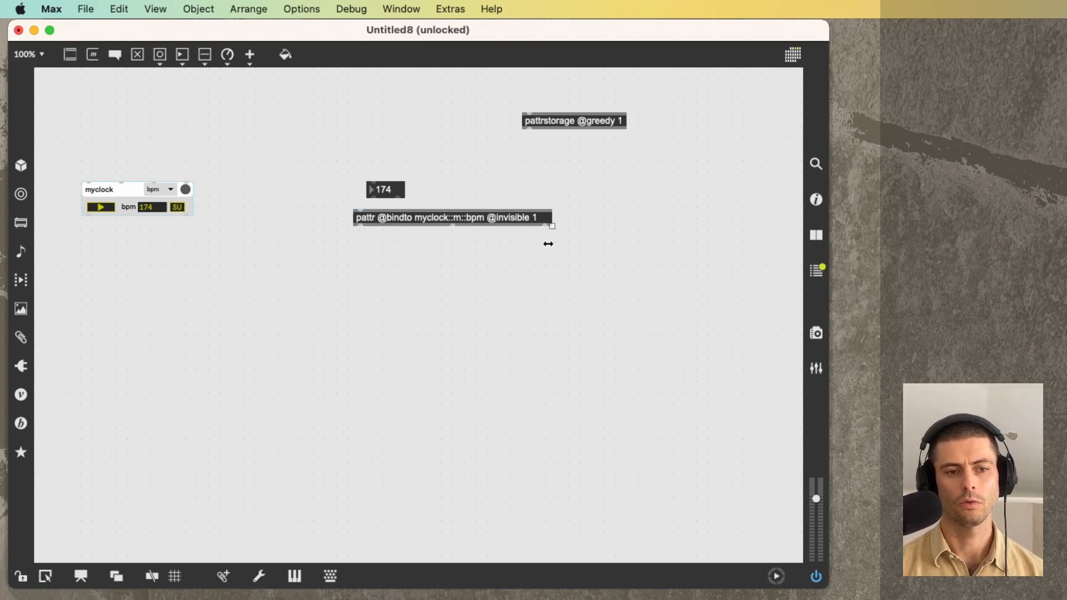
left_click(452, 217)
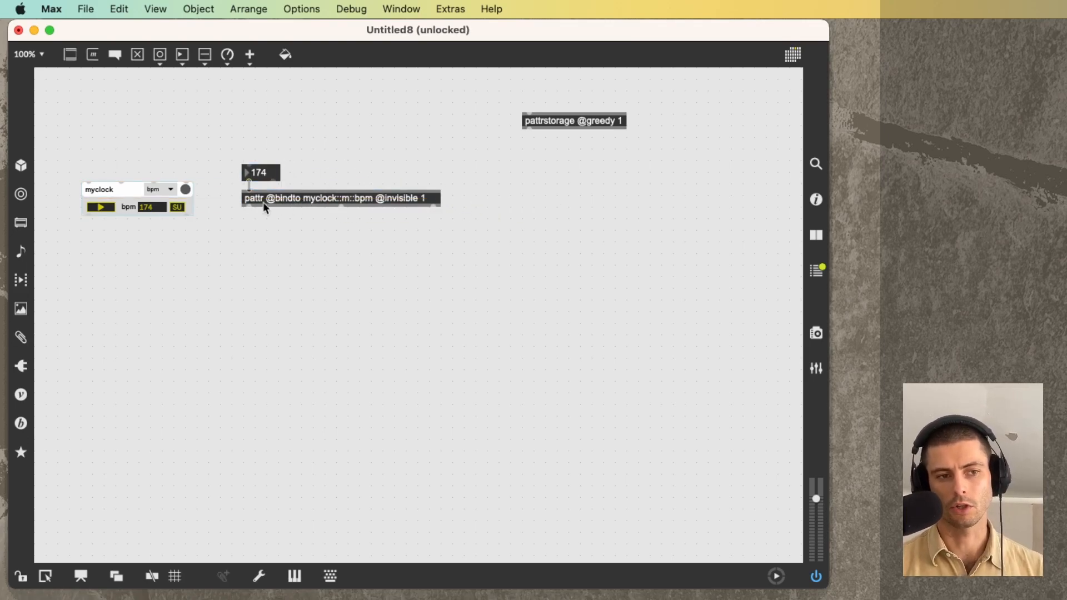
mouse_move(158, 221)
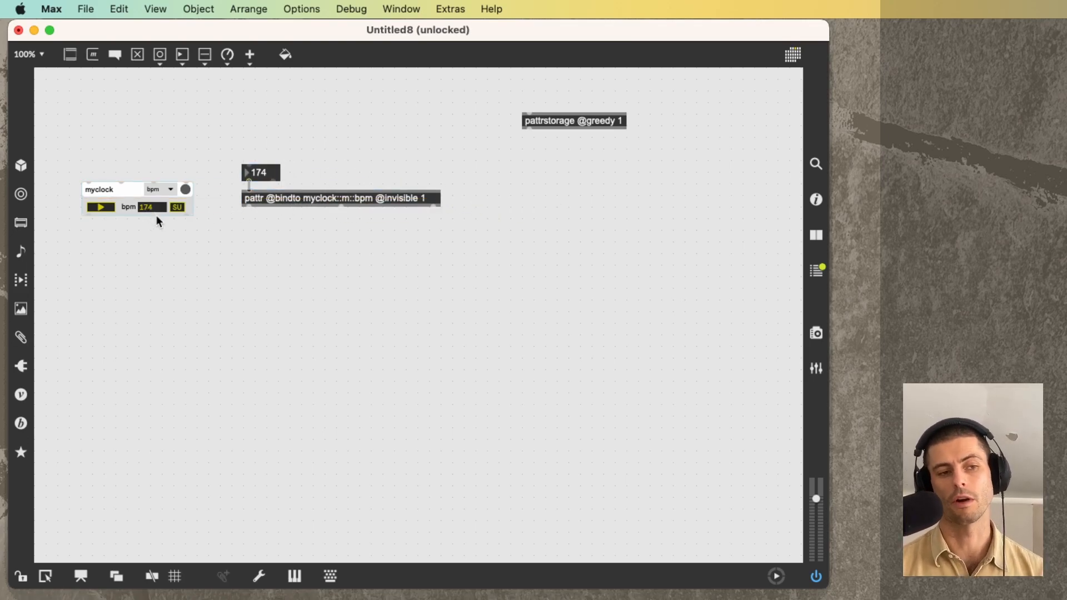
left_click(20, 575)
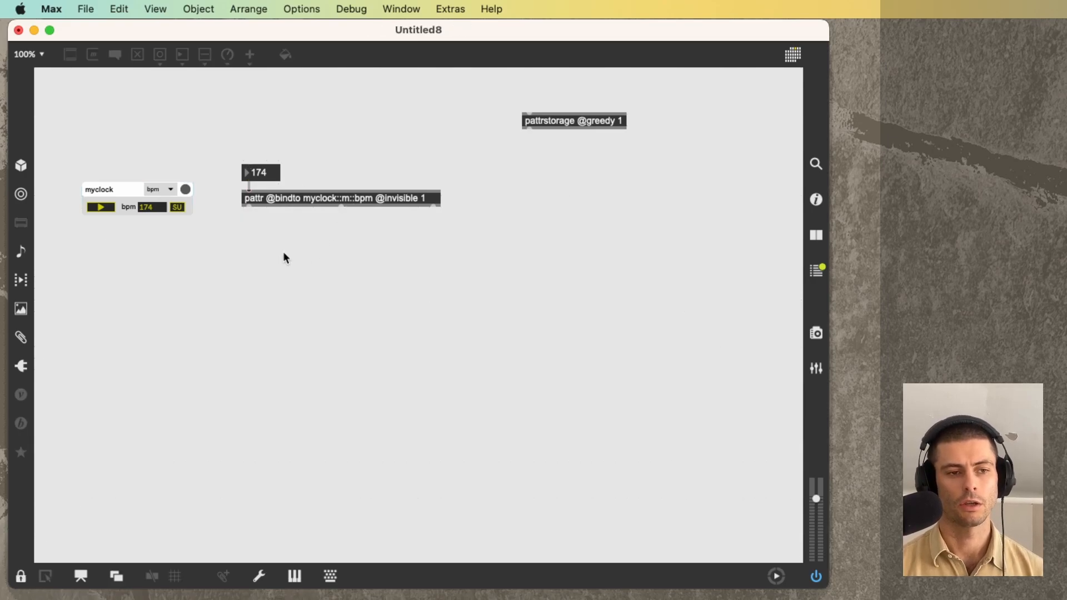
mouse_move(262, 194)
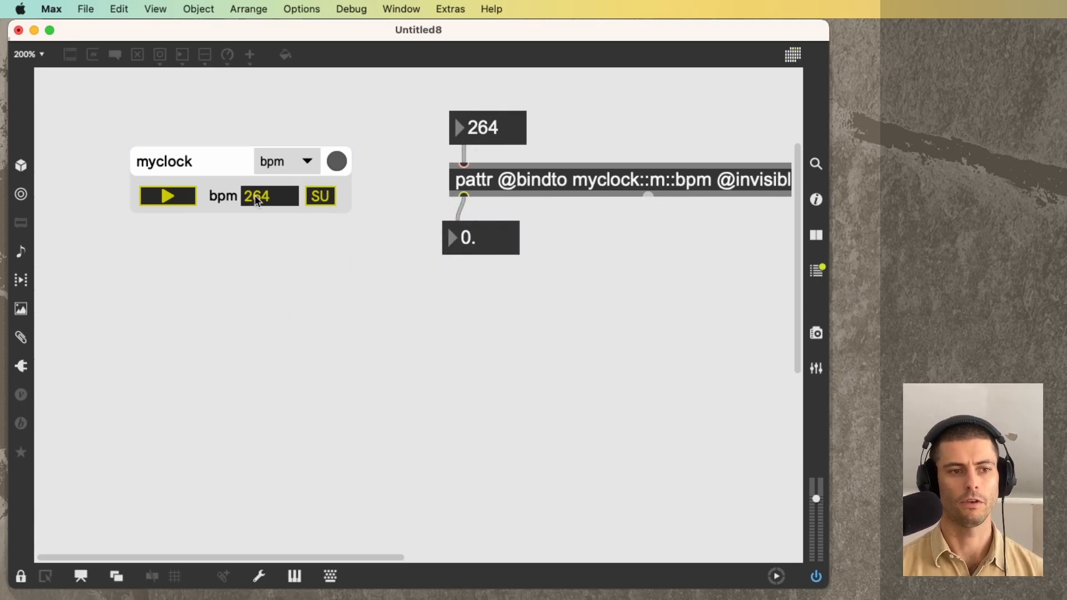
Enter a tempo of 1293 to test the float readout under the pattr
type("1293")
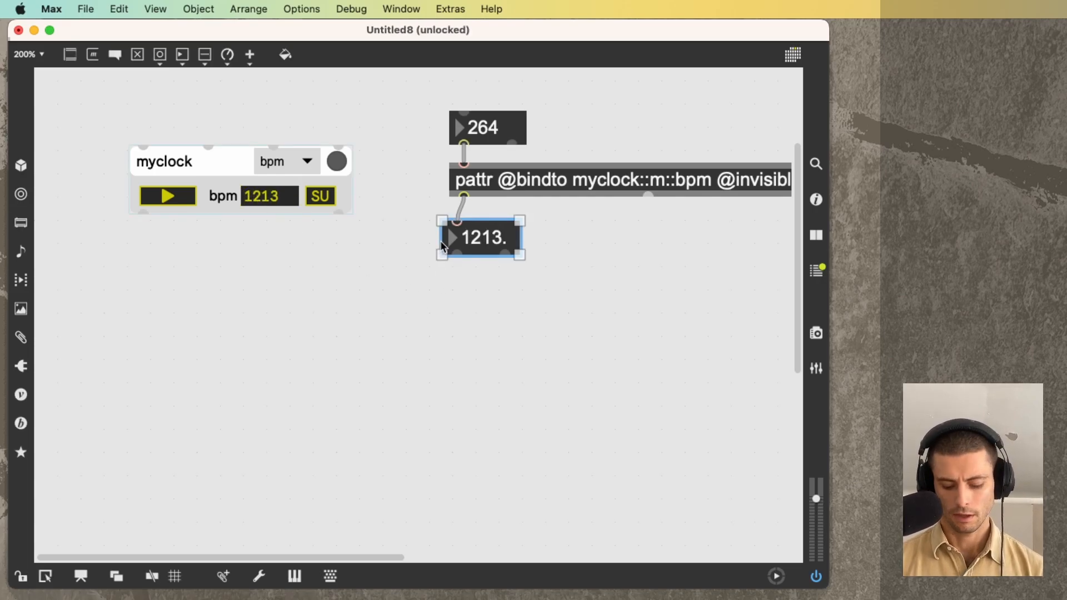
Feed the pattr output back via a set message, set tempo 428, and duplicate the group
type("setstoredvalue")
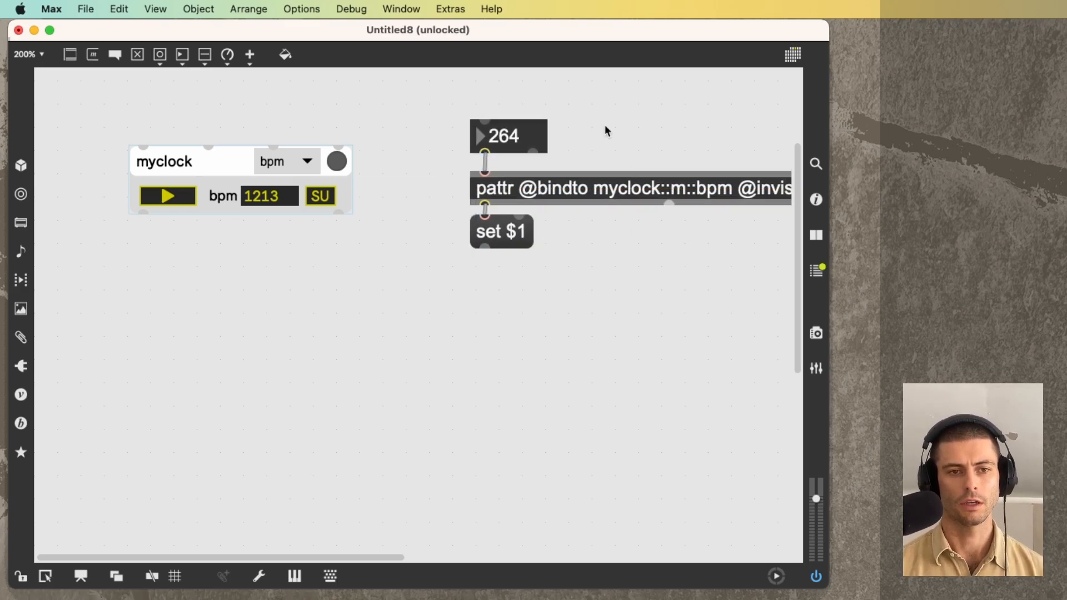
mouse_move(506, 140)
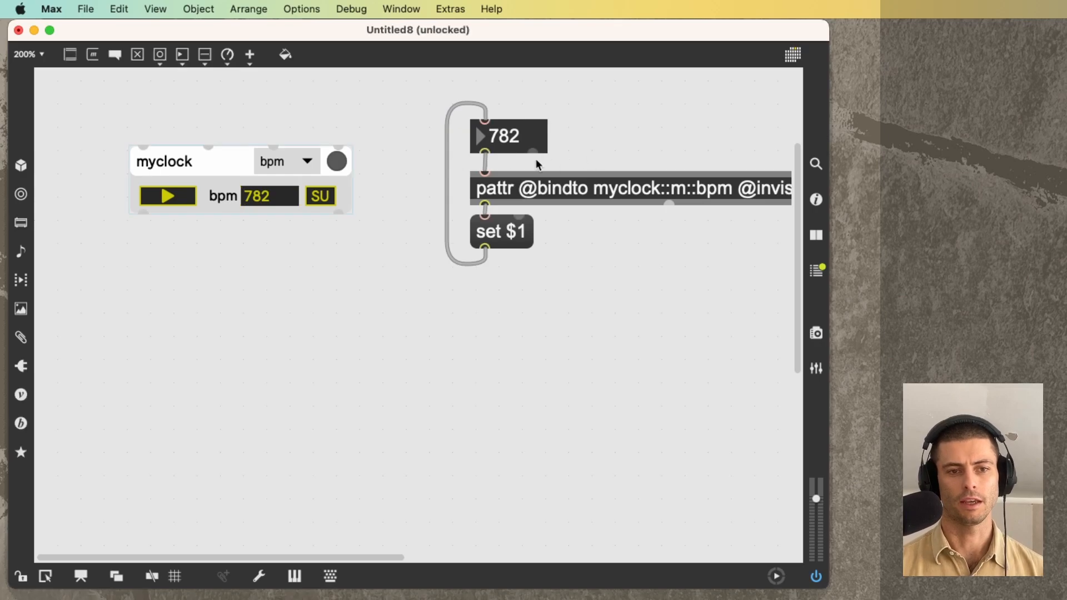
mouse_move(507, 115)
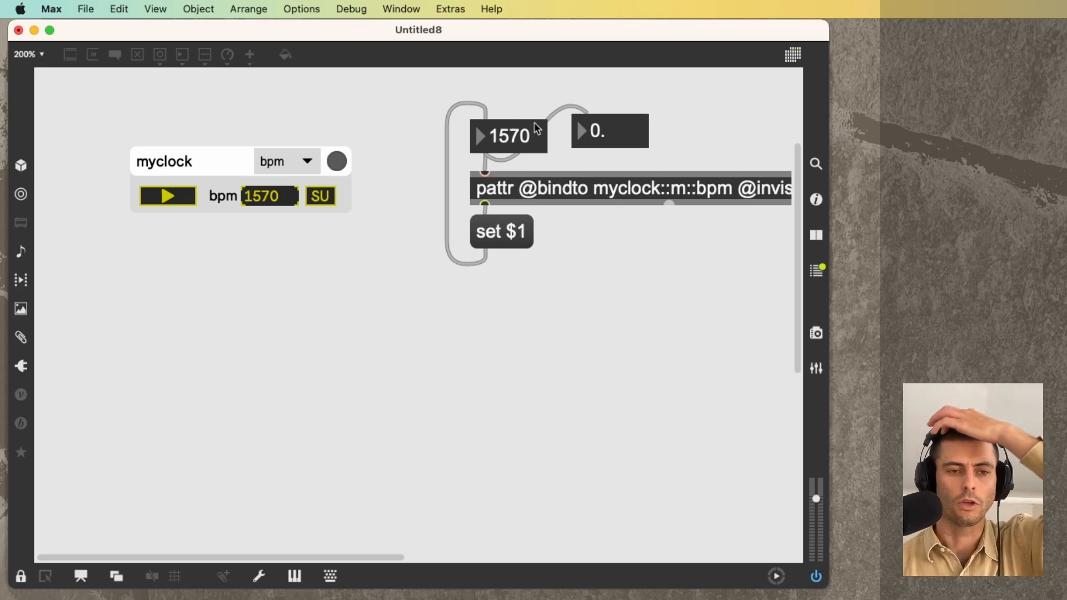
mouse_move(266, 215)
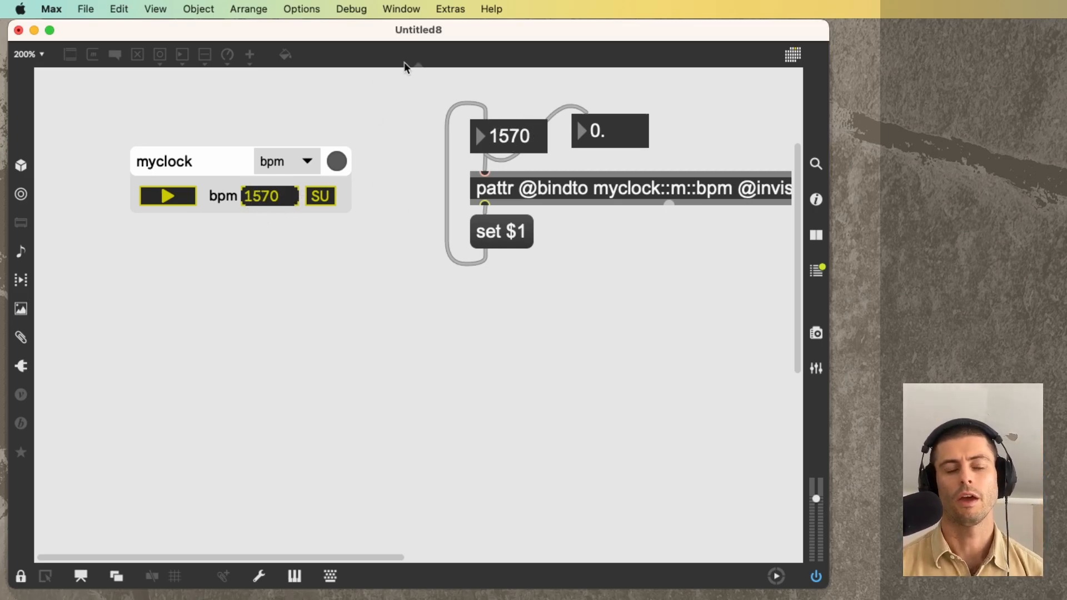
mouse_move(358, 212)
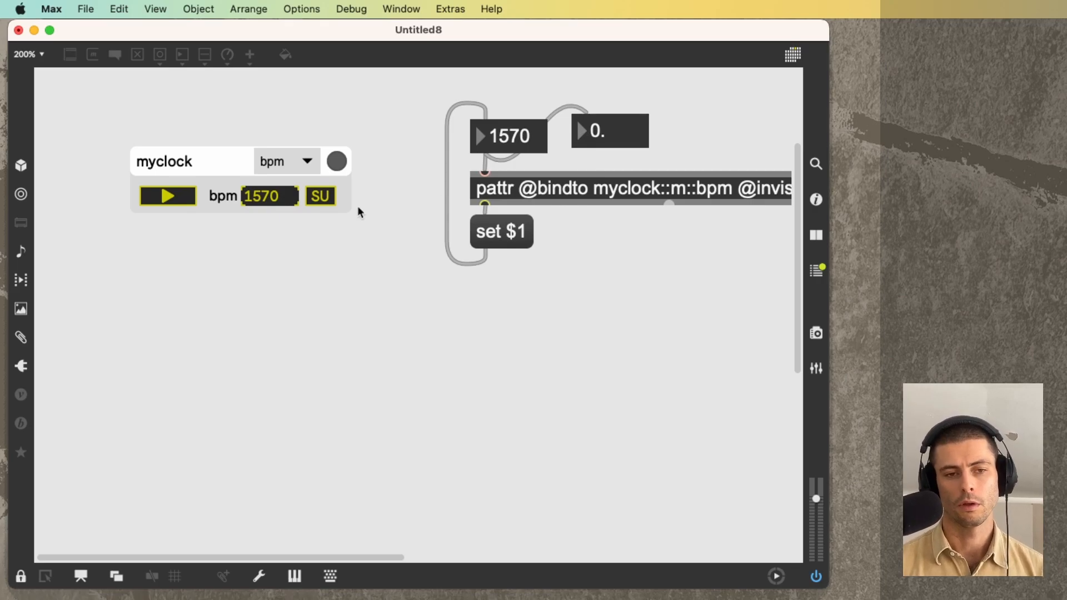
mouse_move(500, 103)
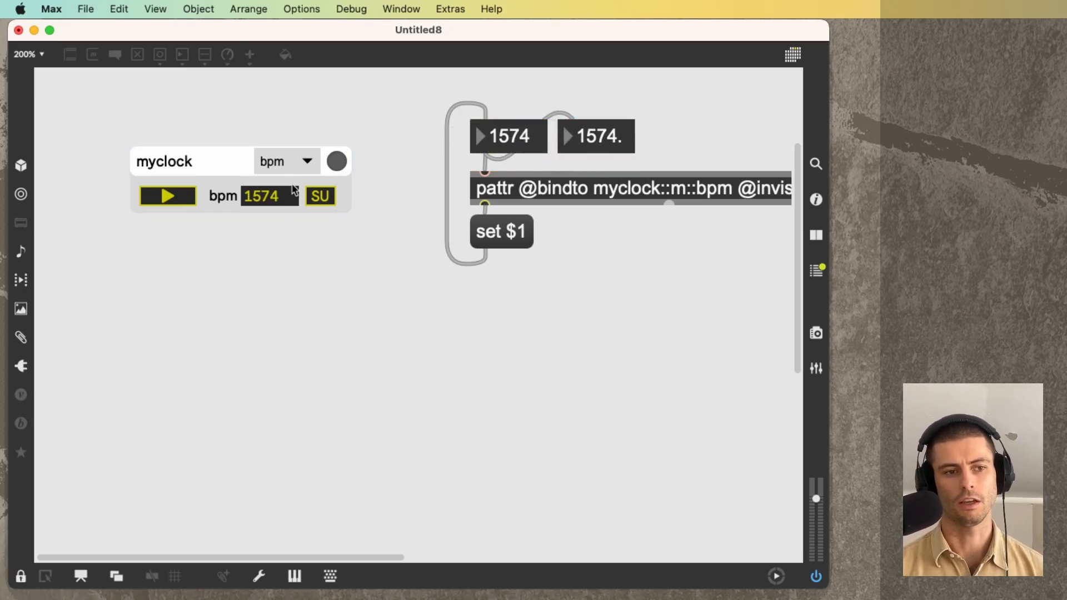
type("428")
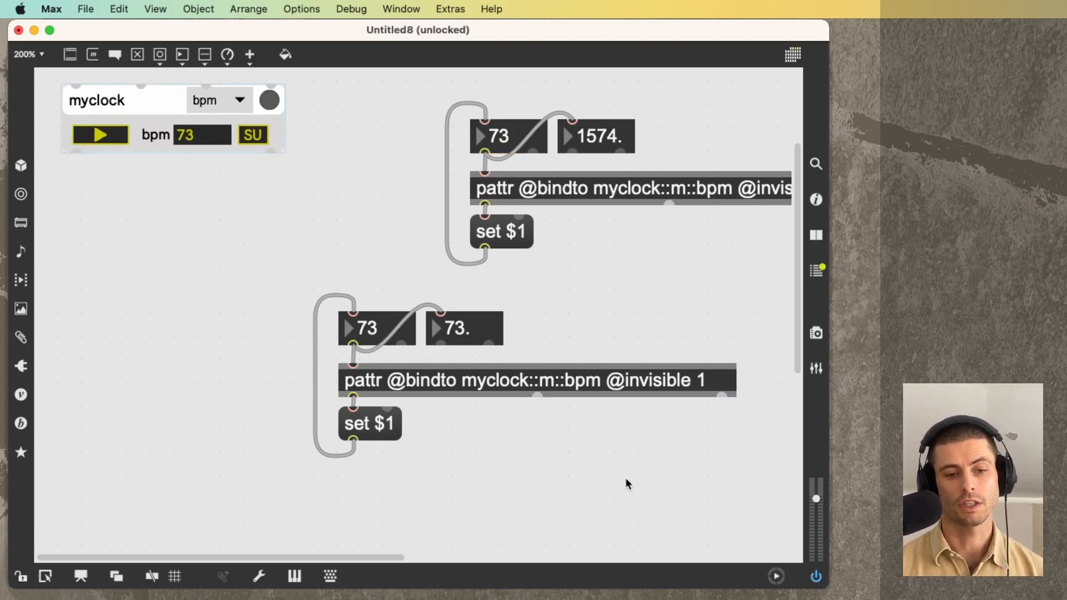
mouse_move(540, 455)
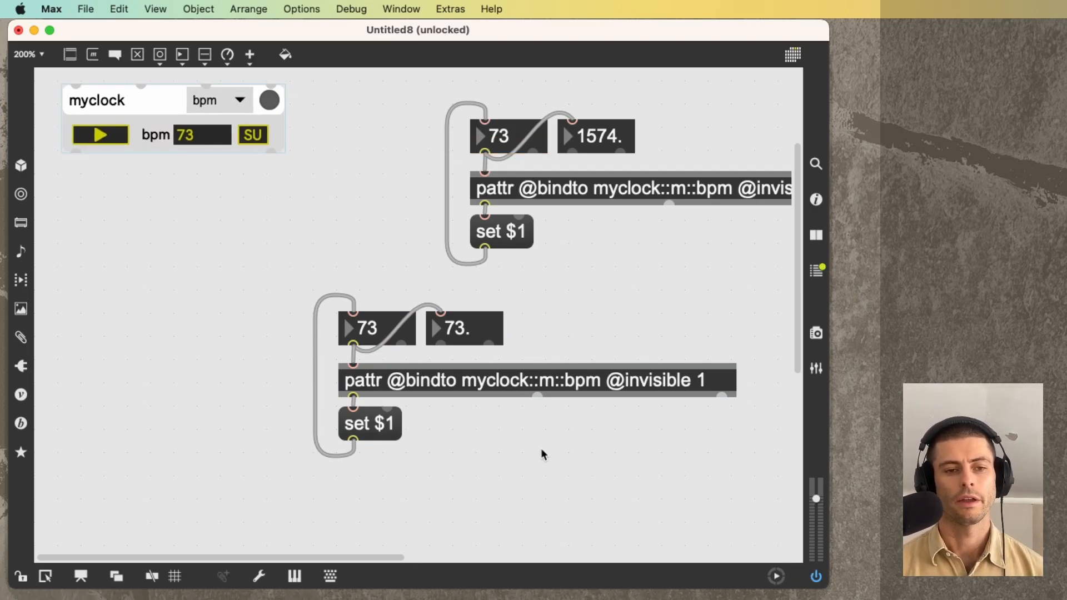
mouse_move(459, 436)
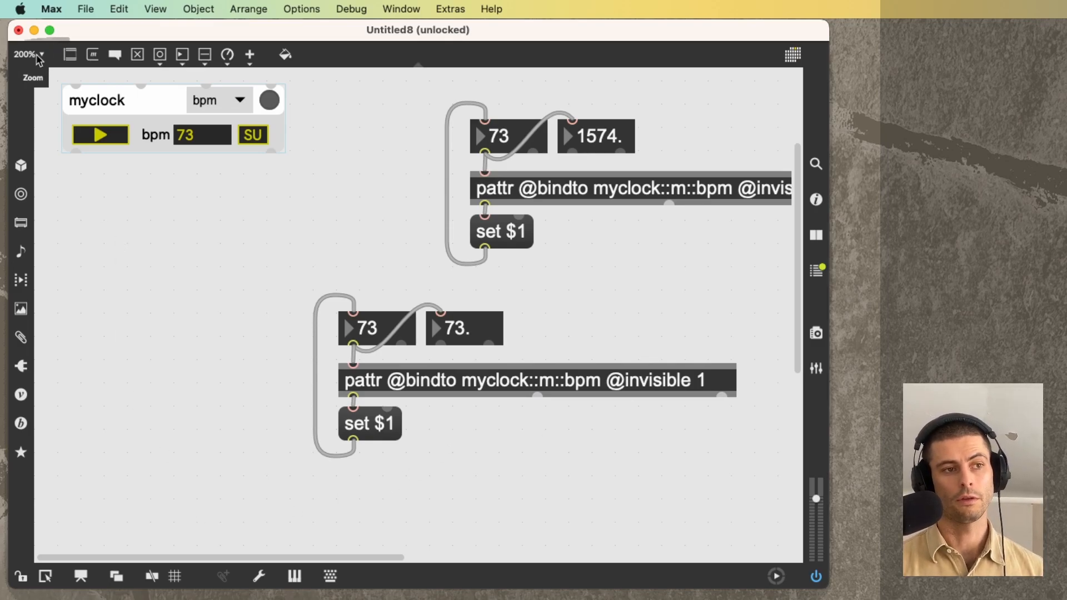
left_click(27, 54)
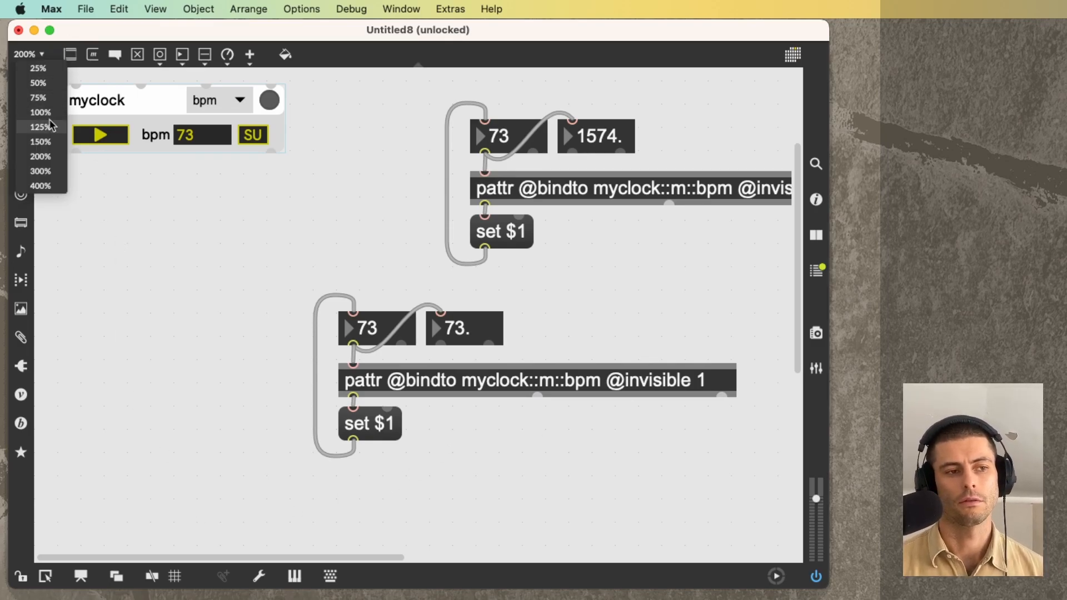
Return the view to normal zoom and add a set $1 message box
left_click(37, 112)
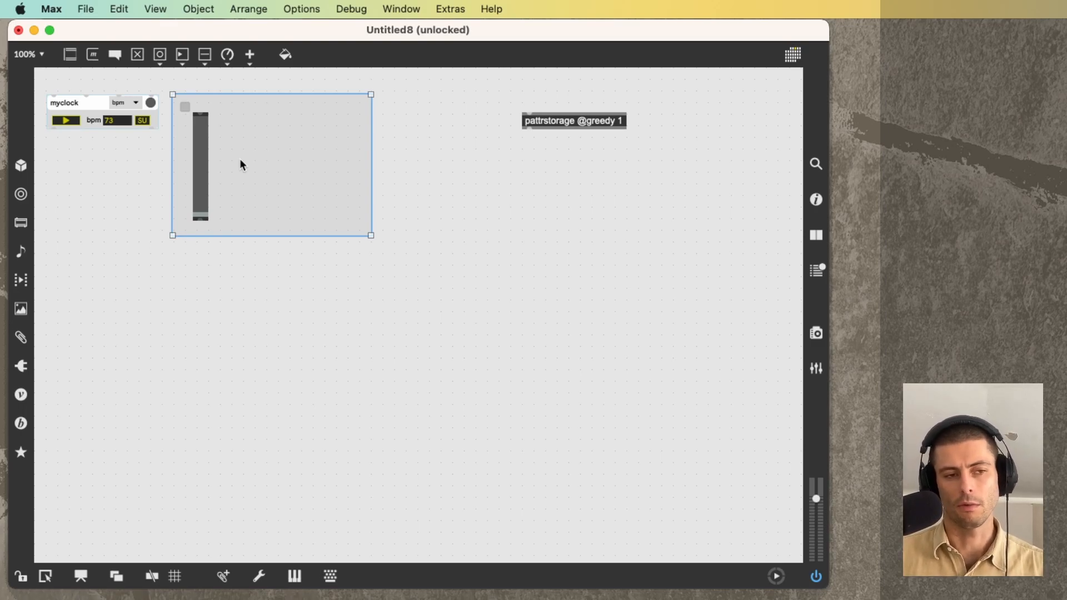
mouse_move(201, 286)
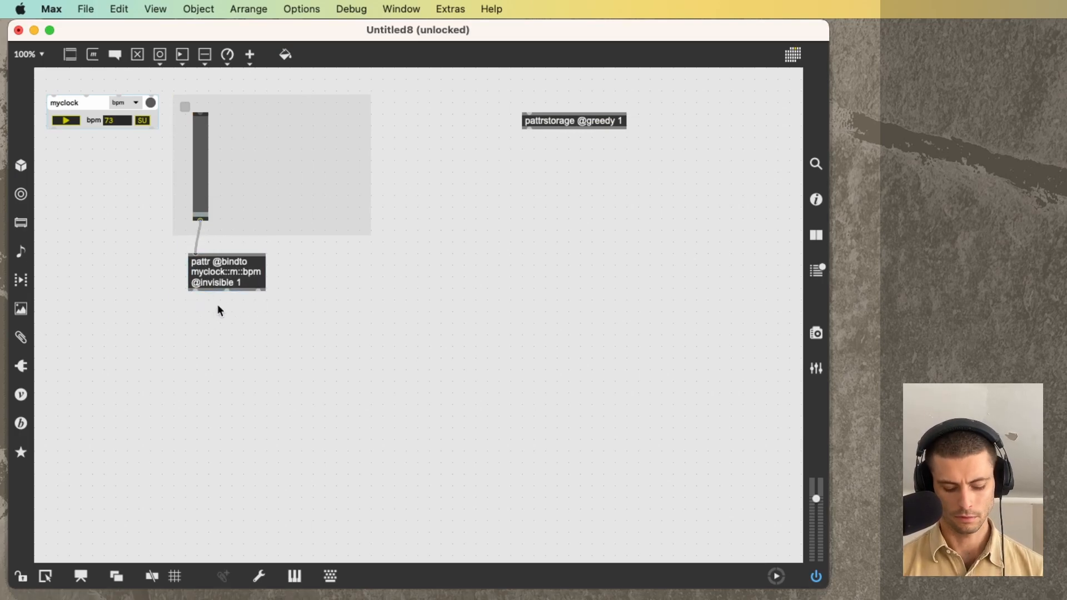
type("set")
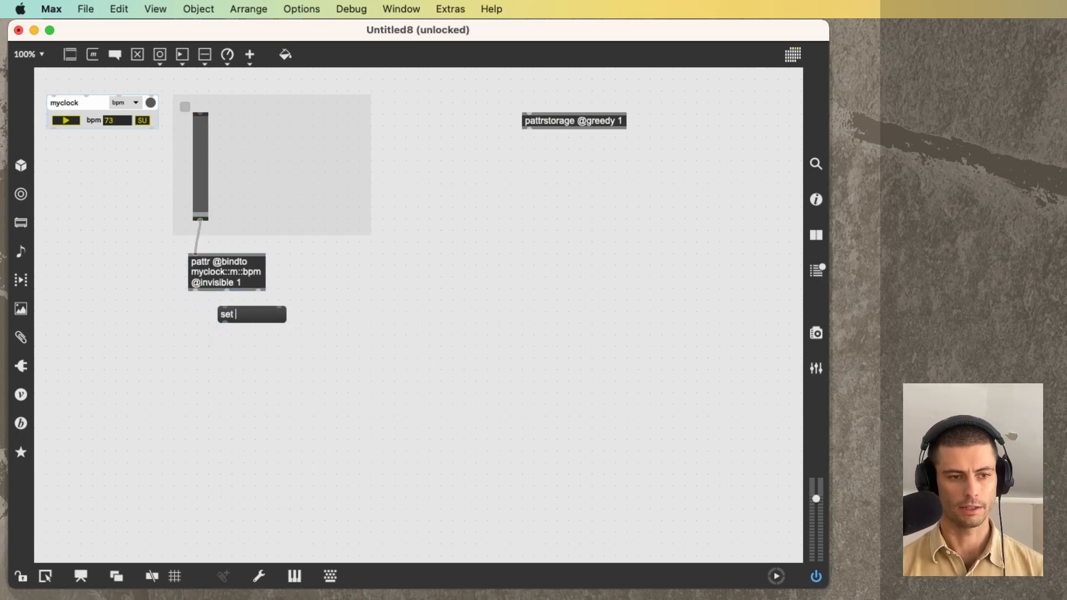
type("$1")
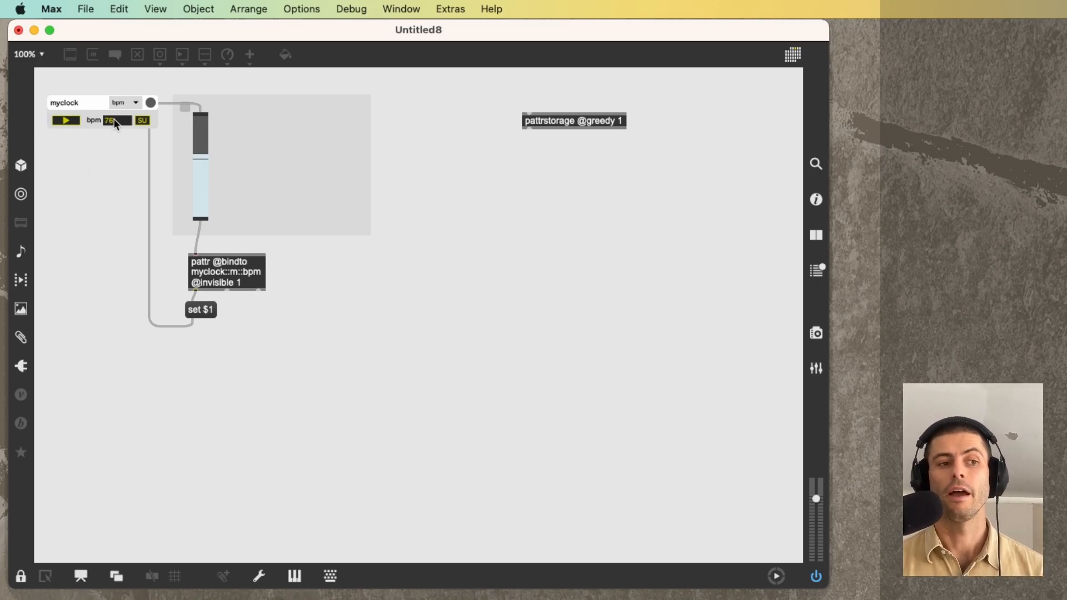
left_click(20, 576)
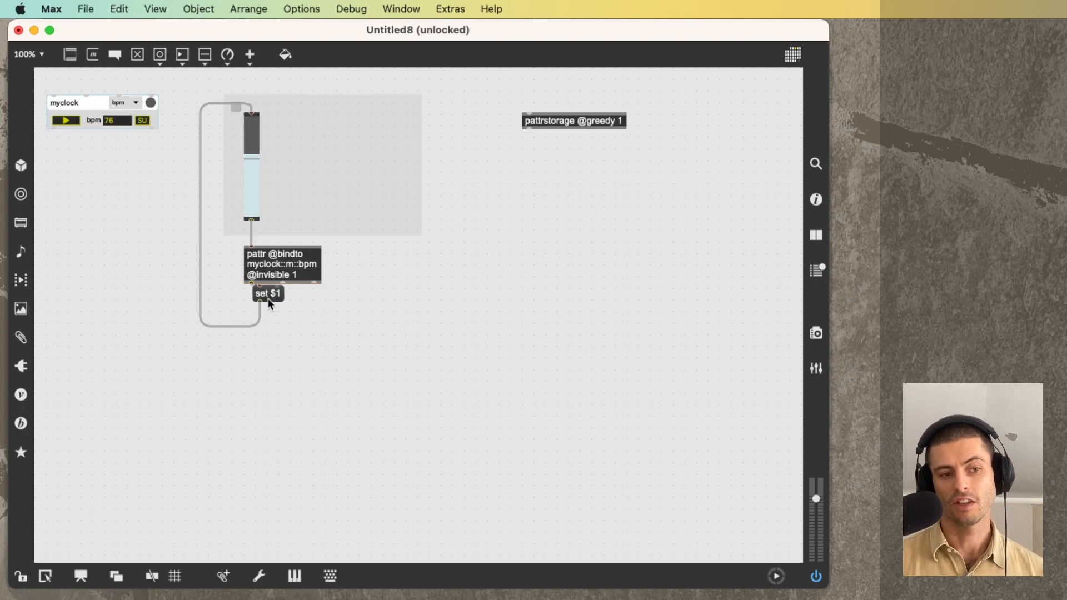
Cord set $1 back into the slider and nudge the myclock module upward
left_click_drag(267, 293, 258, 301)
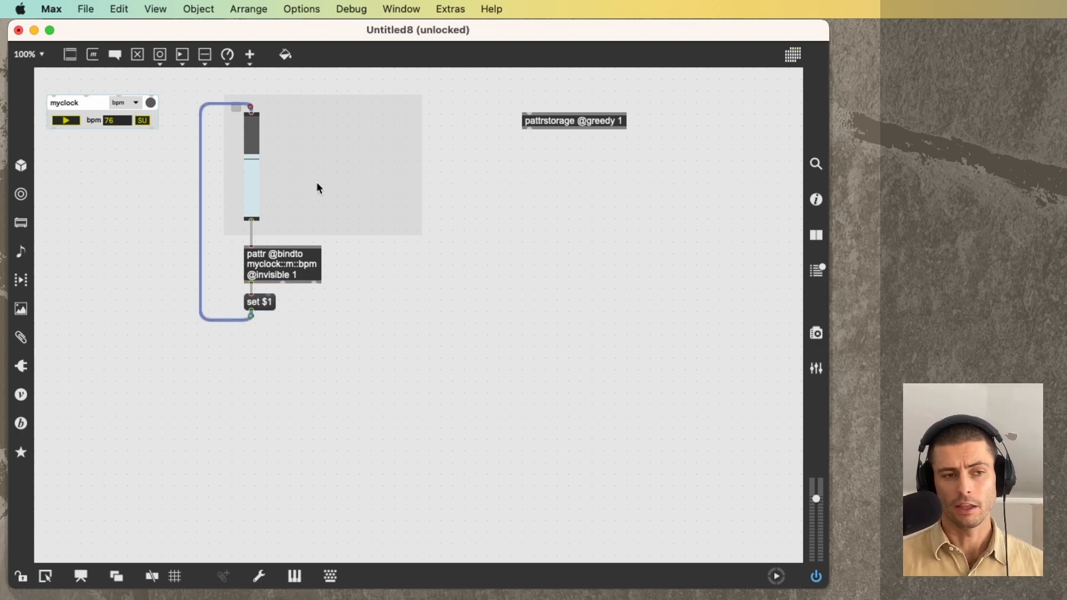
left_click(102, 112)
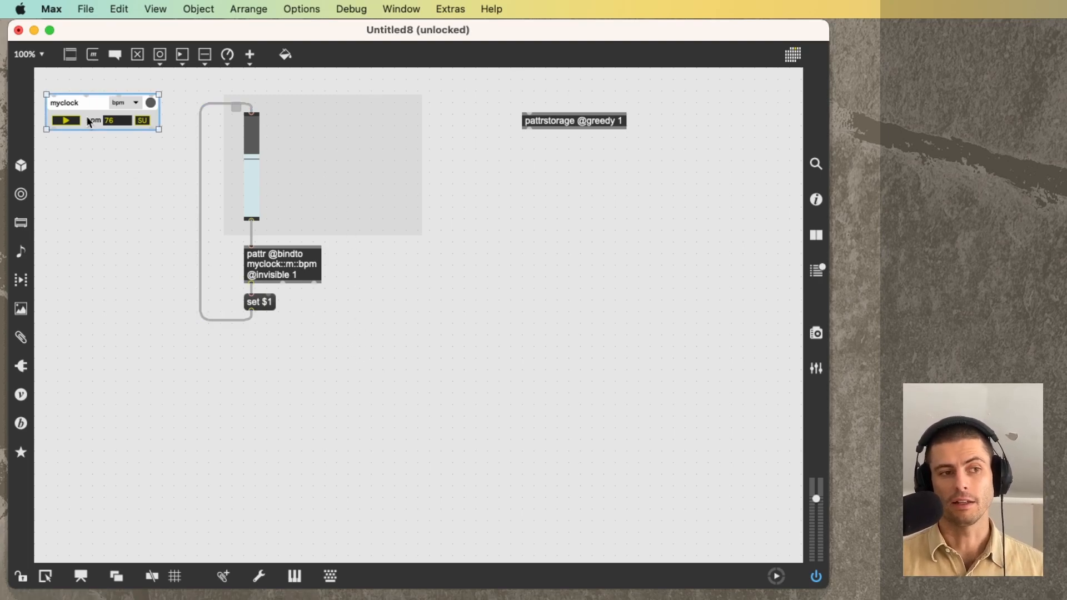
left_click_drag(76, 112, 76, 100)
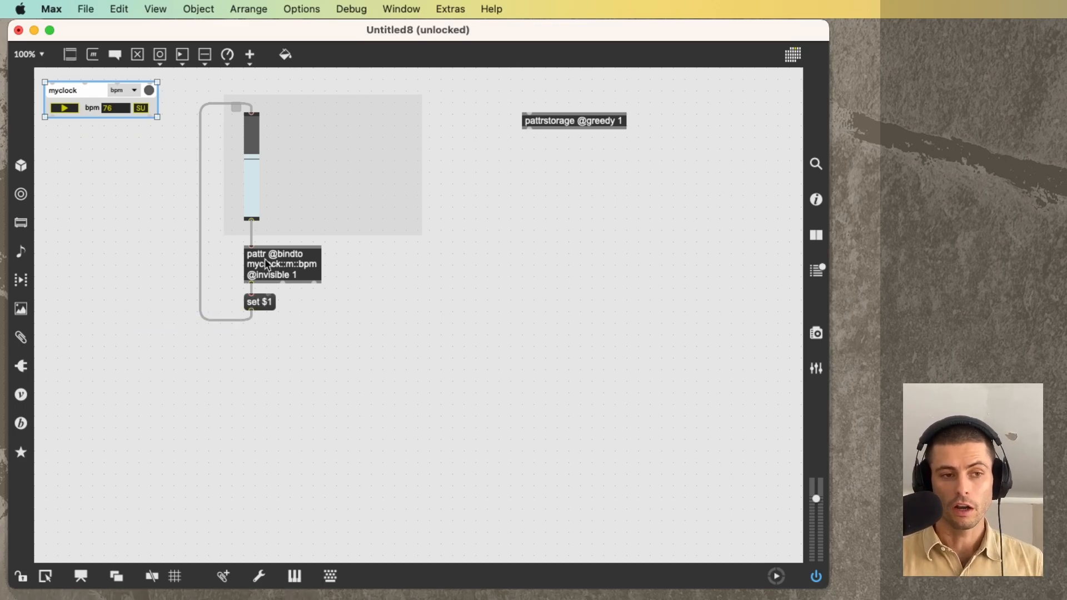
mouse_move(174, 206)
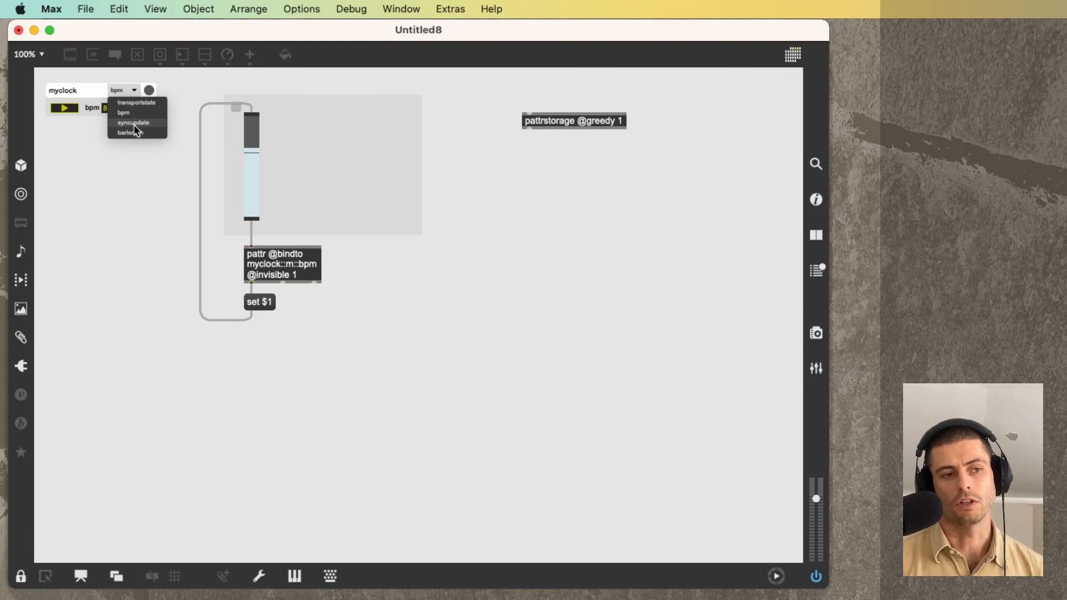
Replace the slider and pattr helpers with an rtt.loop module named loop, moving pattrstorage closer
left_click(126, 133)
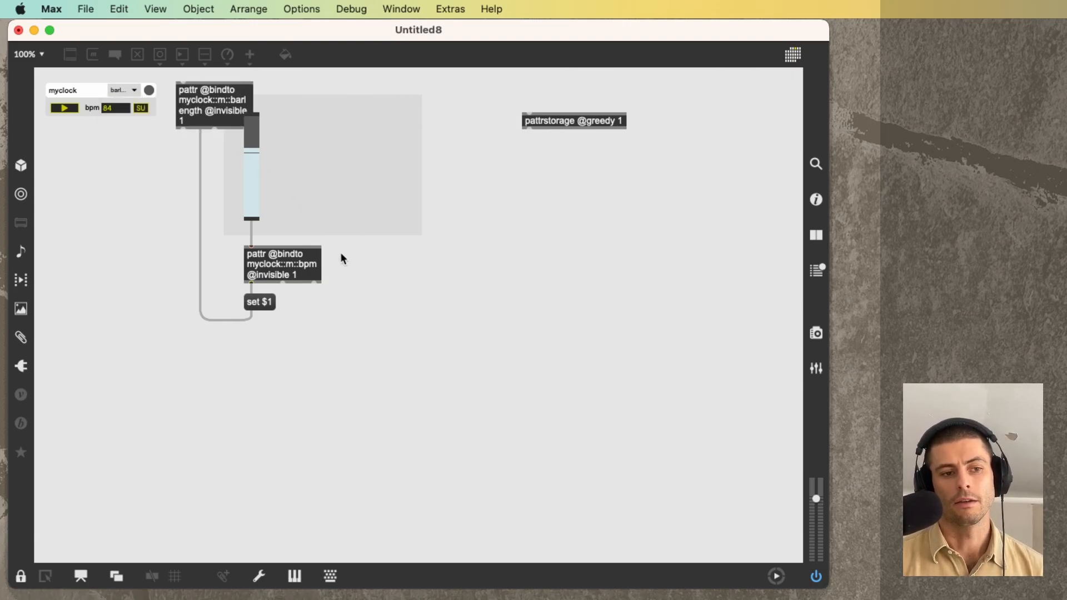
left_click_drag(213, 106, 364, 269)
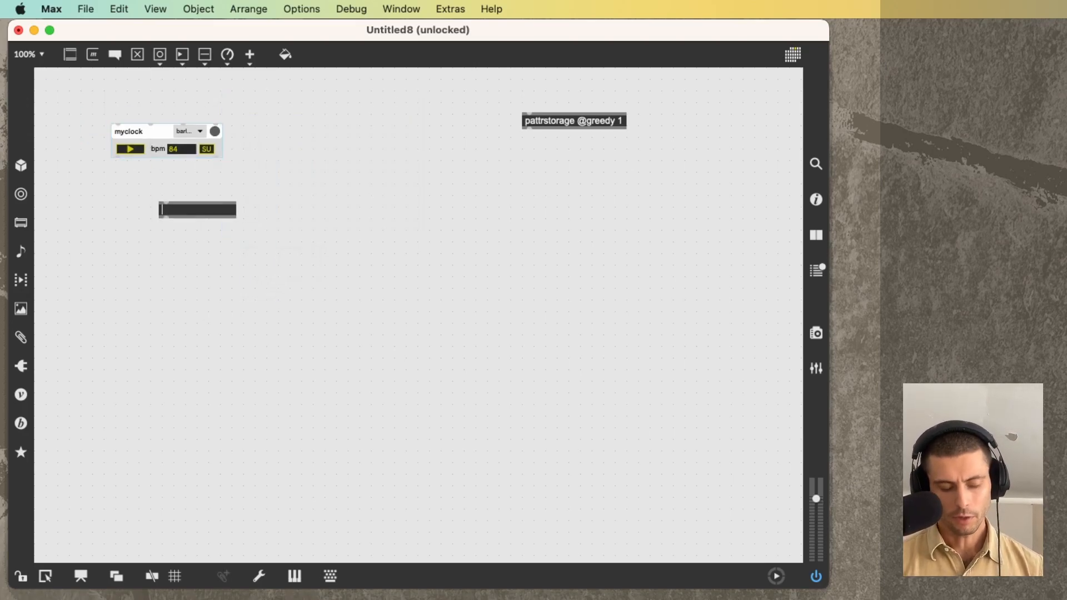
type("rtt.loop")
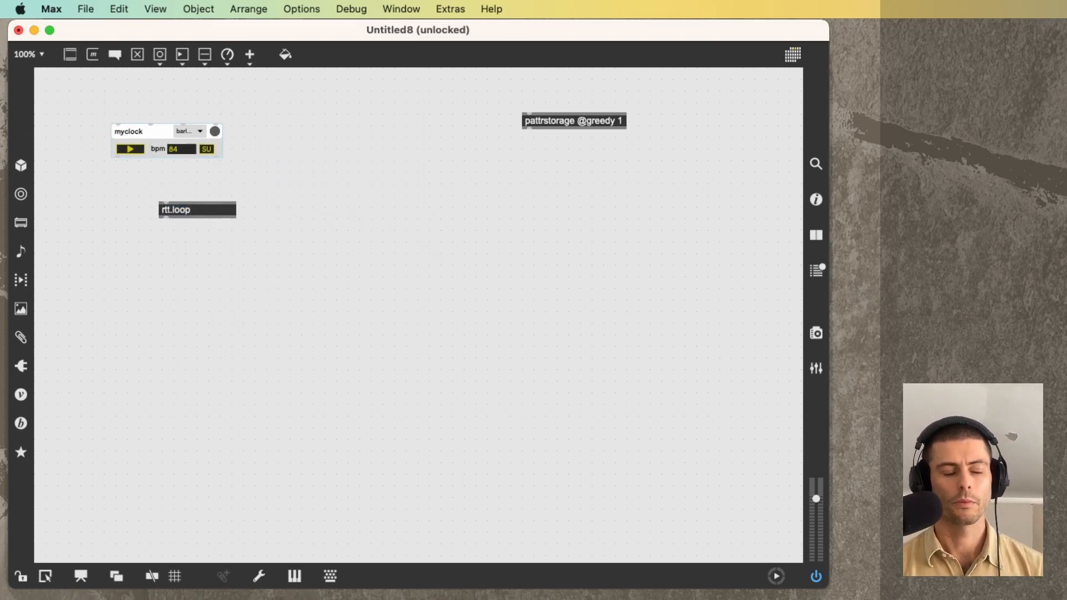
type("loop")
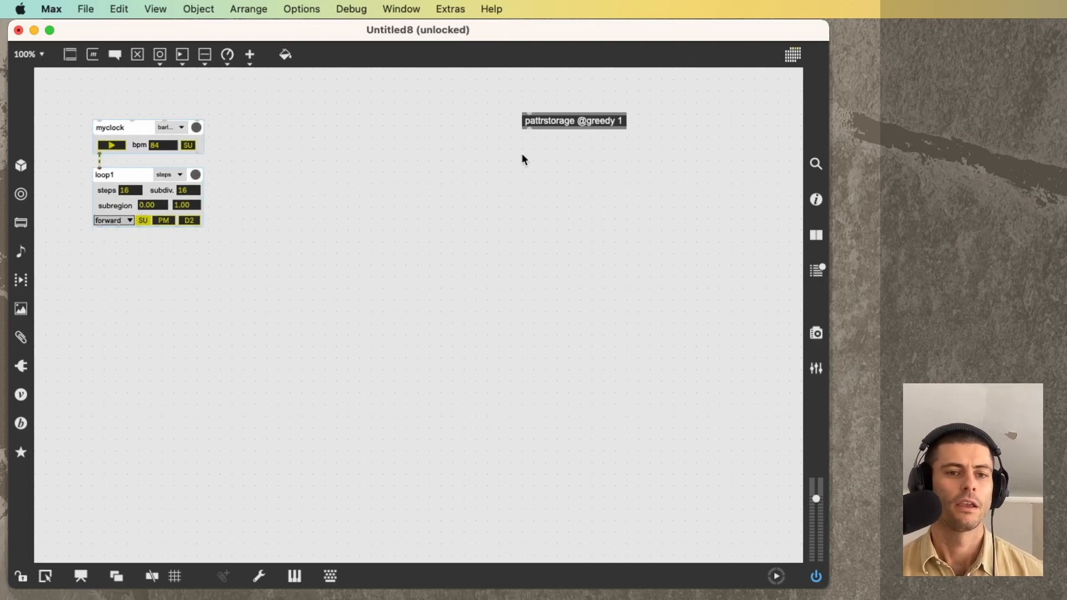
left_click_drag(574, 121, 339, 161)
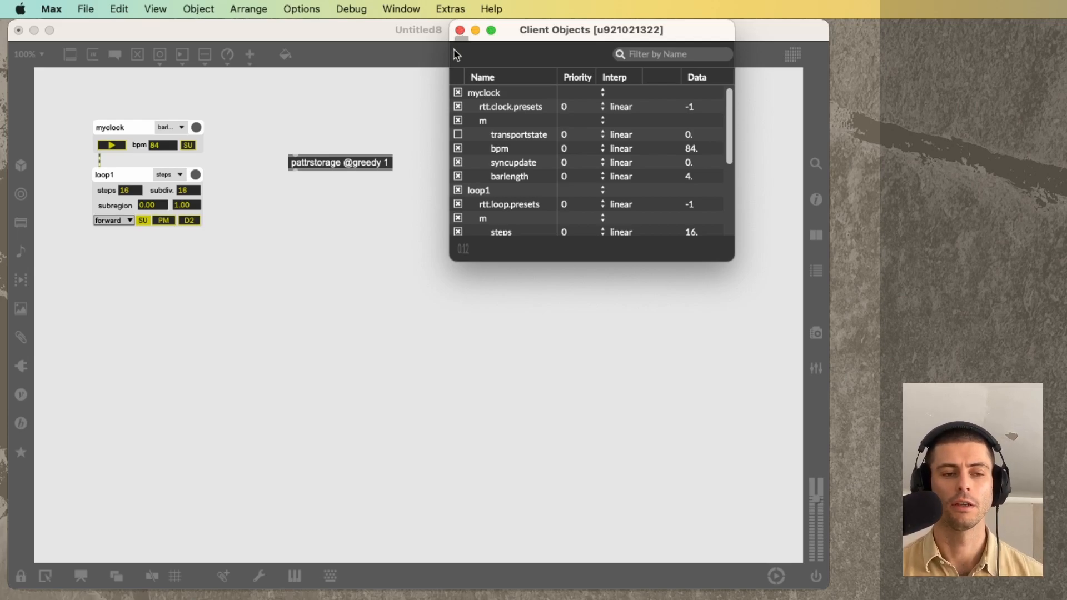
mouse_move(407, 148)
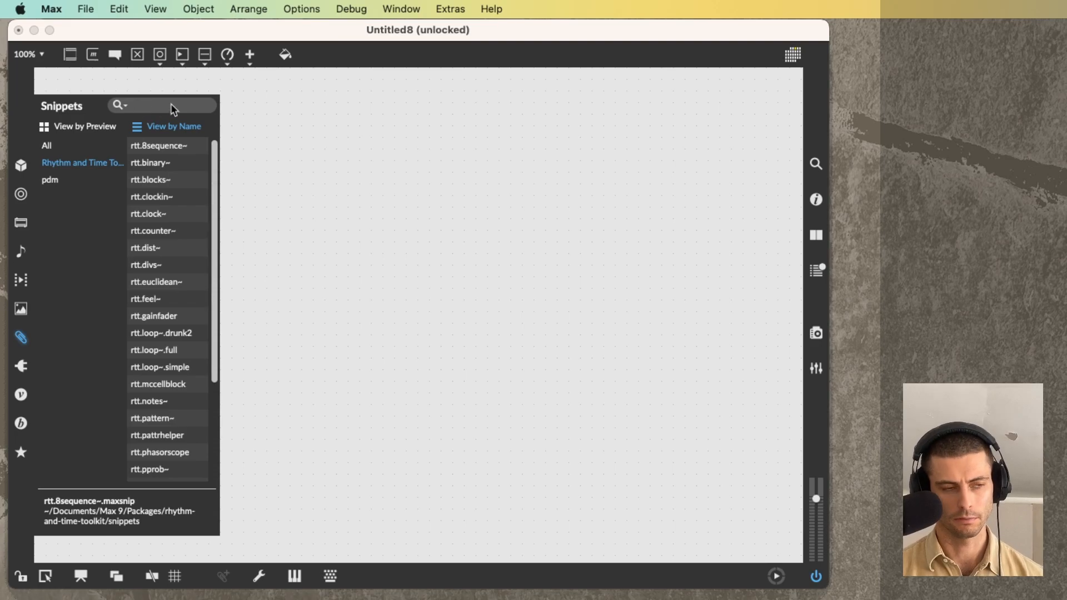
Add the rtt.pattrhelper presets snippet with pattrstorage, preset grid and greedy toggle, then save
type("r")
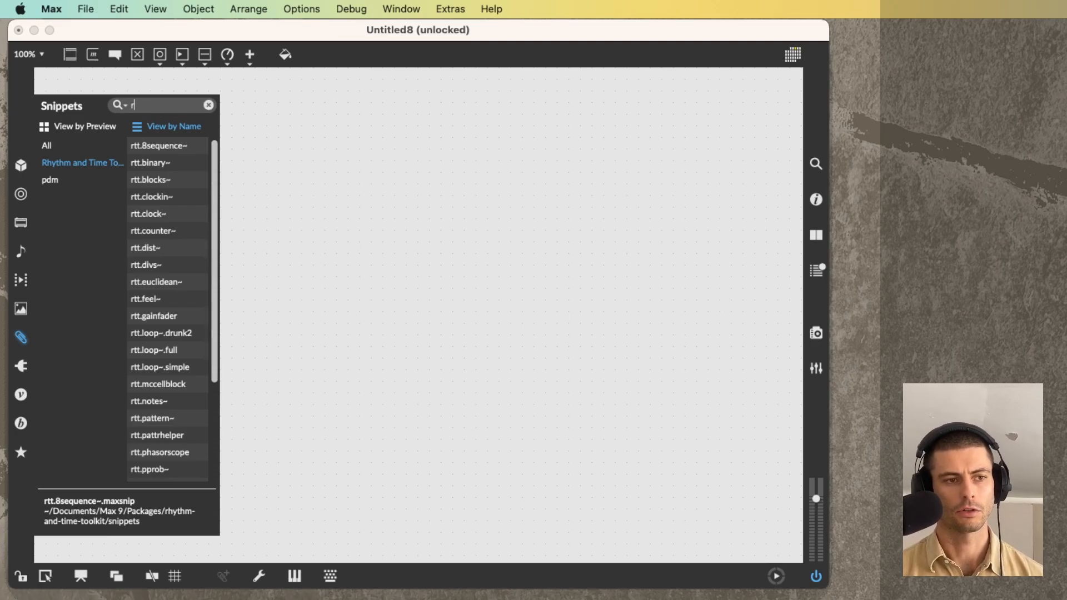
type("tt.pat")
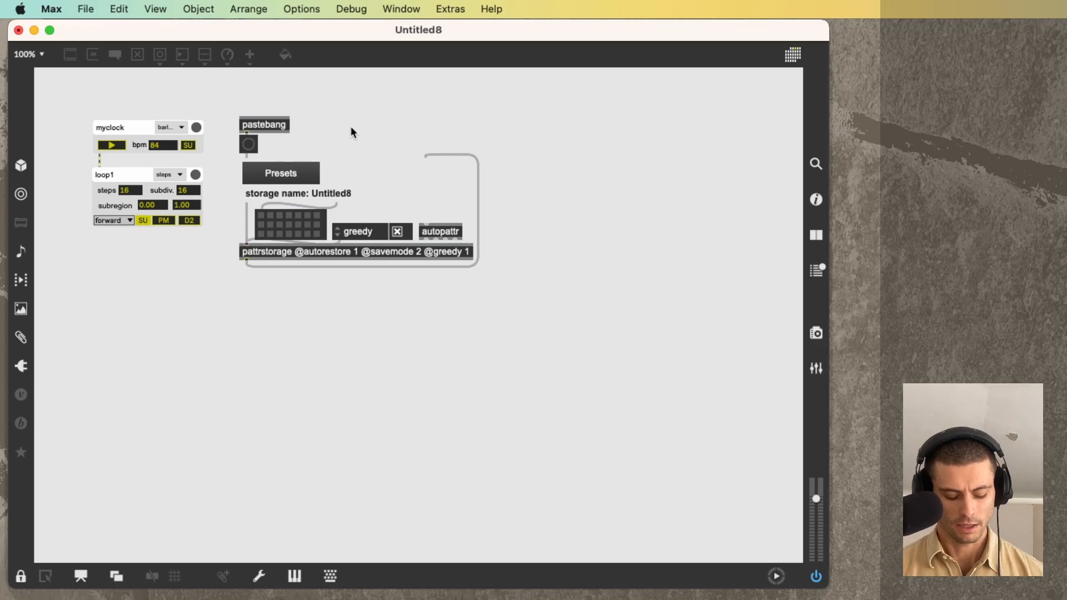
key("cmd+s")
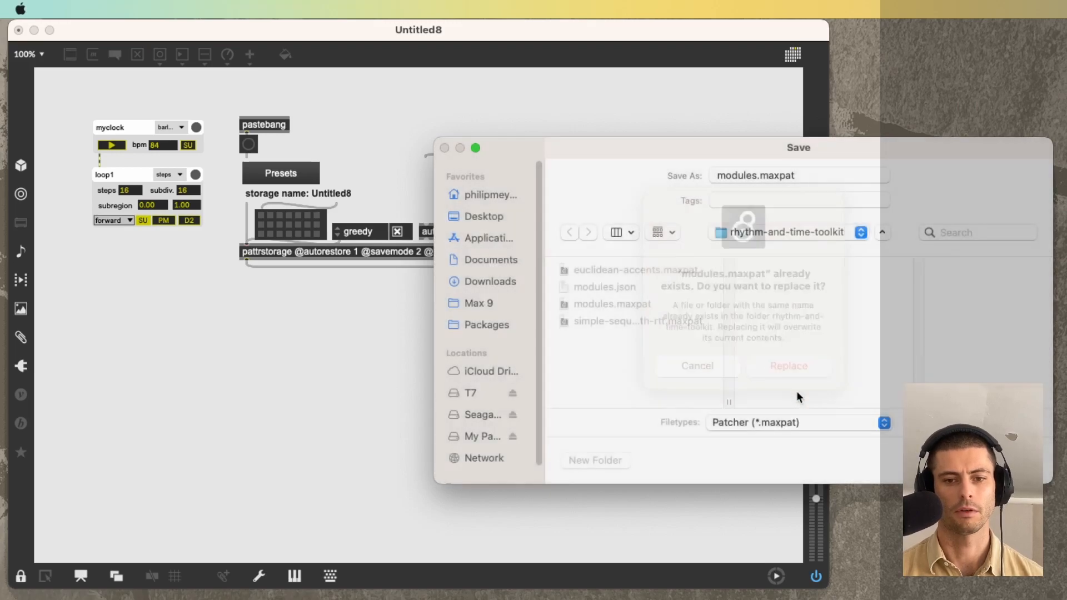
Replace modules.maxpat, store another preset, and feed a number-driven recall $1 message into pattrstorage
left_click(788, 366)
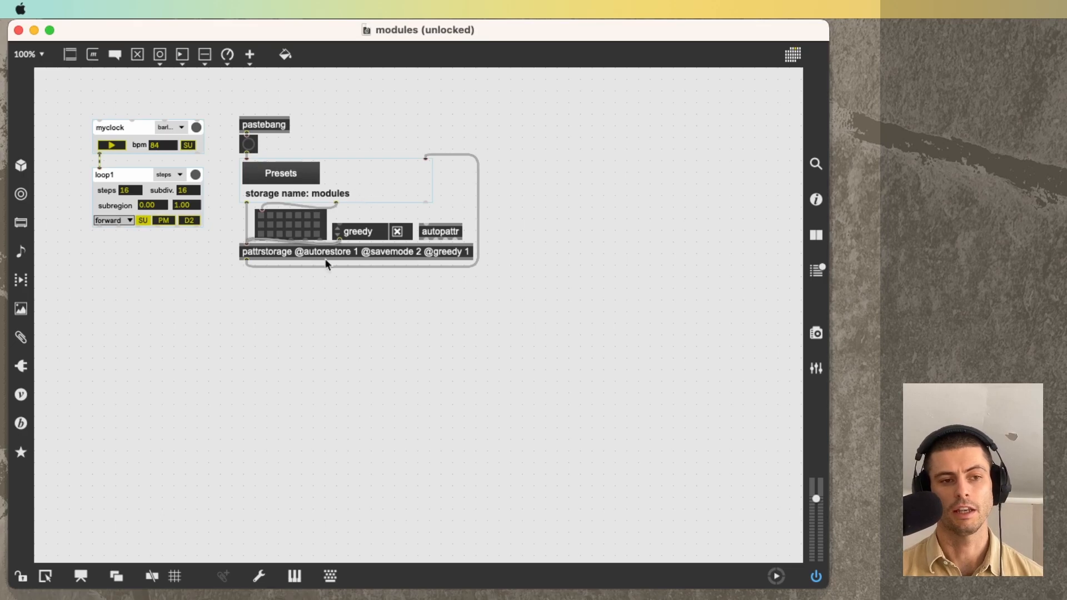
right_click(327, 265)
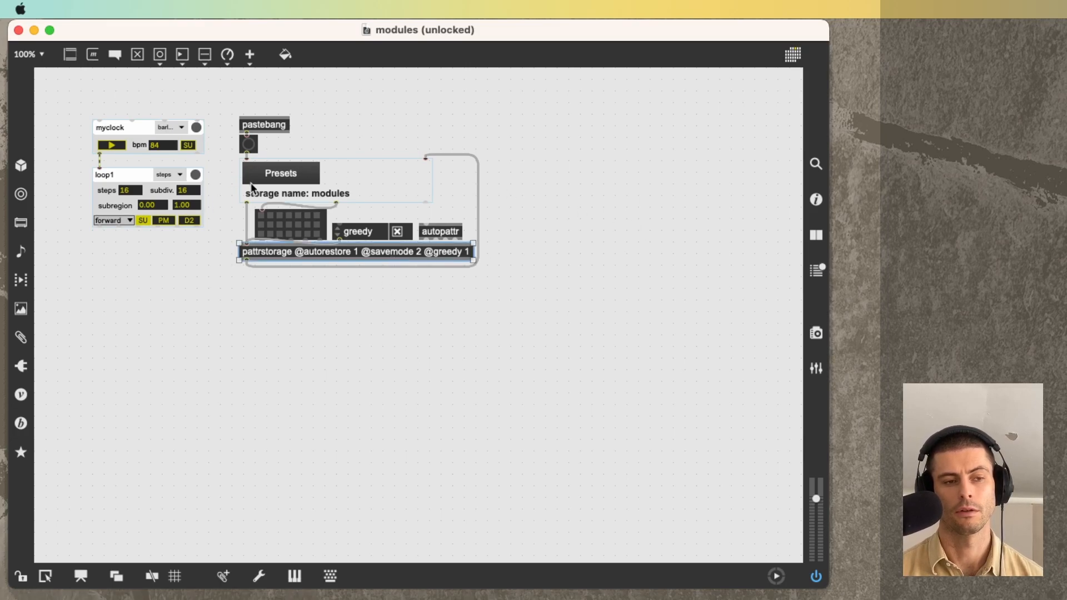
left_click(815, 199)
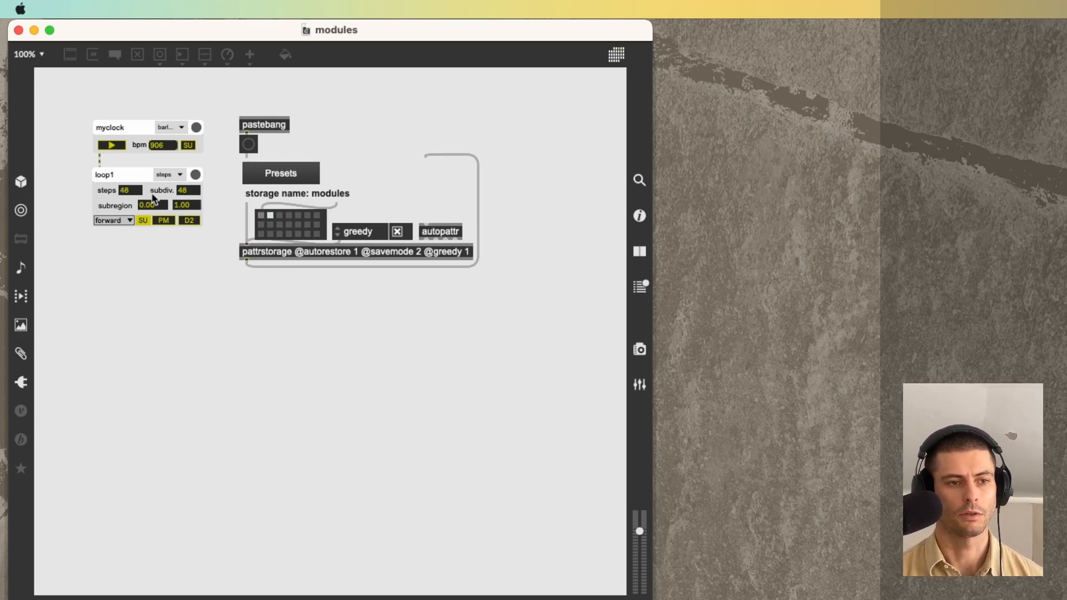
left_click(26, 54)
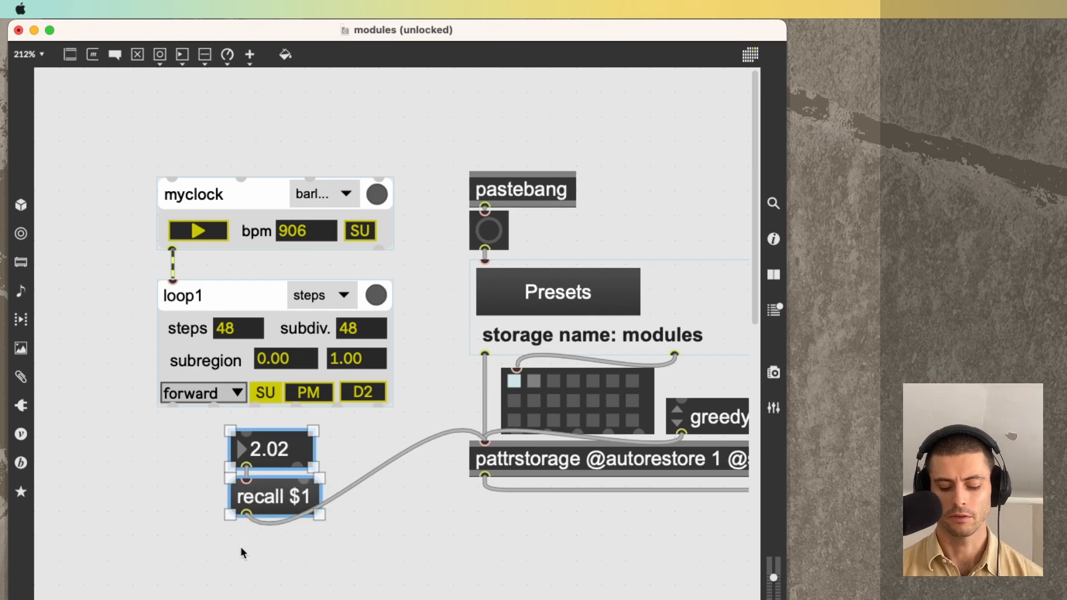
mouse_move(292, 540)
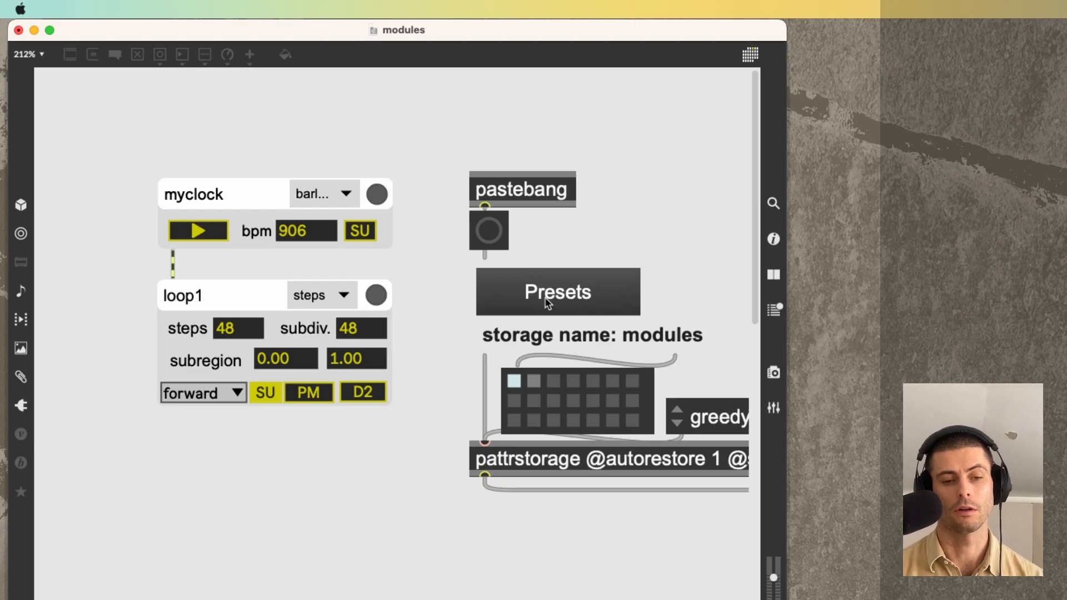
Check the stored slots, then write the presets to modules.json, replacing the existing file
left_click(557, 292)
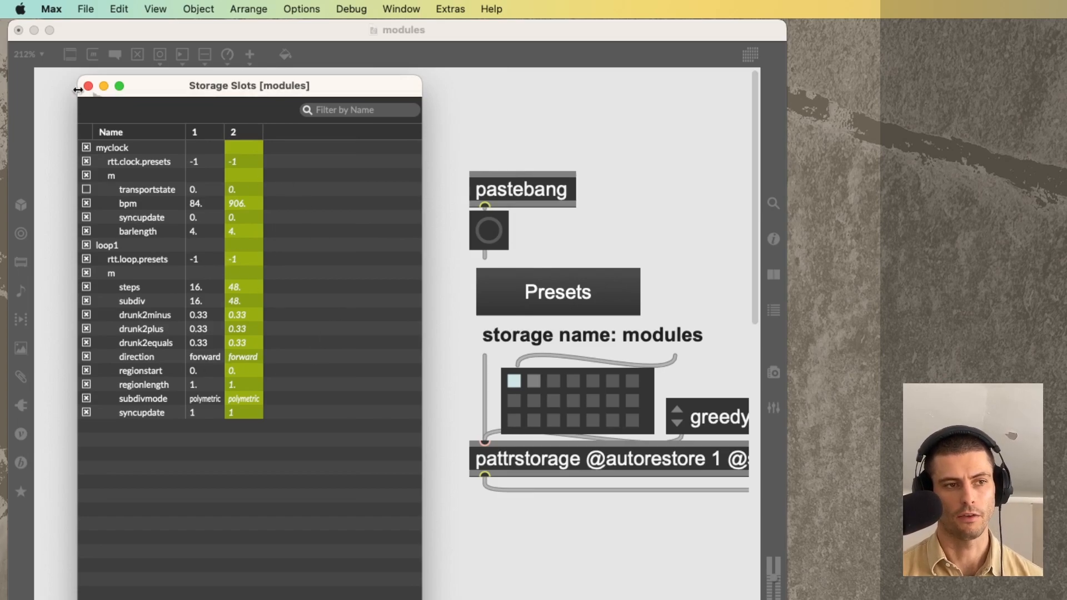
left_click(88, 85)
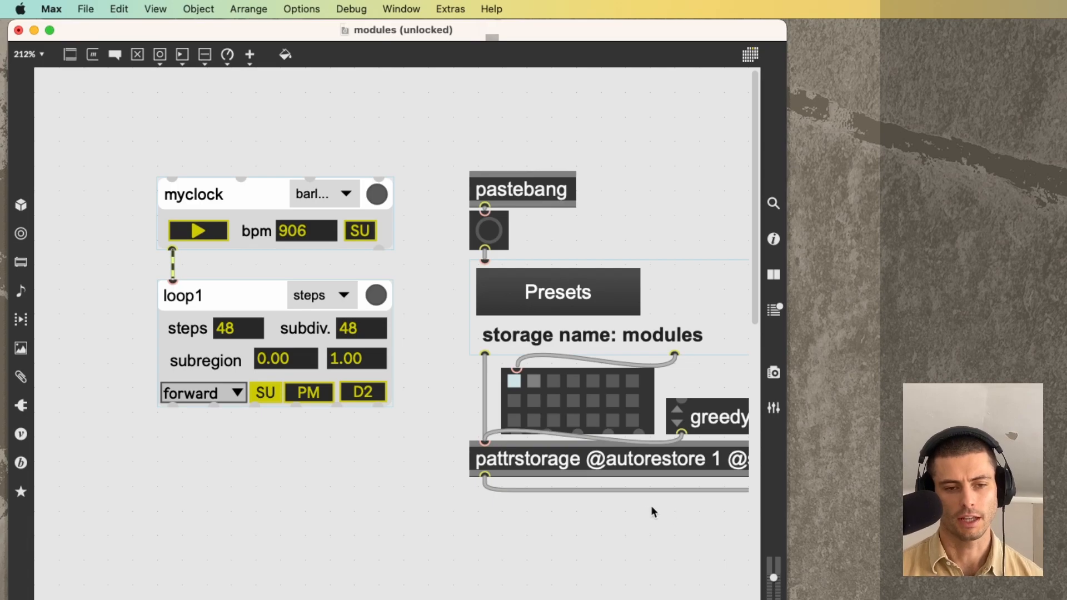
mouse_move(505, 502)
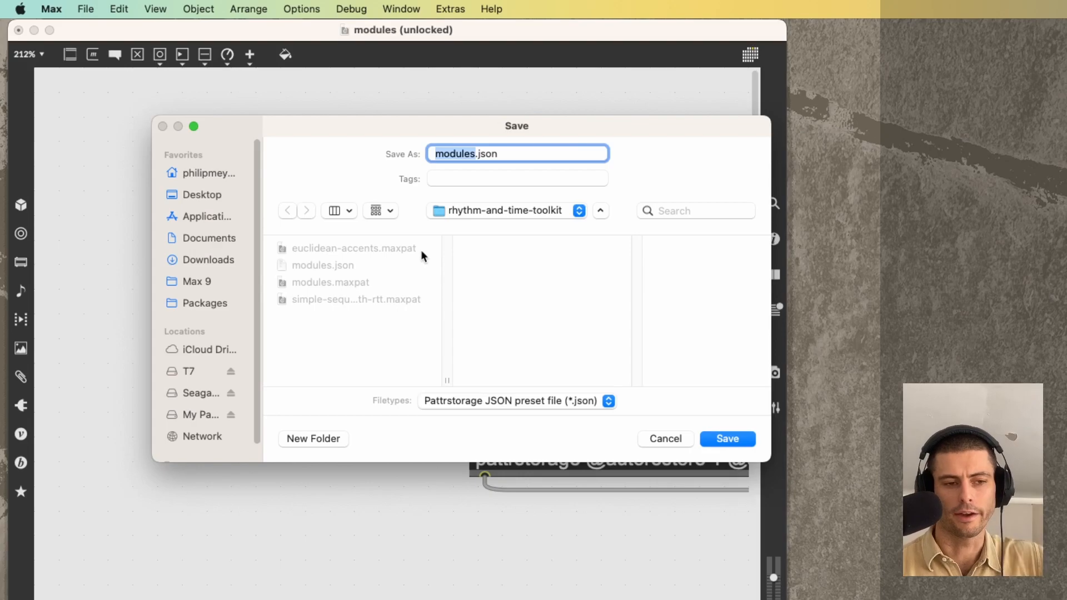
mouse_move(463, 174)
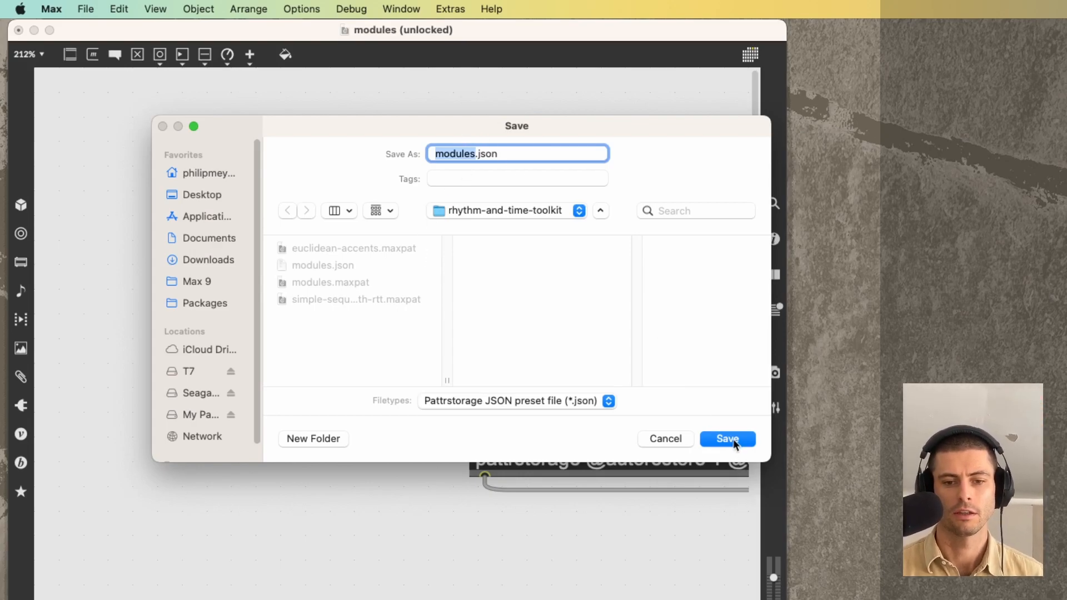
left_click(726, 439)
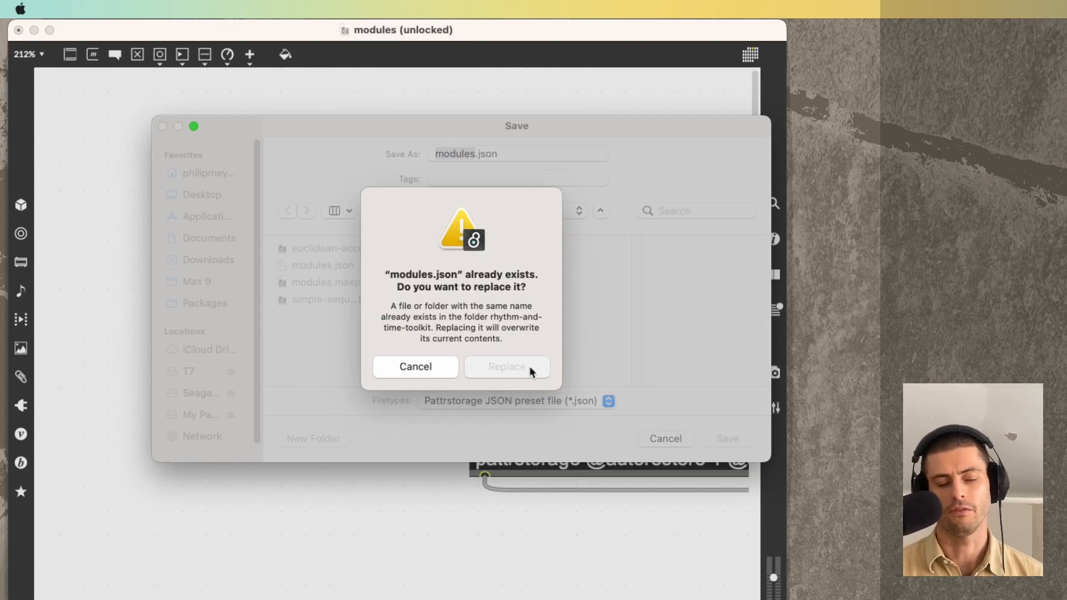
left_click(506, 366)
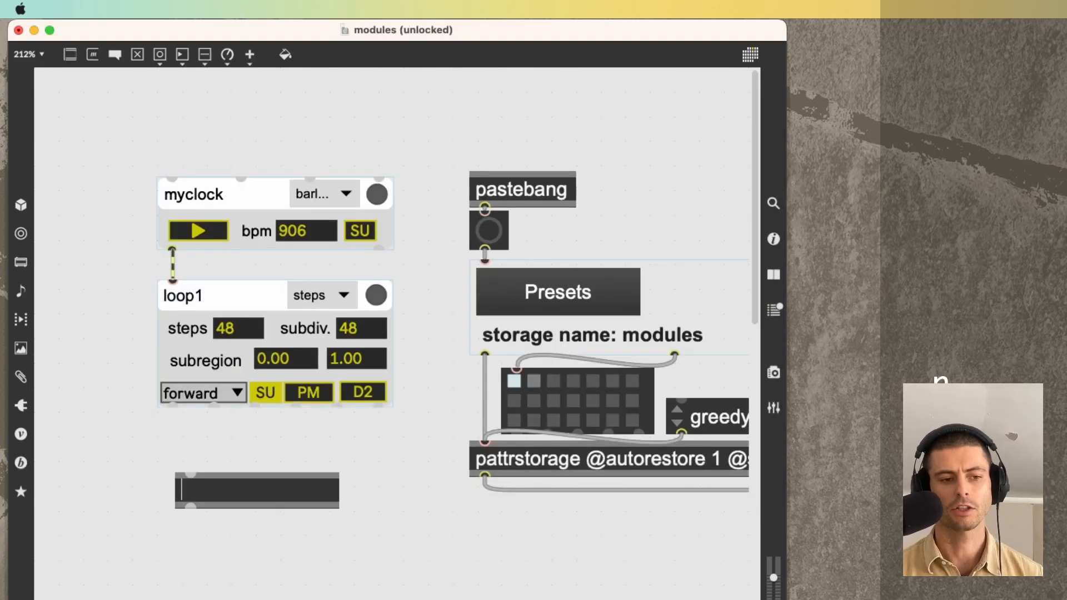
Create a dict modules.json object and view its contents
type("dict")
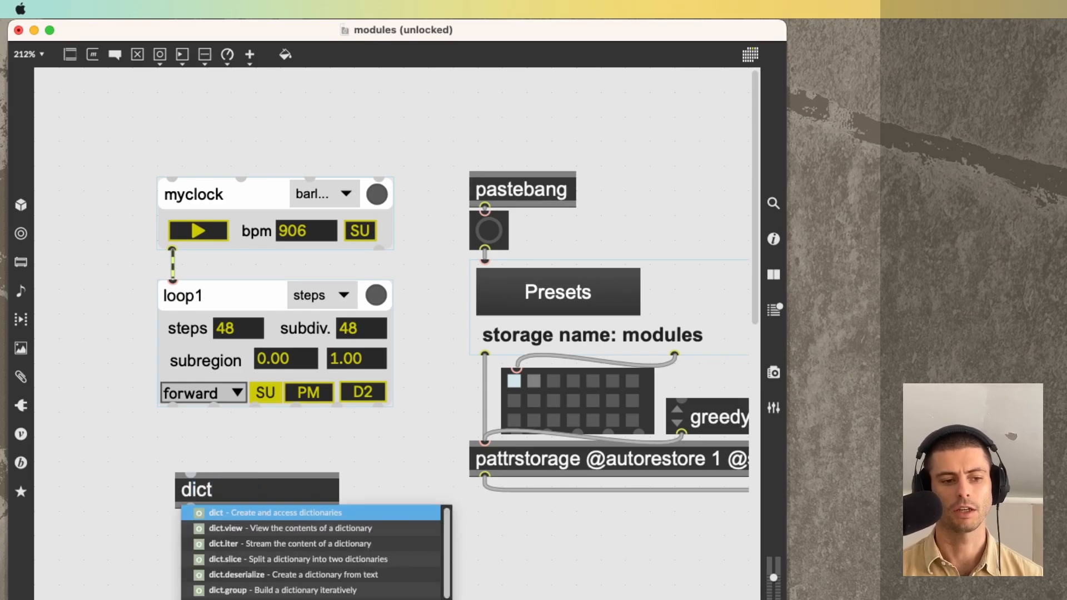
type("modules.json")
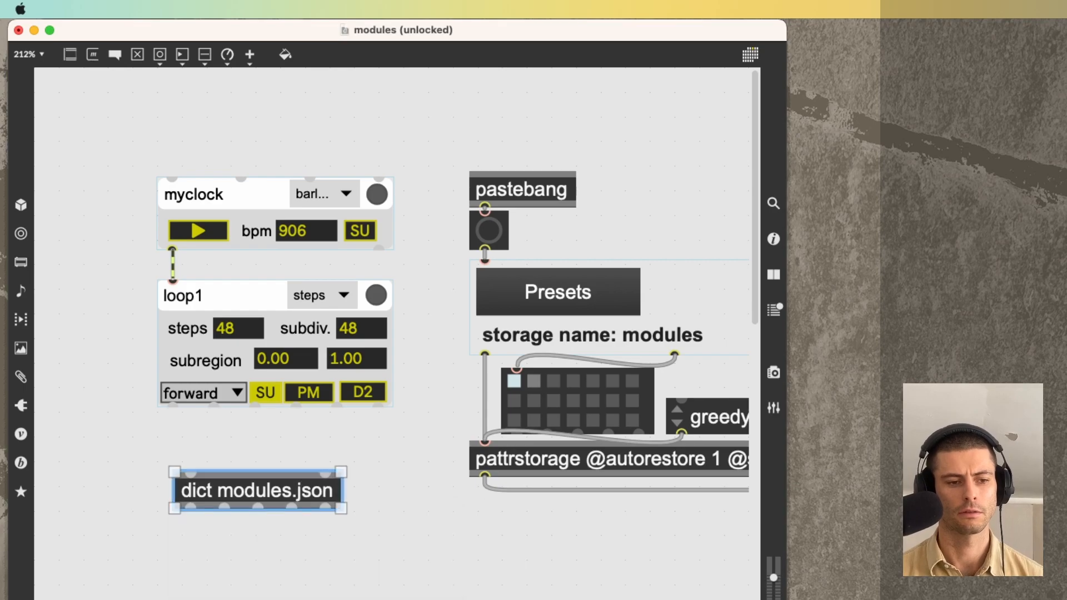
double_click(257, 489)
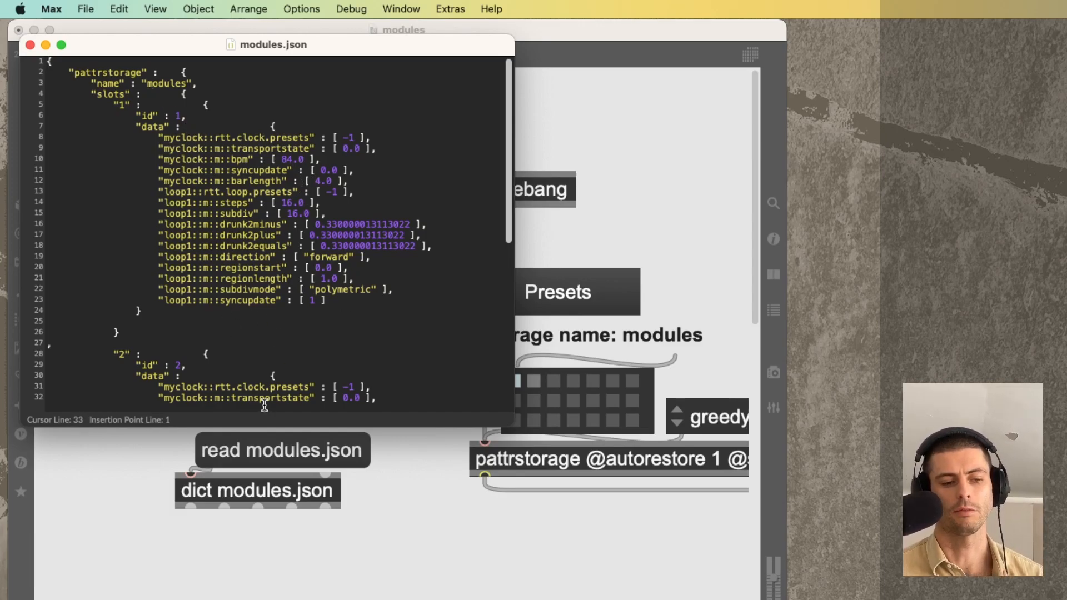
left_click(31, 44)
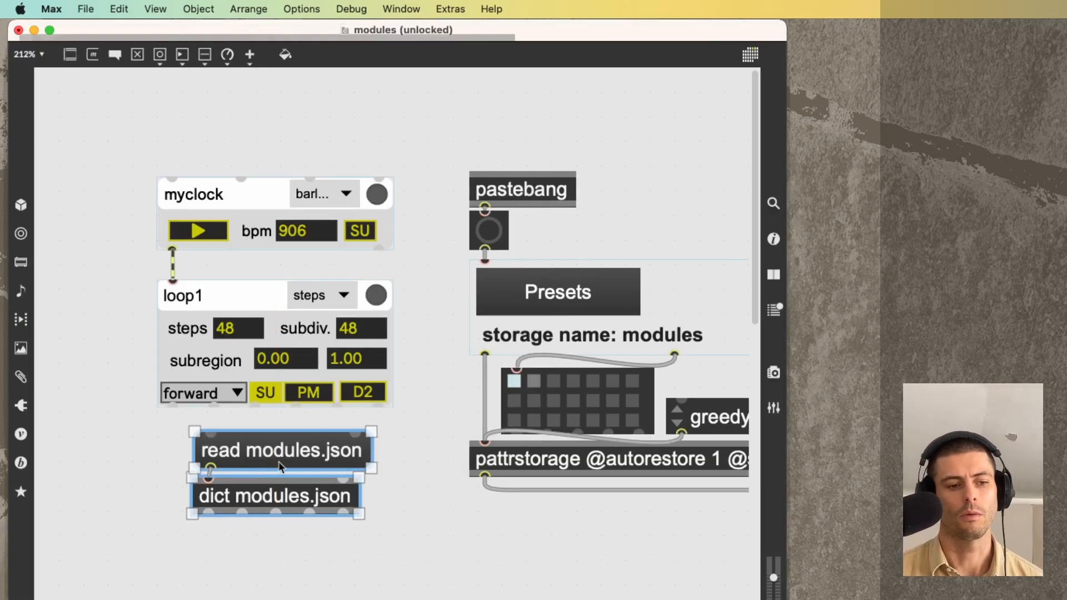
Move the read and dict modules.json objects under loop1 and review both preset slots
left_click_drag(279, 449, 545, 513)
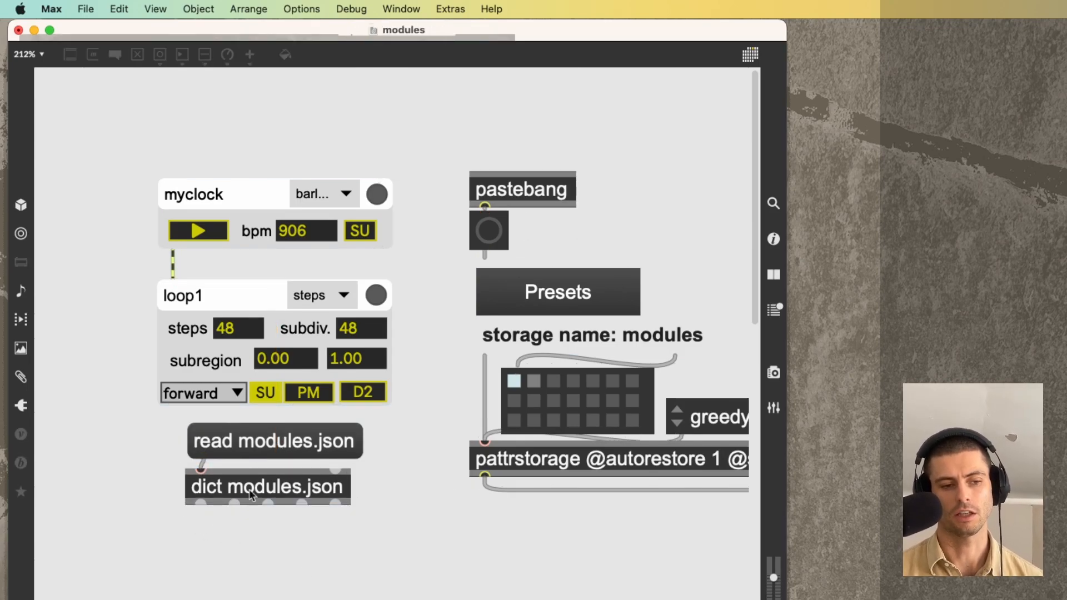
double_click(266, 487)
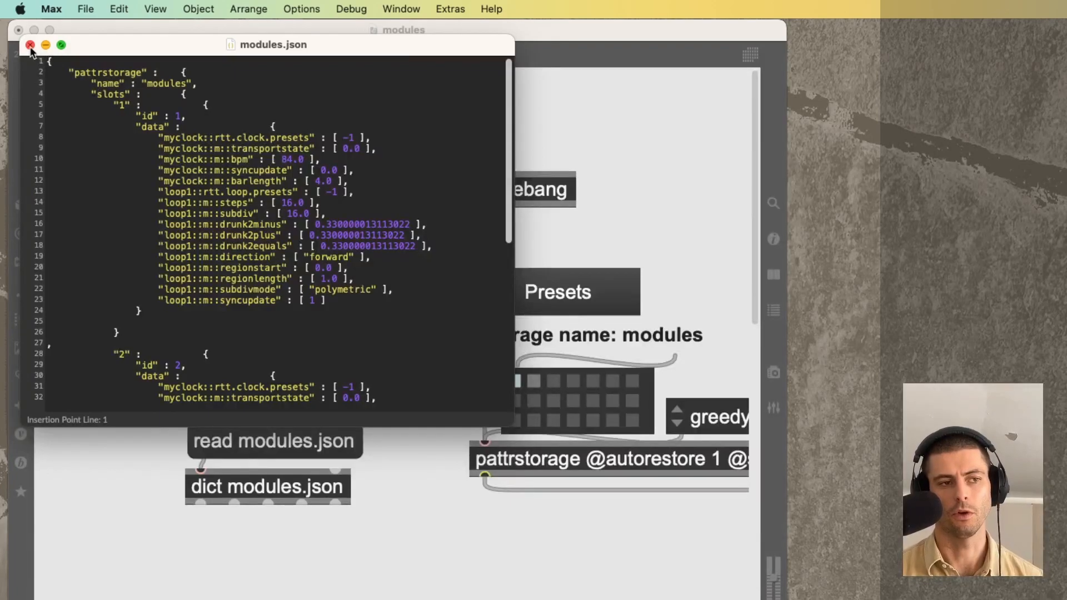
left_click(30, 45)
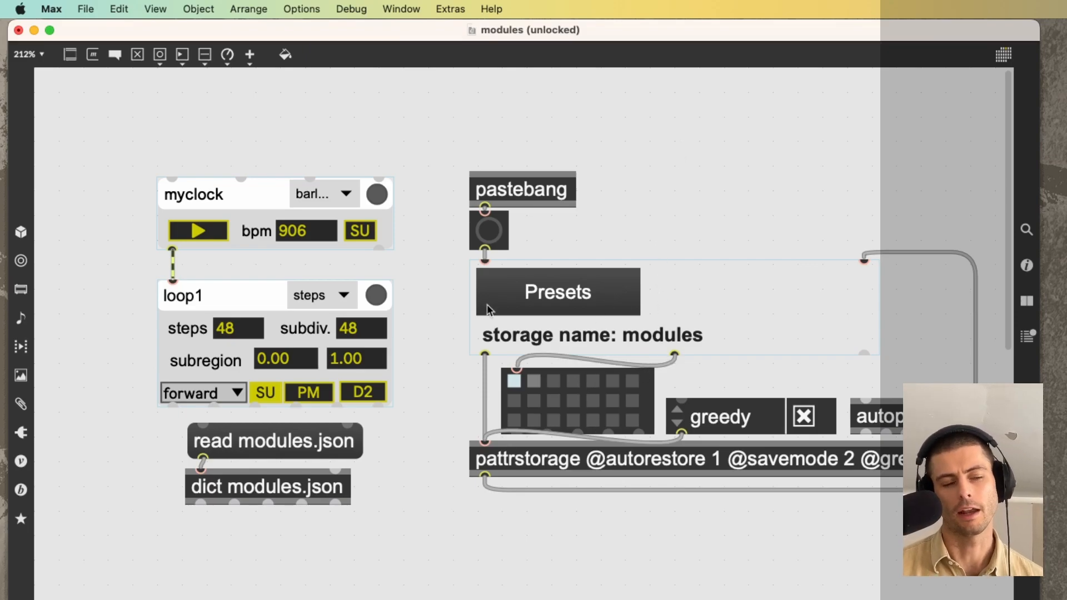
mouse_move(163, 149)
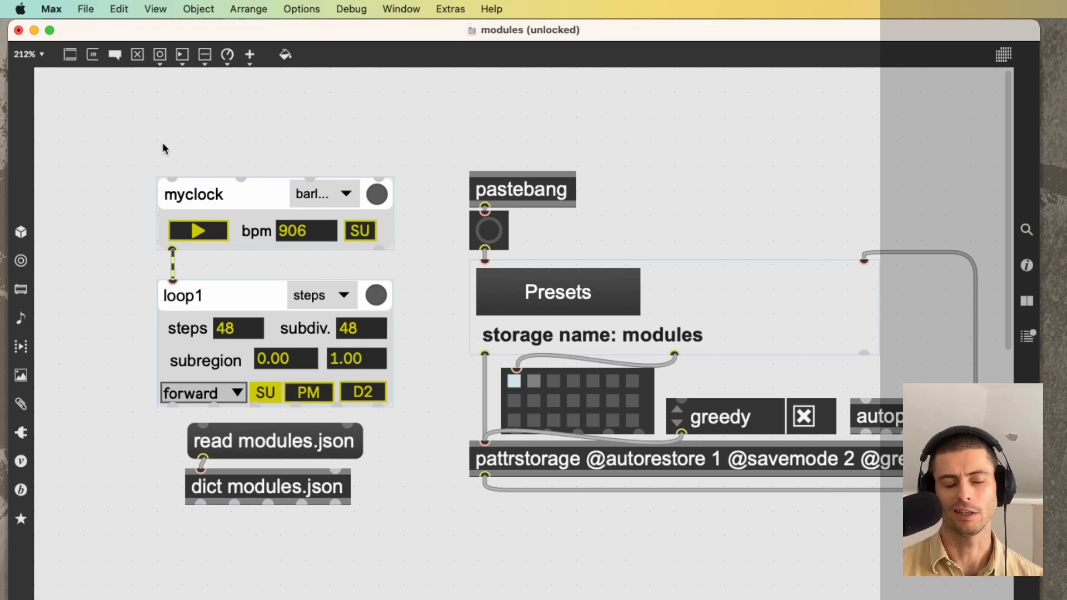
mouse_move(626, 300)
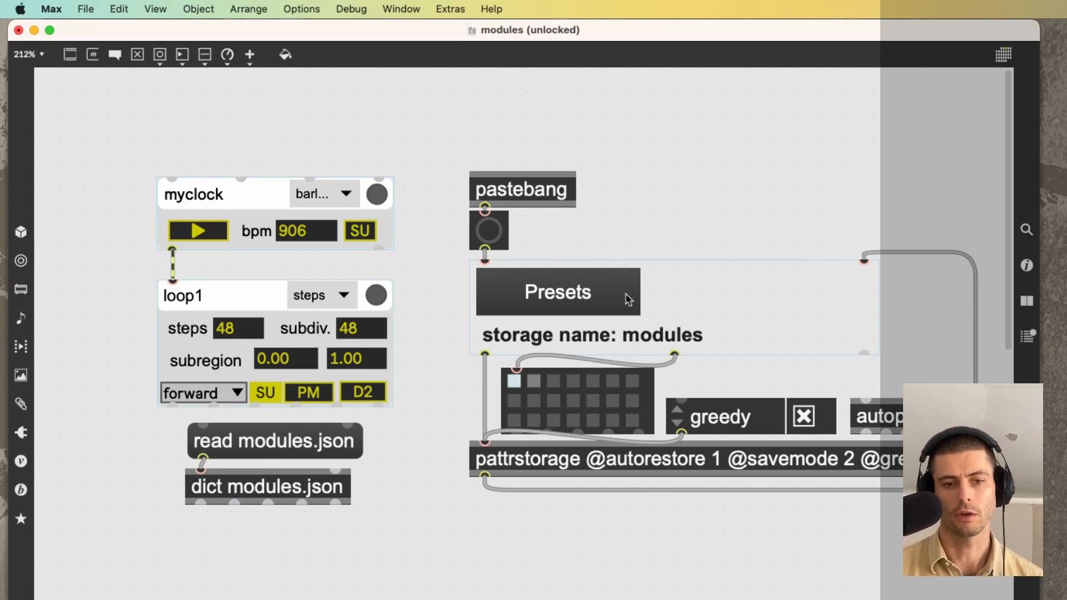
left_click(557, 291)
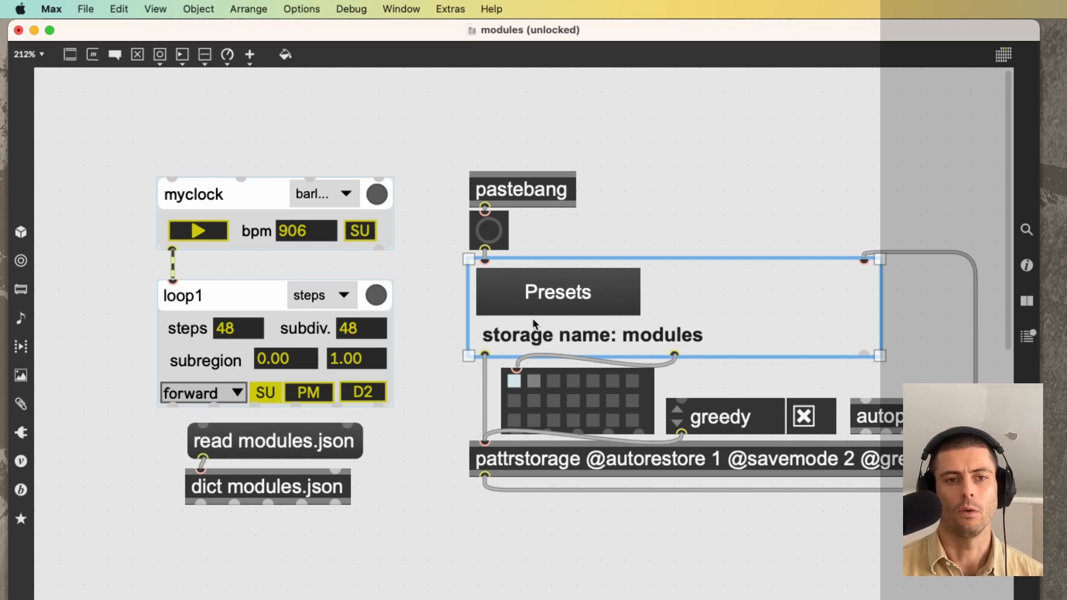
mouse_move(618, 285)
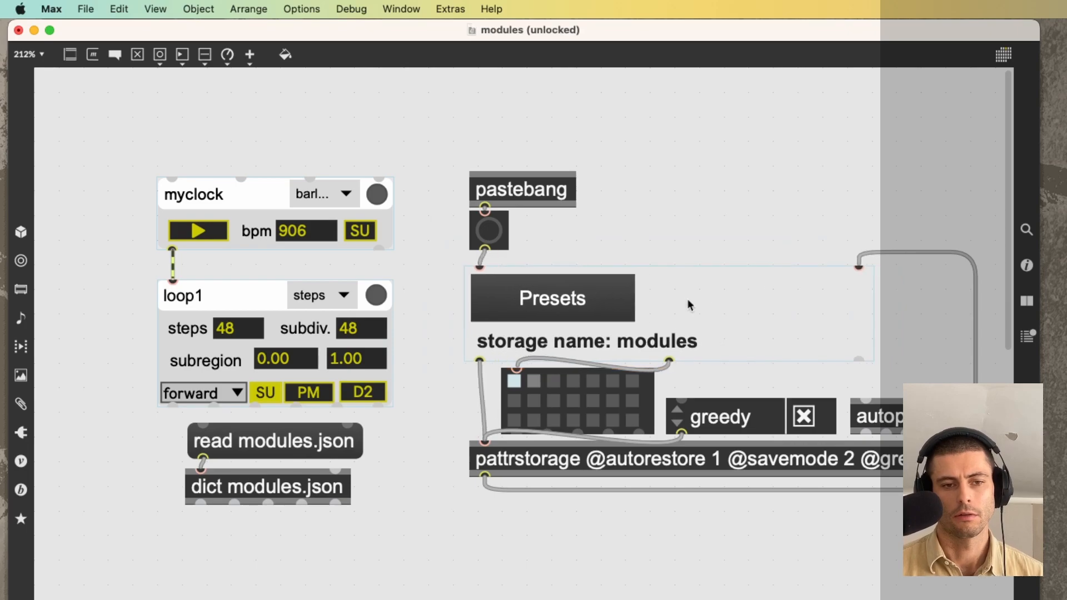
left_click(551, 298)
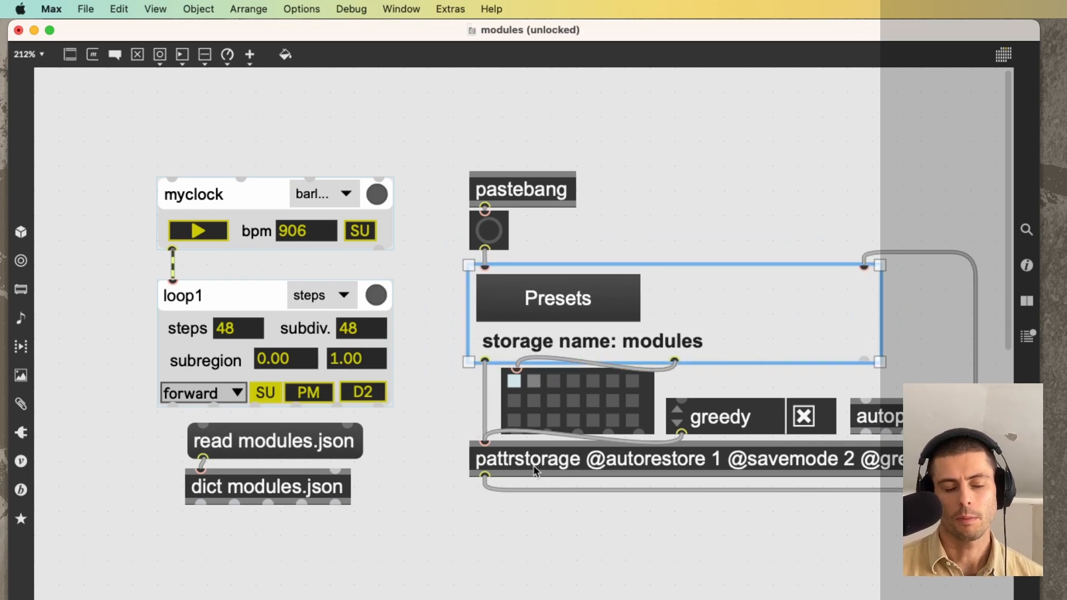
mouse_move(576, 435)
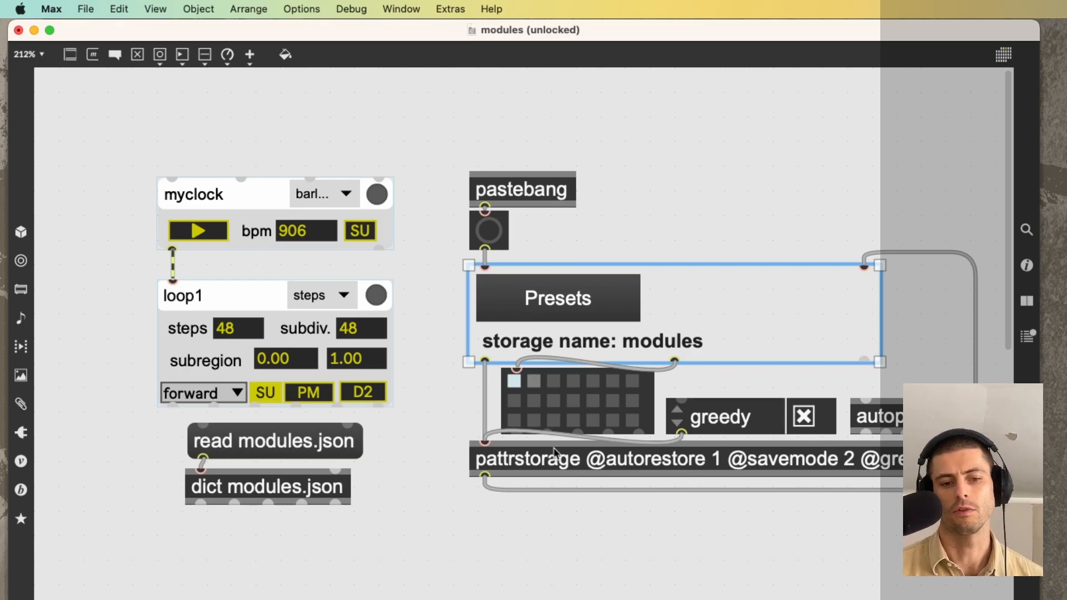
mouse_move(625, 15)
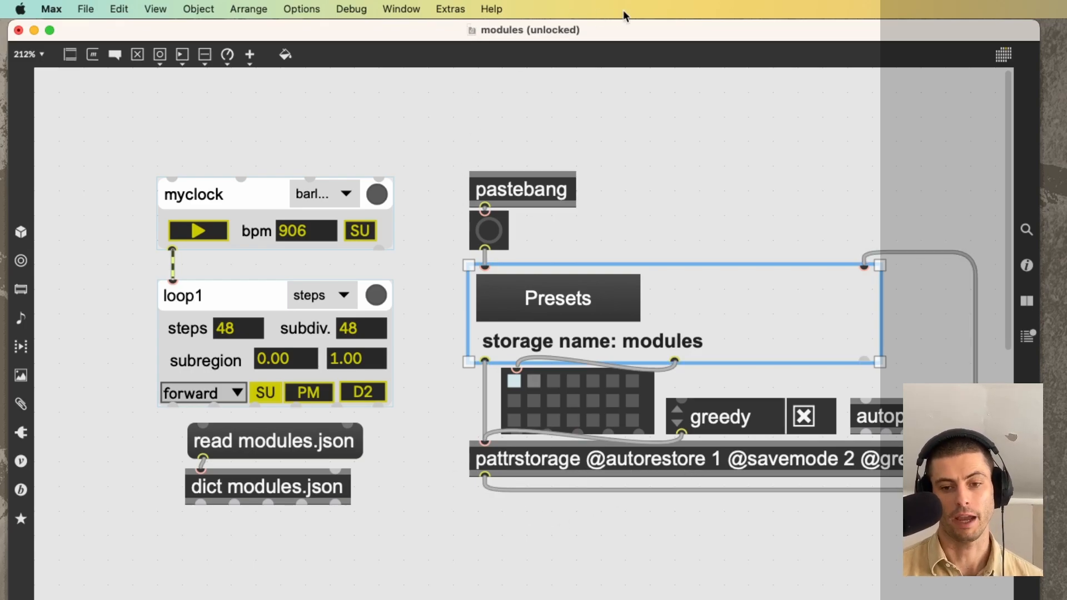
mouse_move(711, 485)
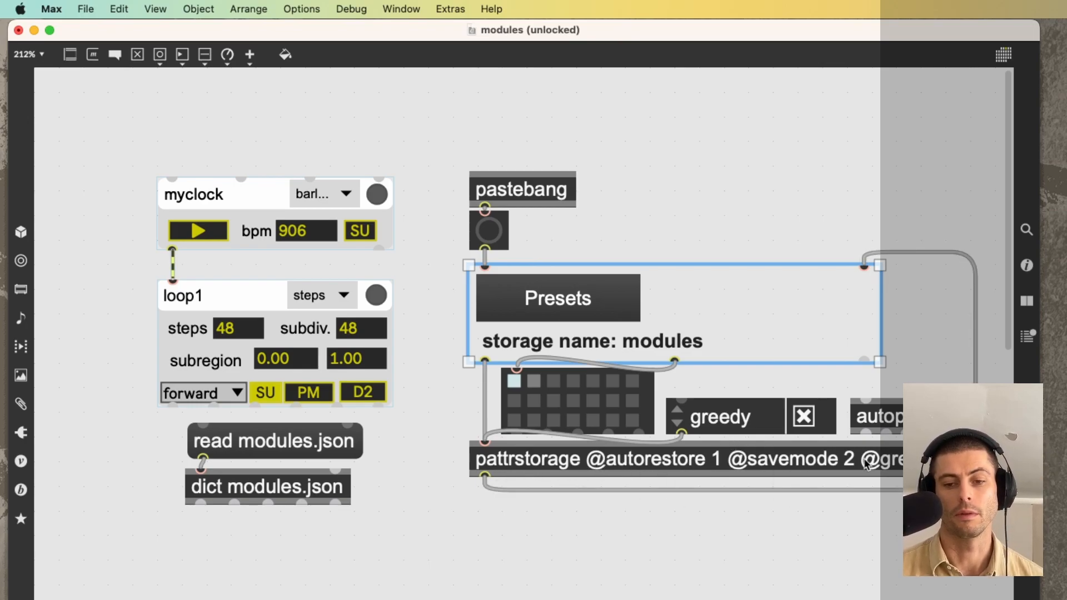
mouse_move(616, 470)
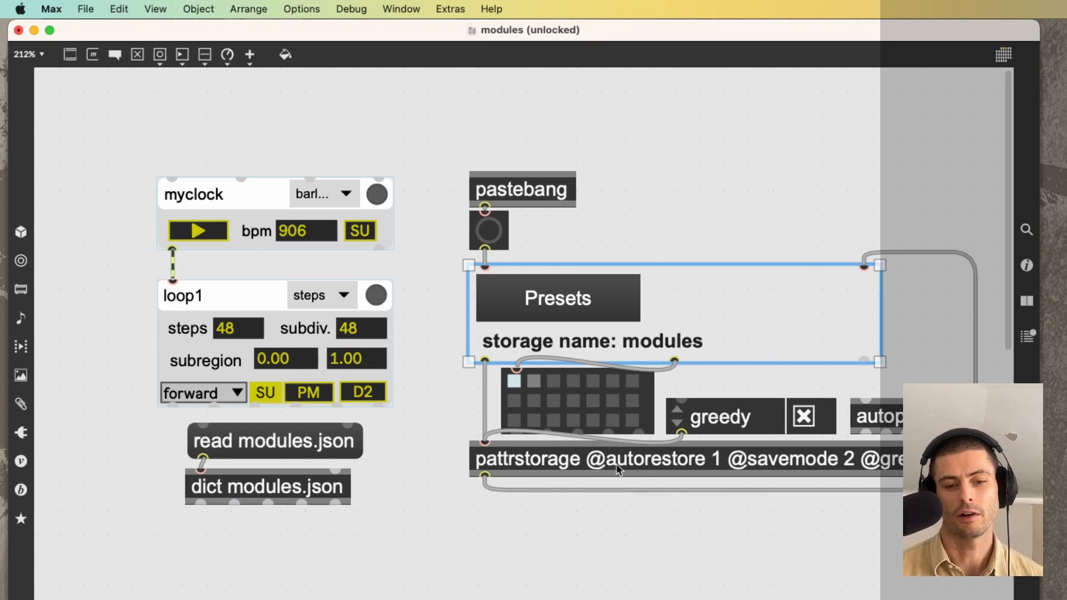
mouse_move(646, 468)
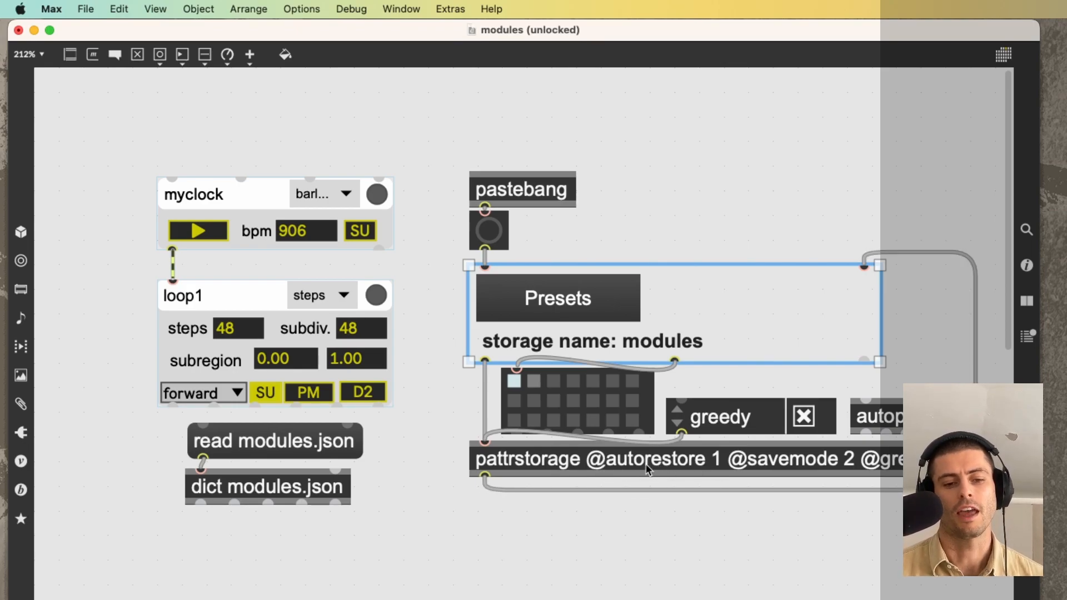
mouse_move(524, 469)
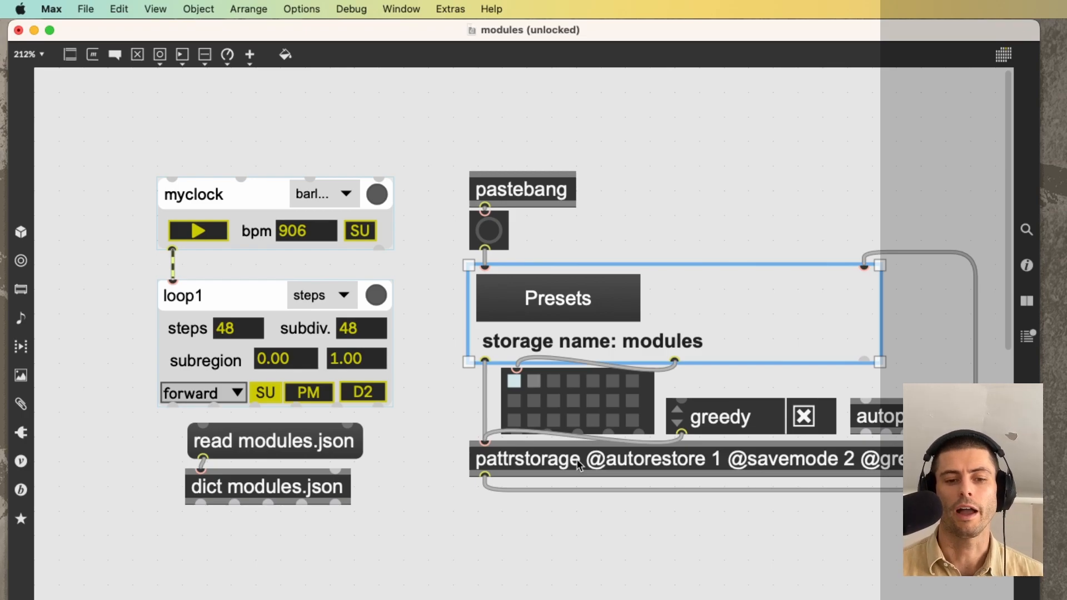
mouse_move(502, 176)
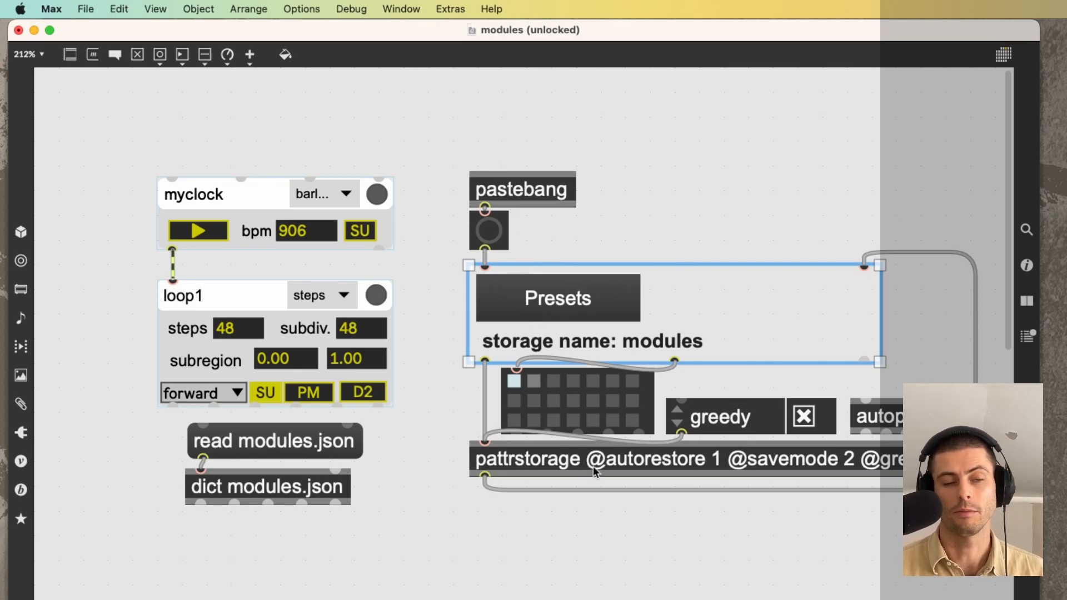
mouse_move(363, 549)
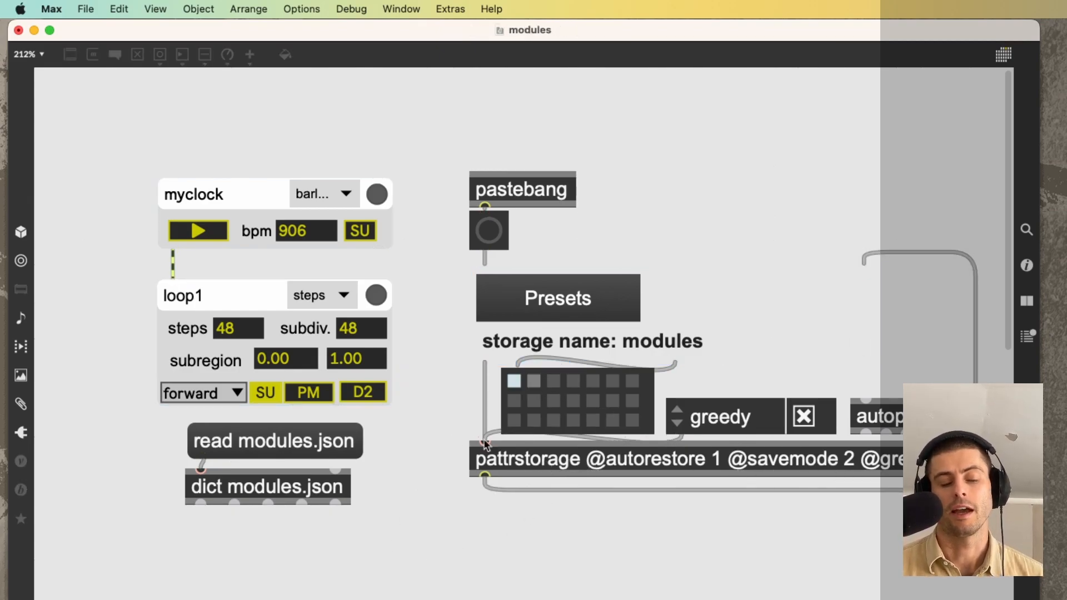
mouse_move(455, 384)
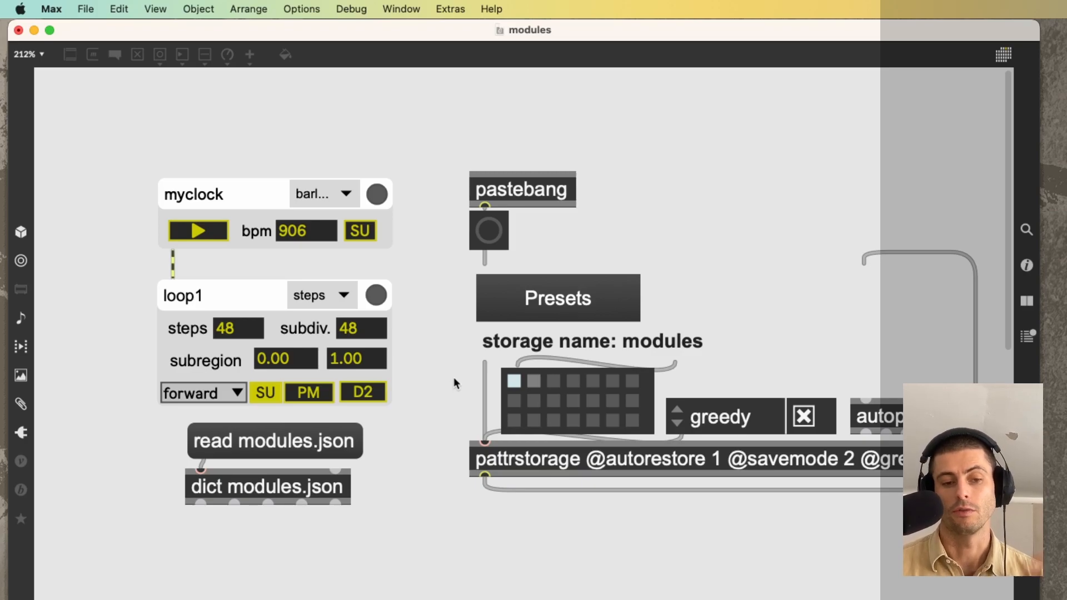
mouse_move(588, 360)
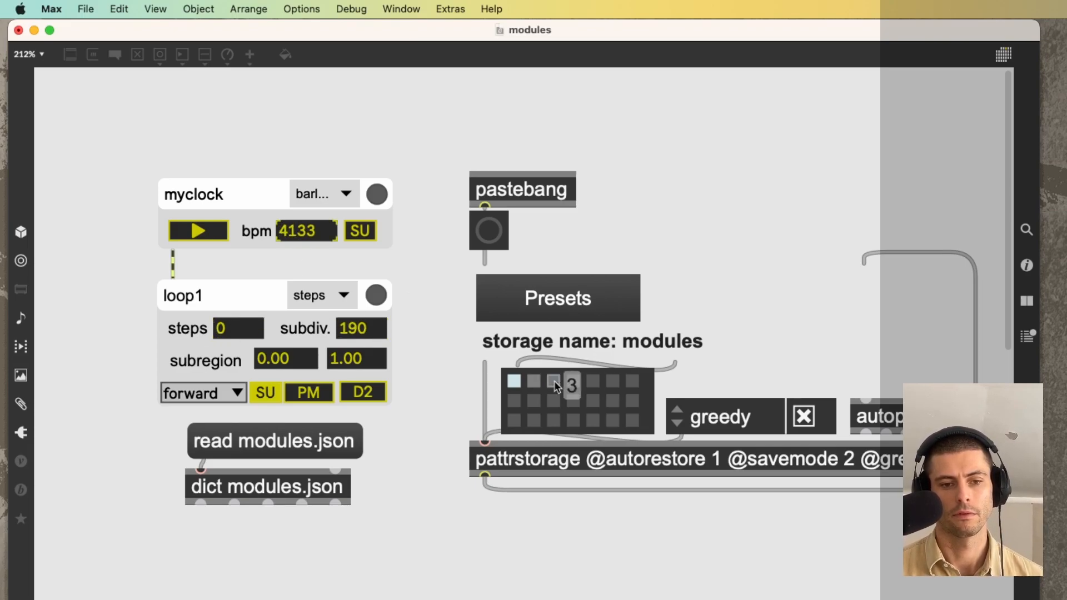
Store bpm 4133, 0 steps, subdivision 190 in preset slot 3 and verify it in modules.json
left_click(552, 384)
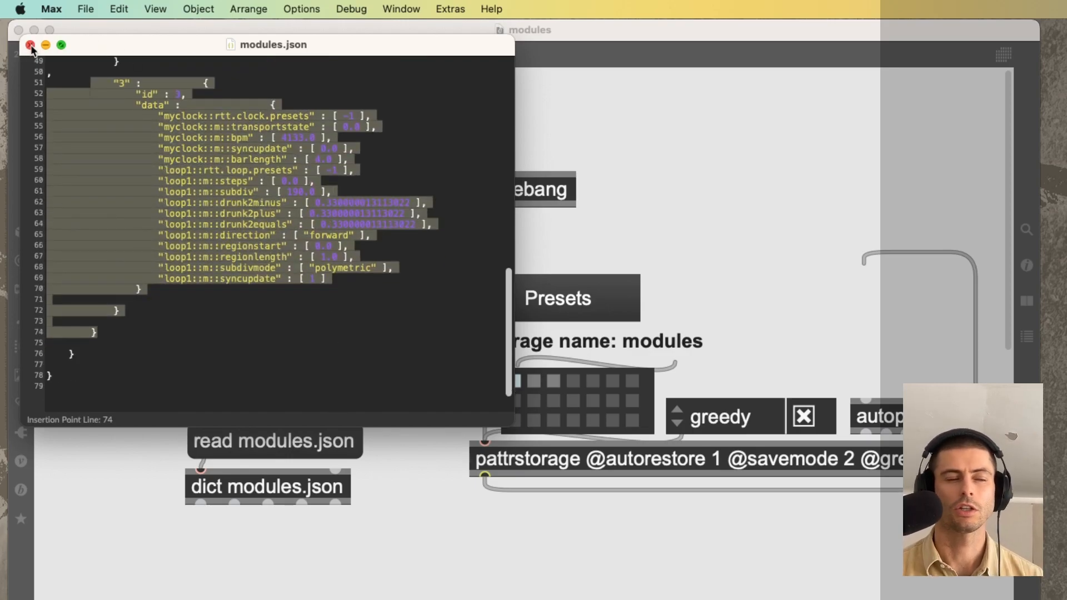
left_click(30, 45)
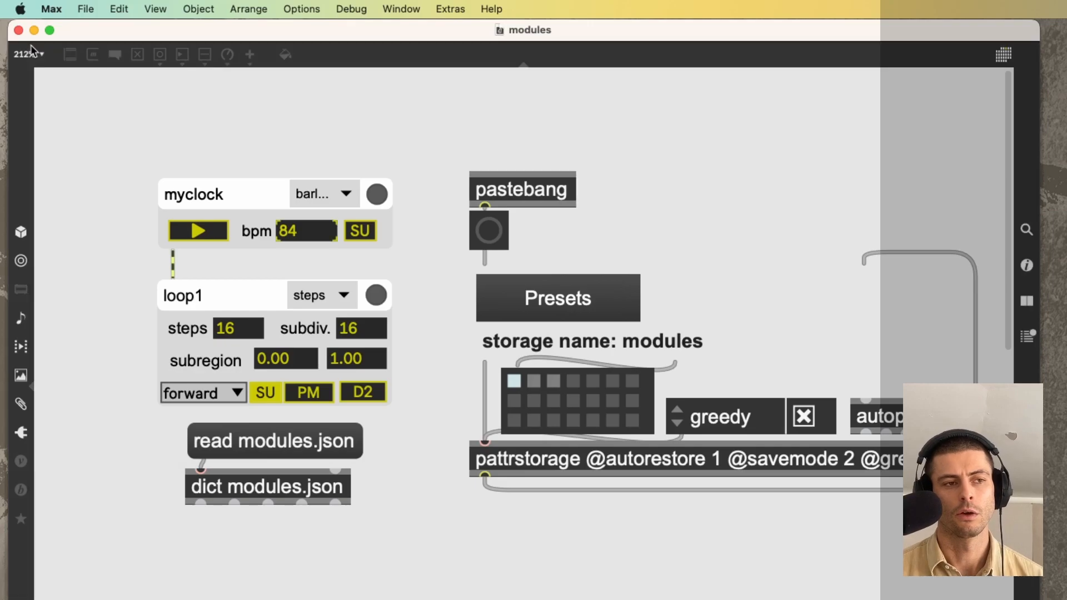
mouse_move(106, 151)
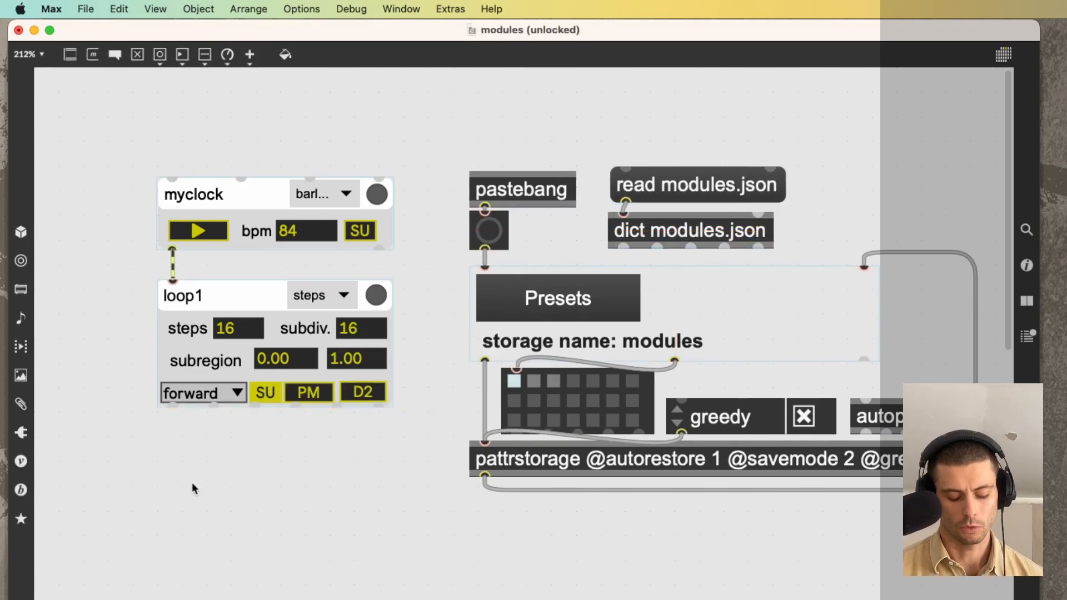
Add the rtt euclidean module and bring up its Module Control window
type("rtt.loop")
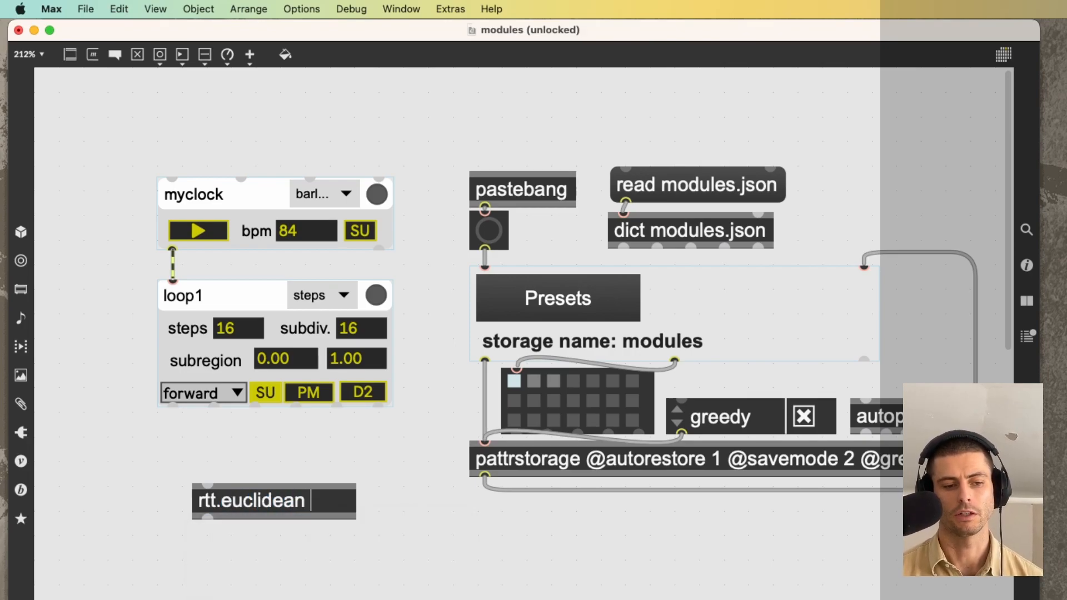
type("euclidean")
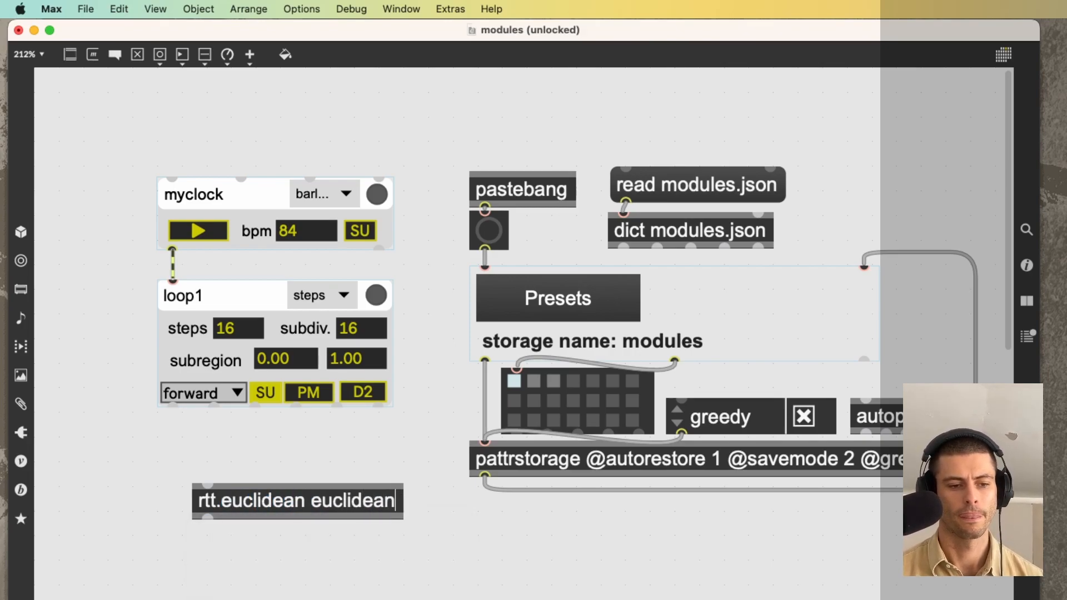
right_click(297, 501)
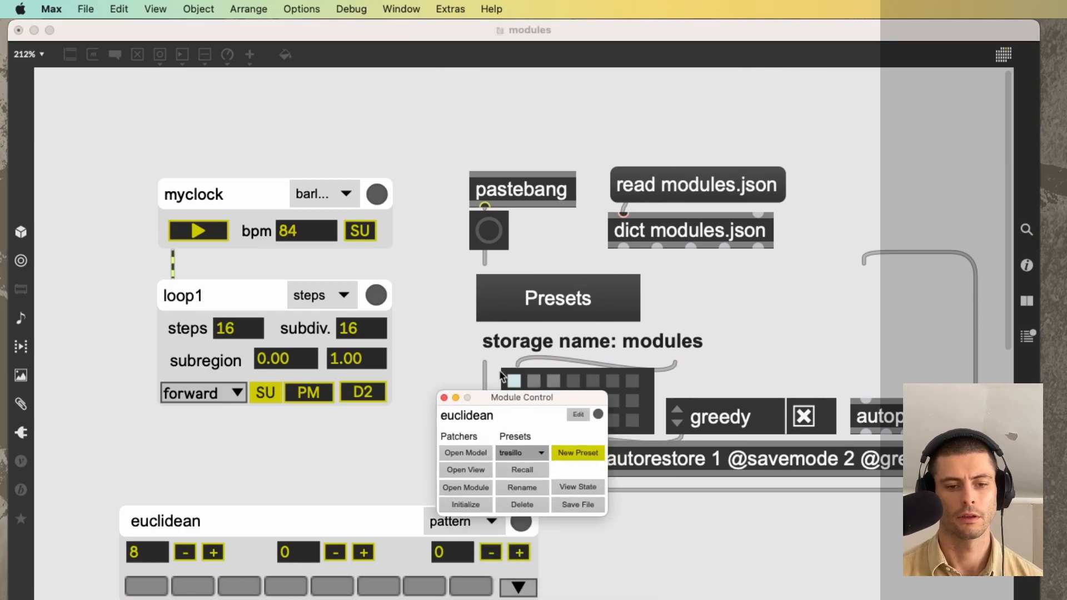
Recall the ruchenitza_1 preset, giving 7 steps and 4 events
left_click_drag(522, 396, 461, 168)
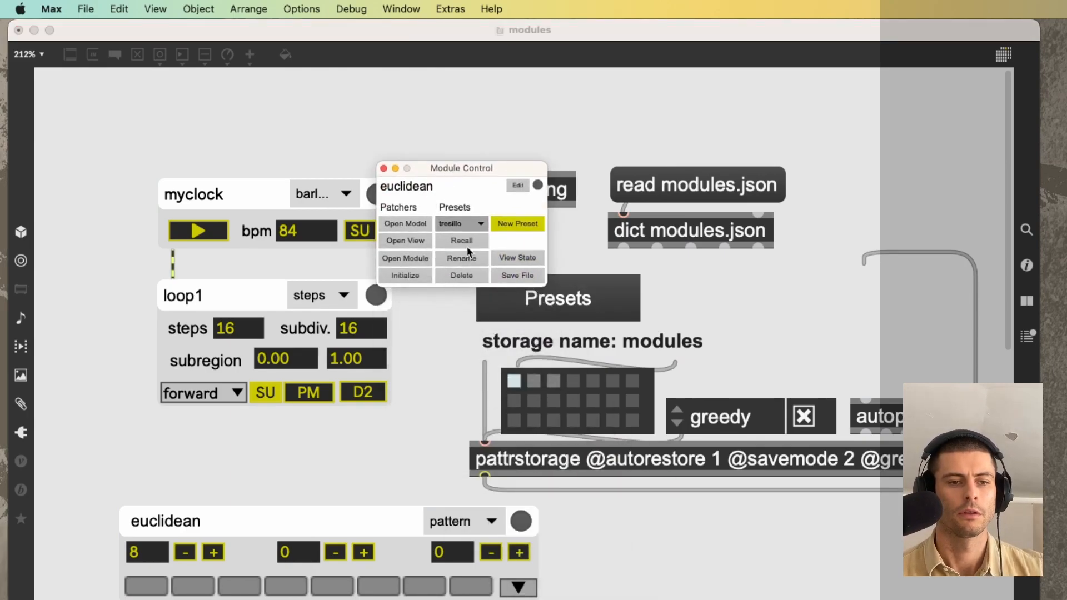
mouse_move(531, 299)
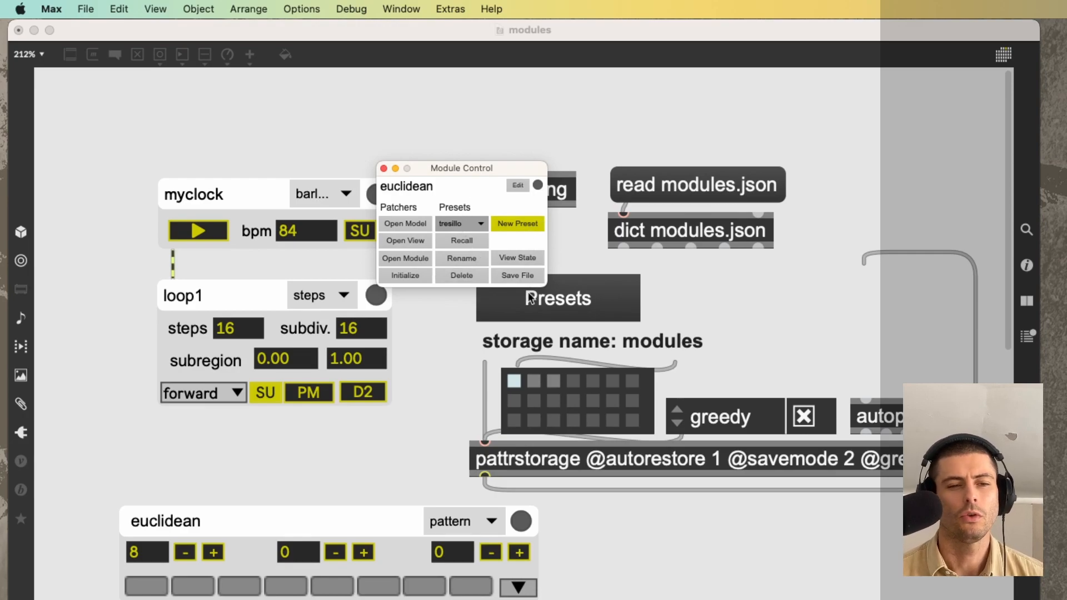
mouse_move(500, 245)
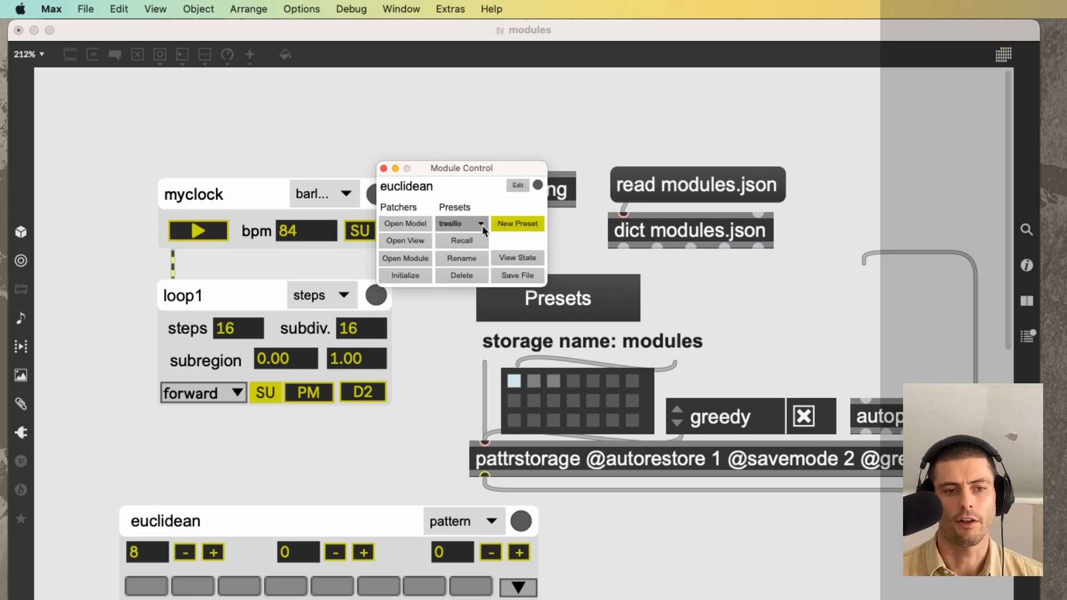
left_click(481, 223)
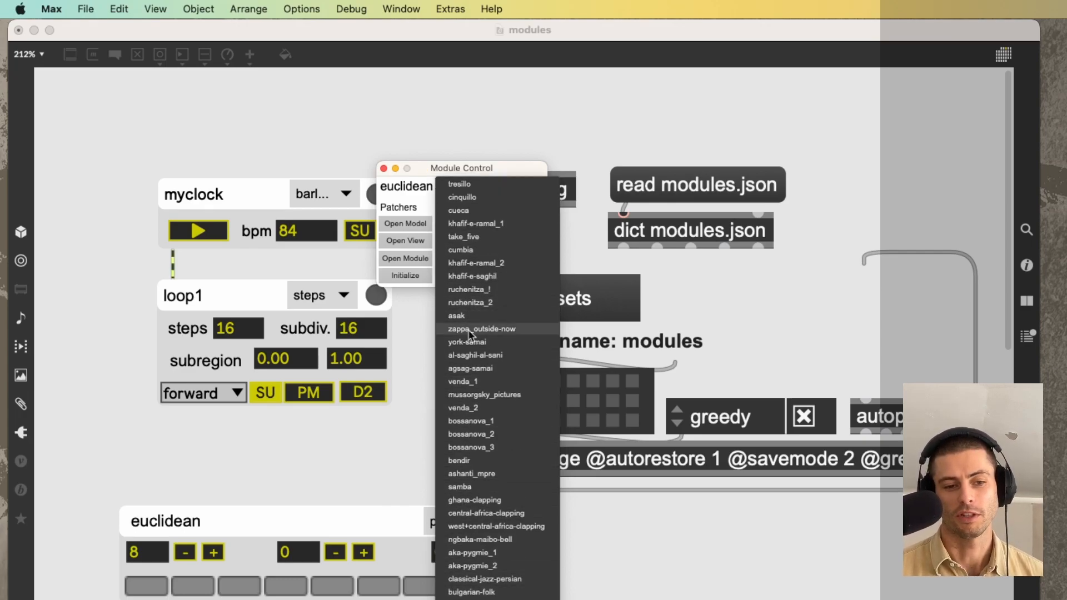
mouse_move(473, 289)
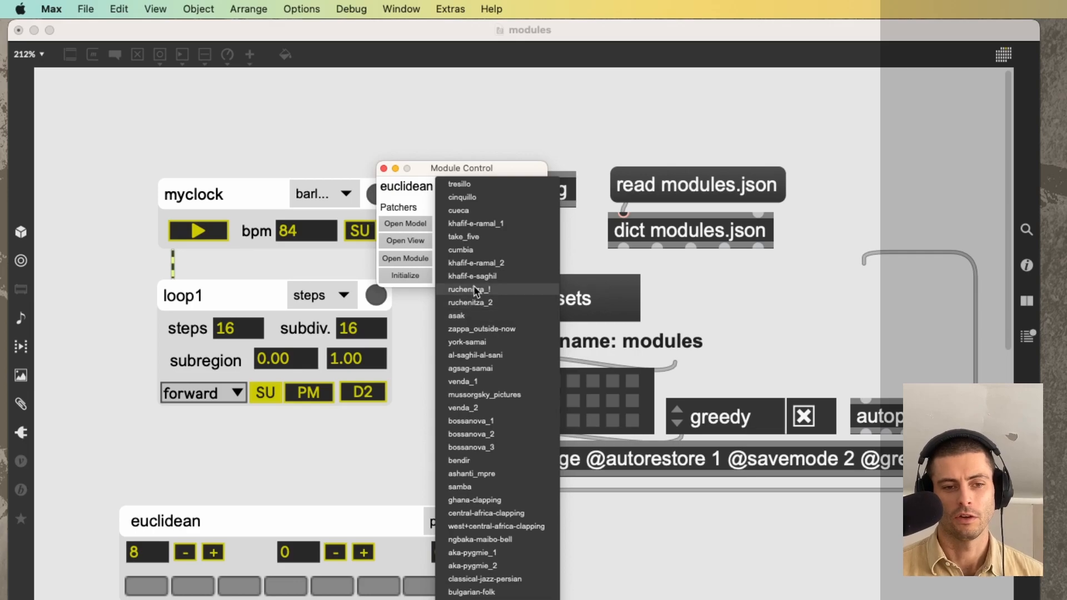
mouse_move(521, 296)
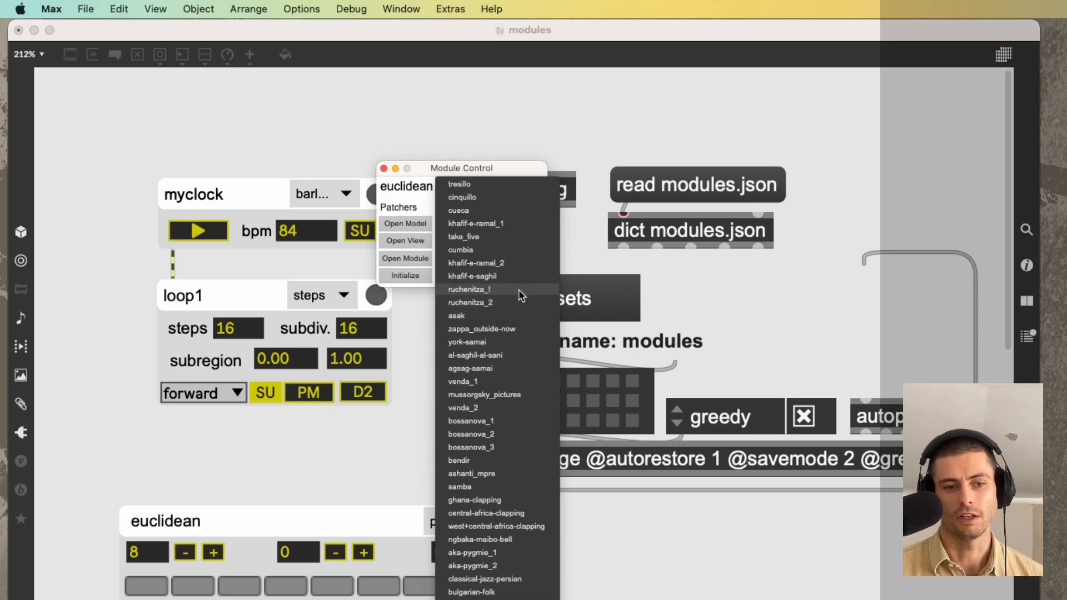
left_click(468, 289)
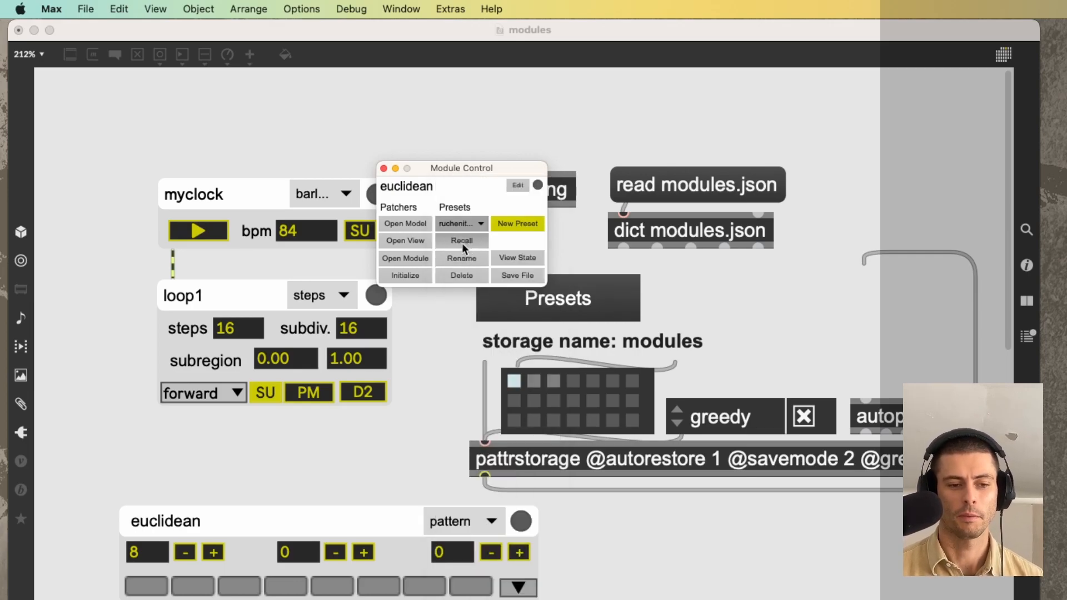
left_click(461, 240)
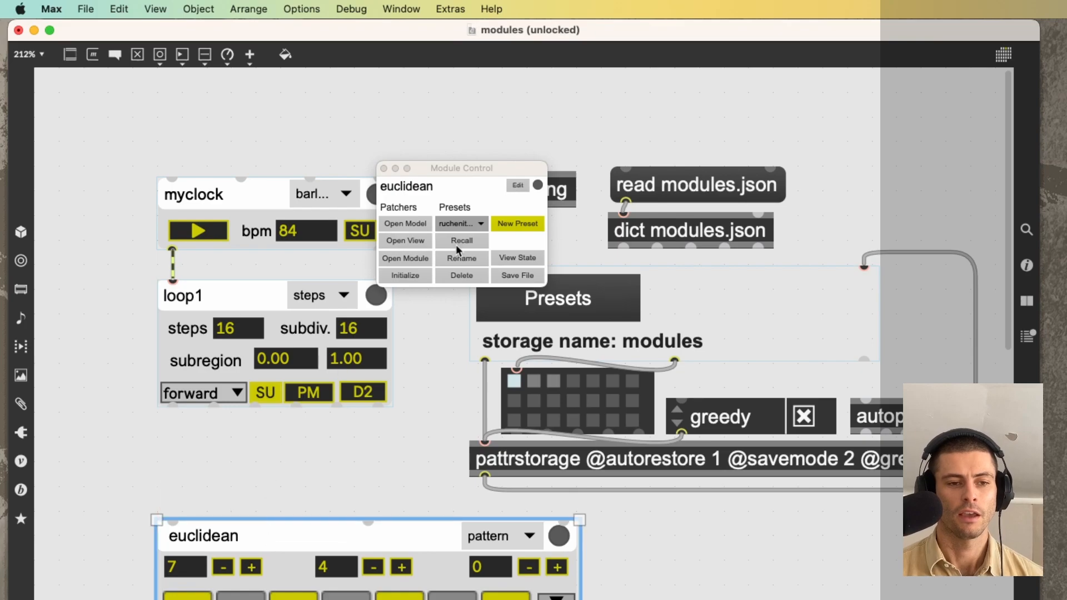
Recall the ghana-clapping preset: 16 steps, 7 events, rotated by 6
left_click(461, 223)
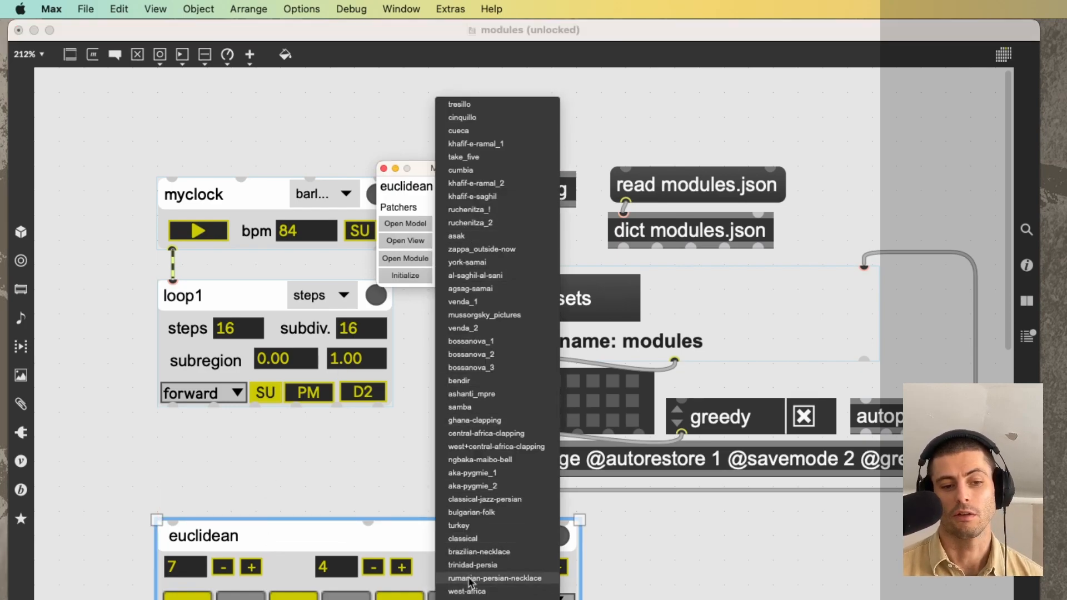
mouse_move(458, 525)
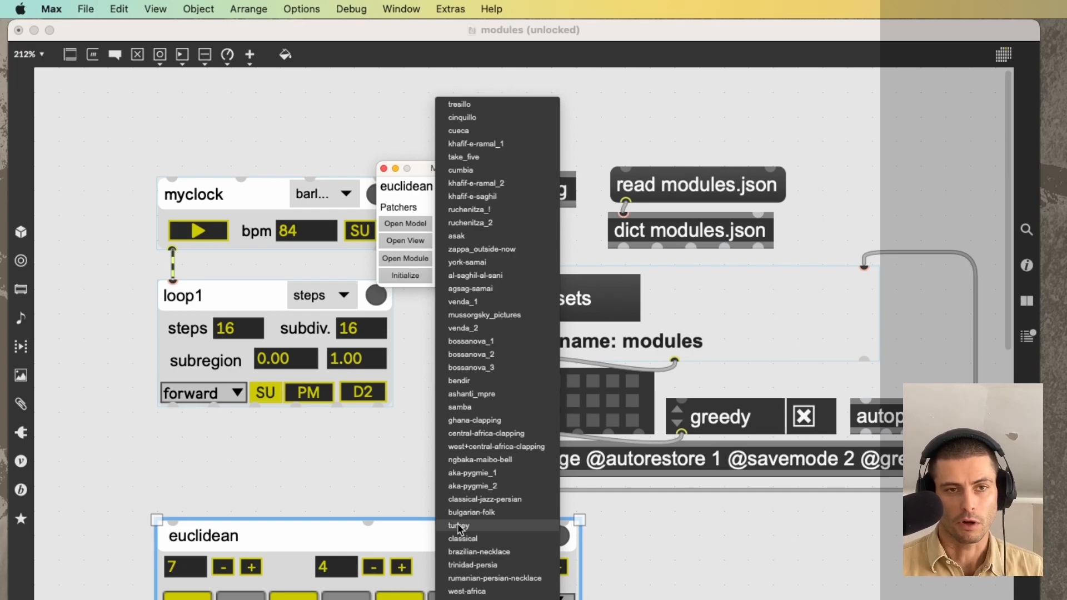
mouse_move(458, 512)
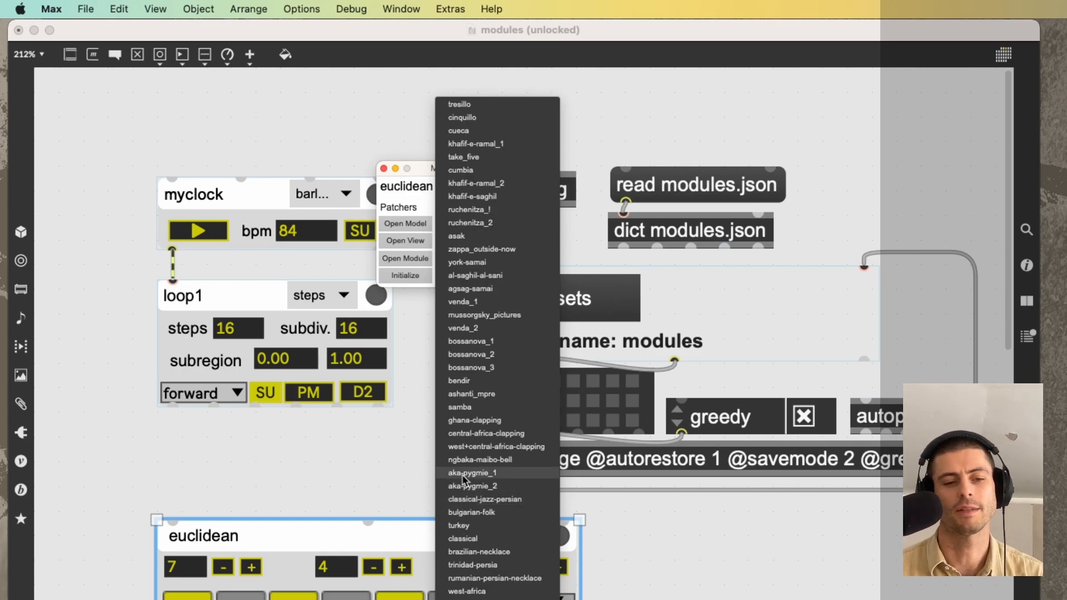
mouse_move(472, 485)
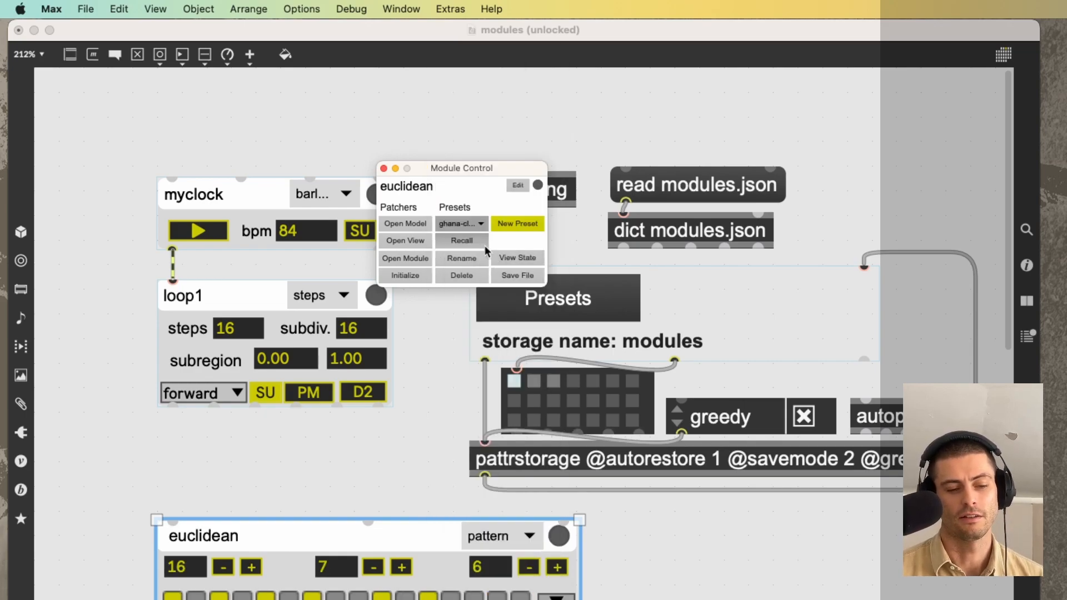
left_click(461, 223)
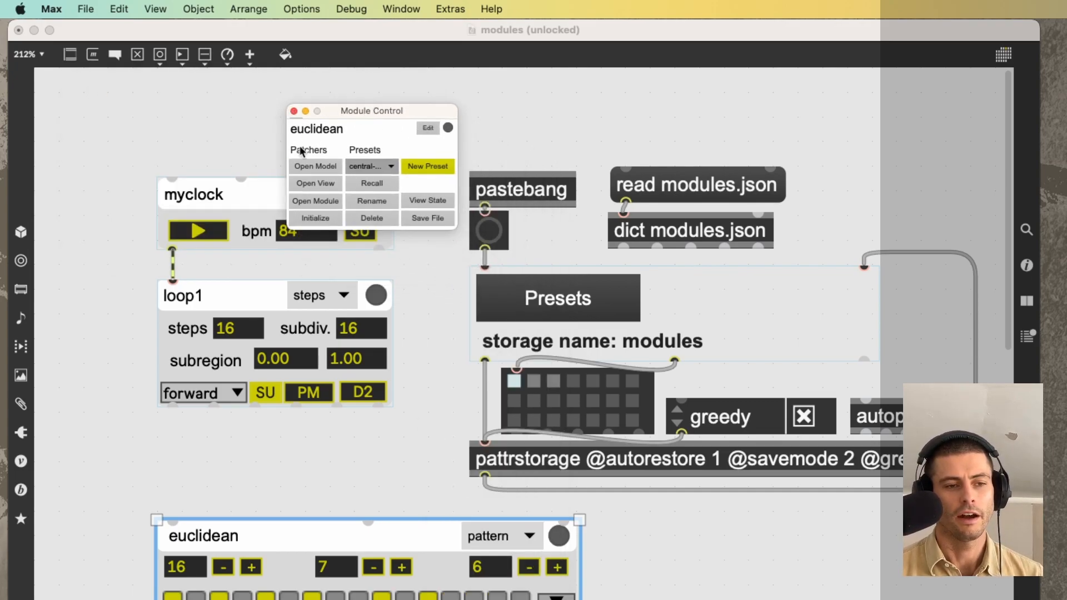
left_click(390, 166)
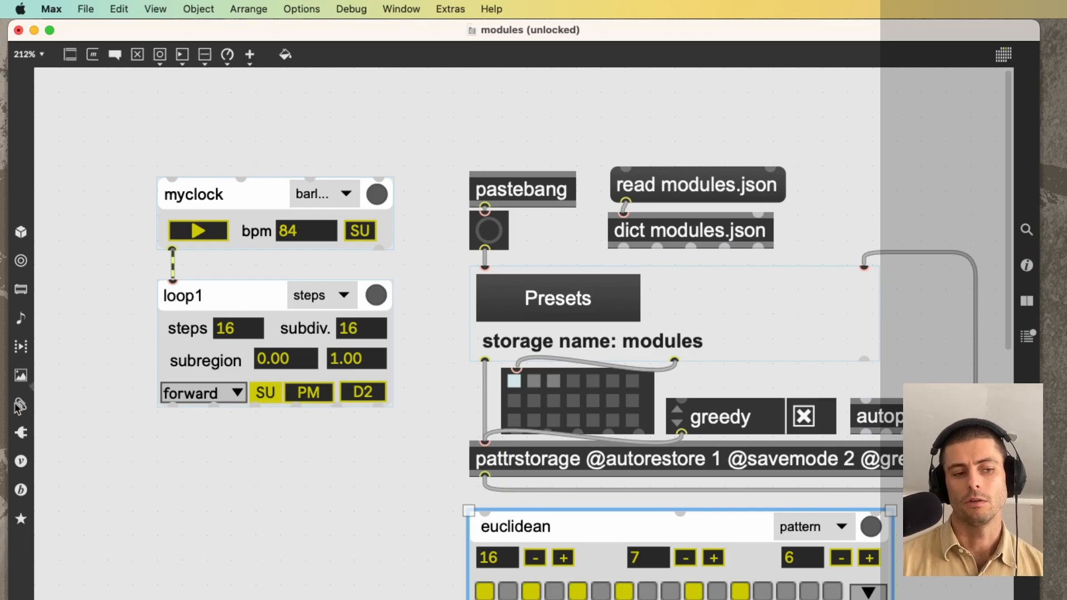
mouse_move(19, 405)
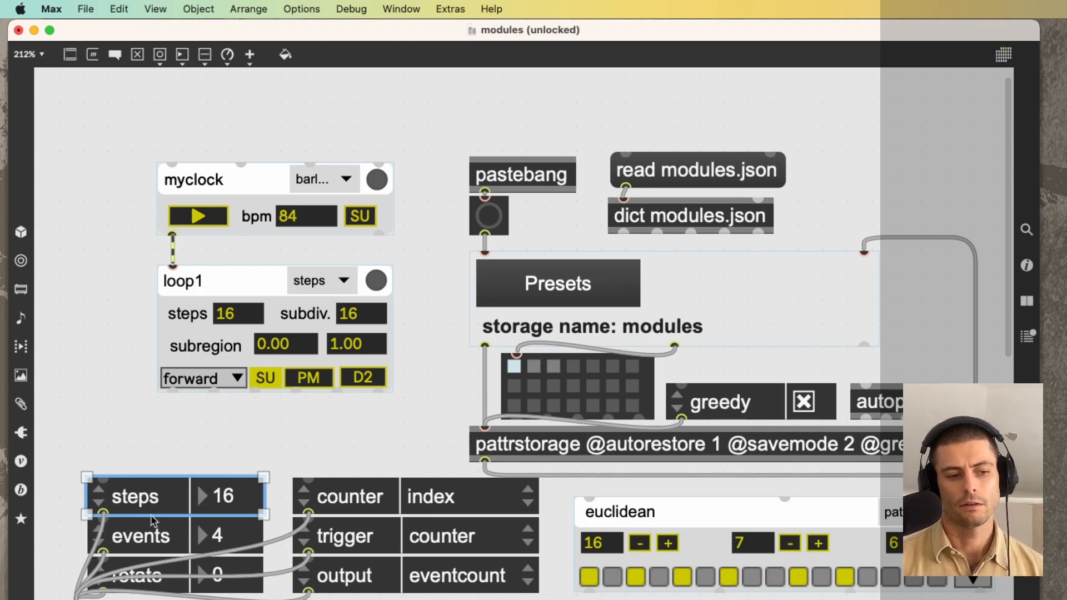
mouse_move(1027, 336)
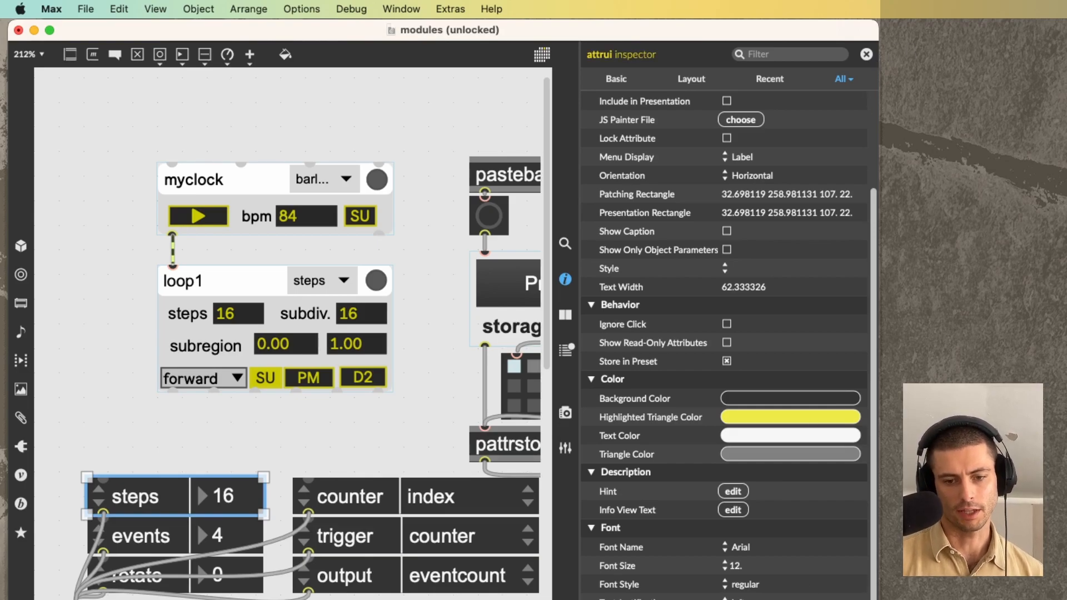
Lock the patch with the steps, events and rotate attrui controls marked for presets
left_click(866, 55)
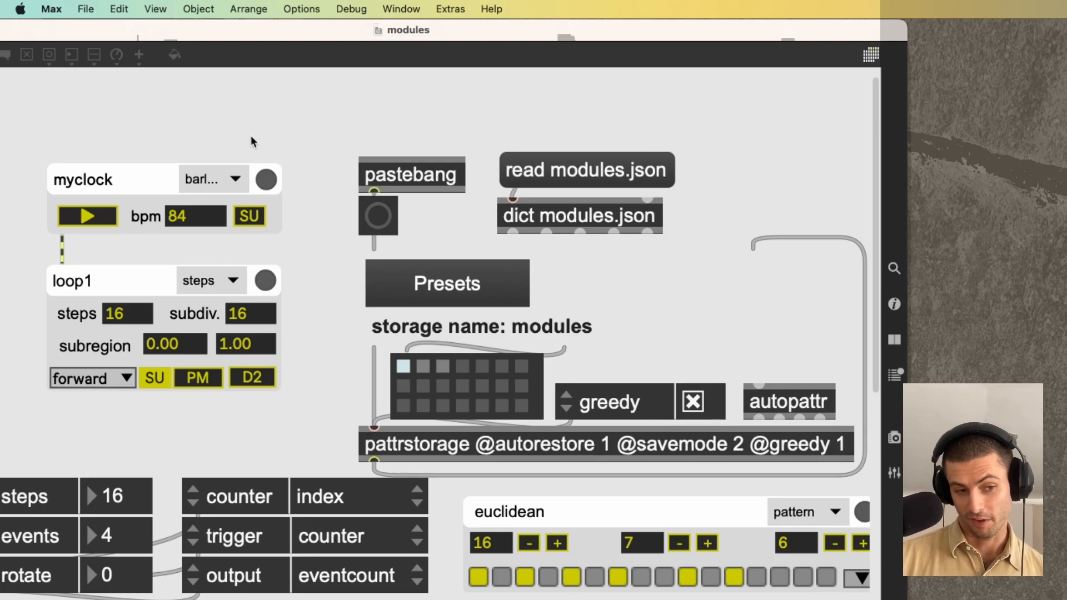
mouse_move(472, 452)
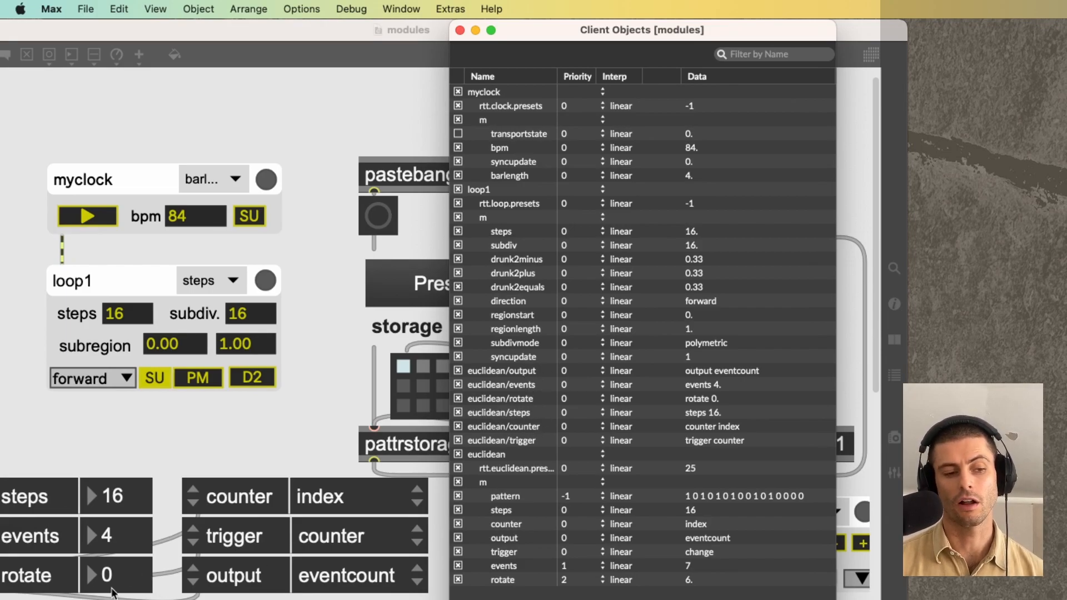
mouse_move(621, 406)
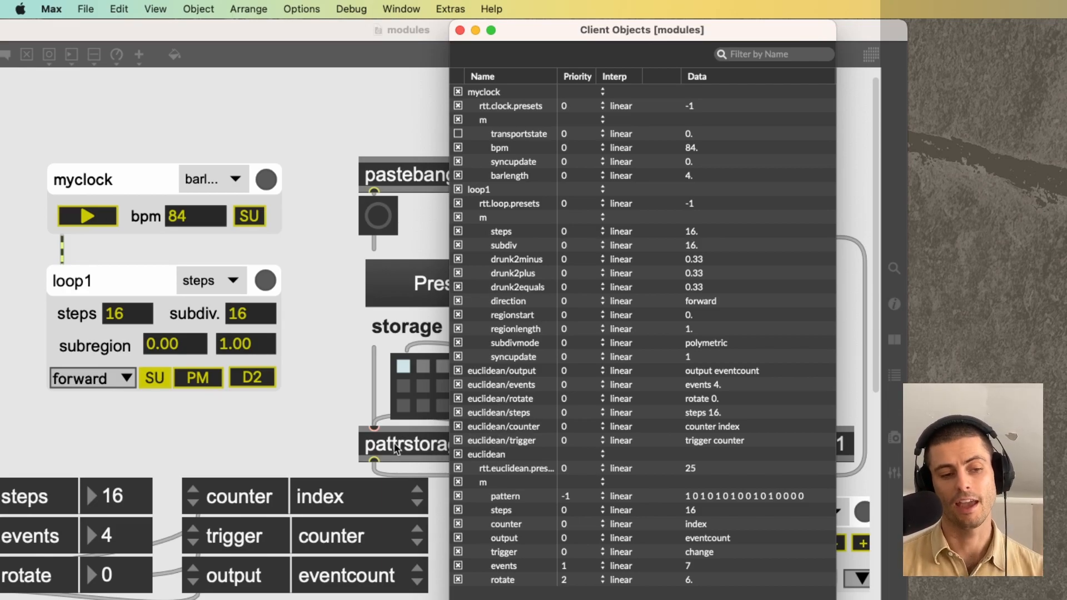
mouse_move(45, 520)
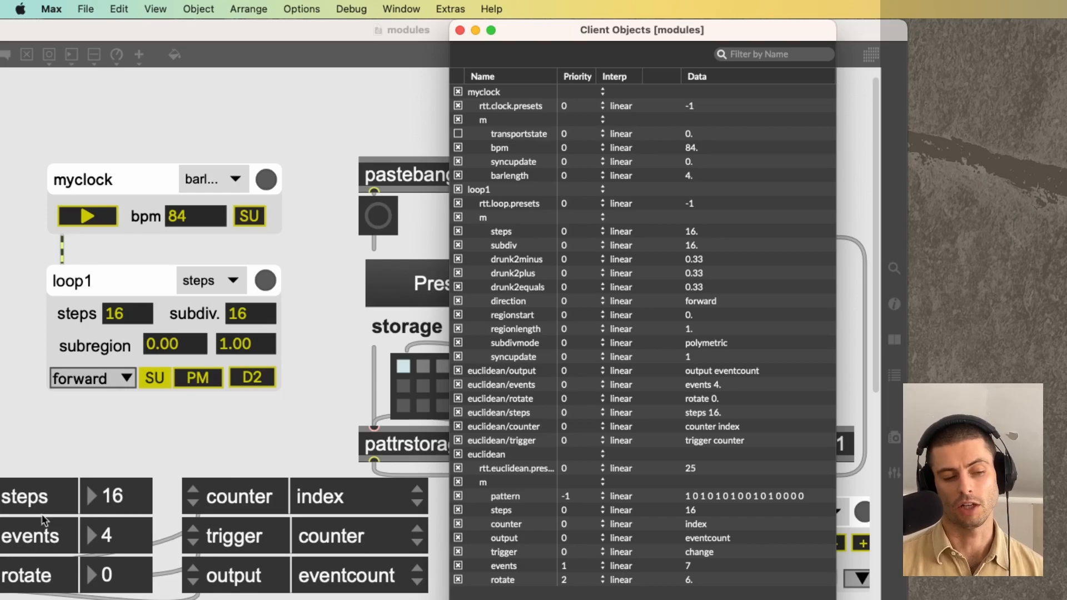
mouse_move(191, 561)
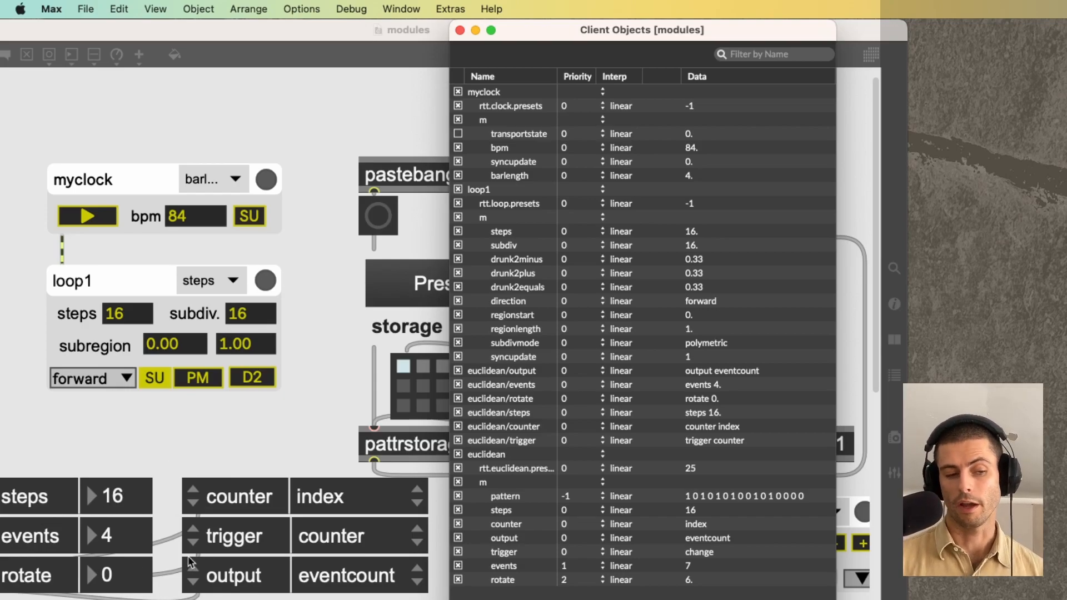
mouse_move(244, 411)
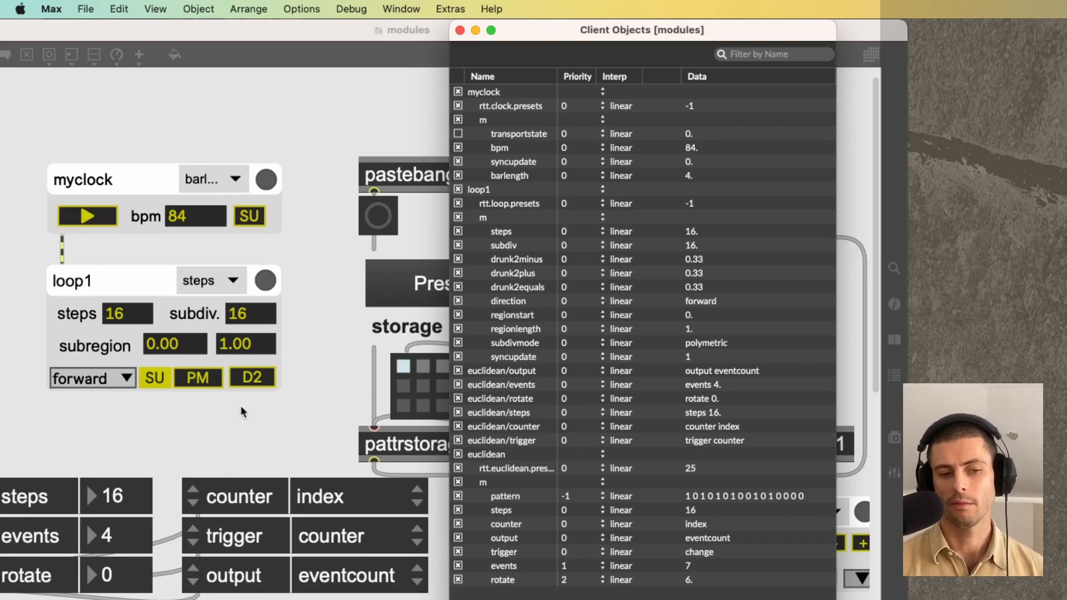
Review pattrstorage's client list of six euclidean attribute controls, then close it
left_click(460, 30)
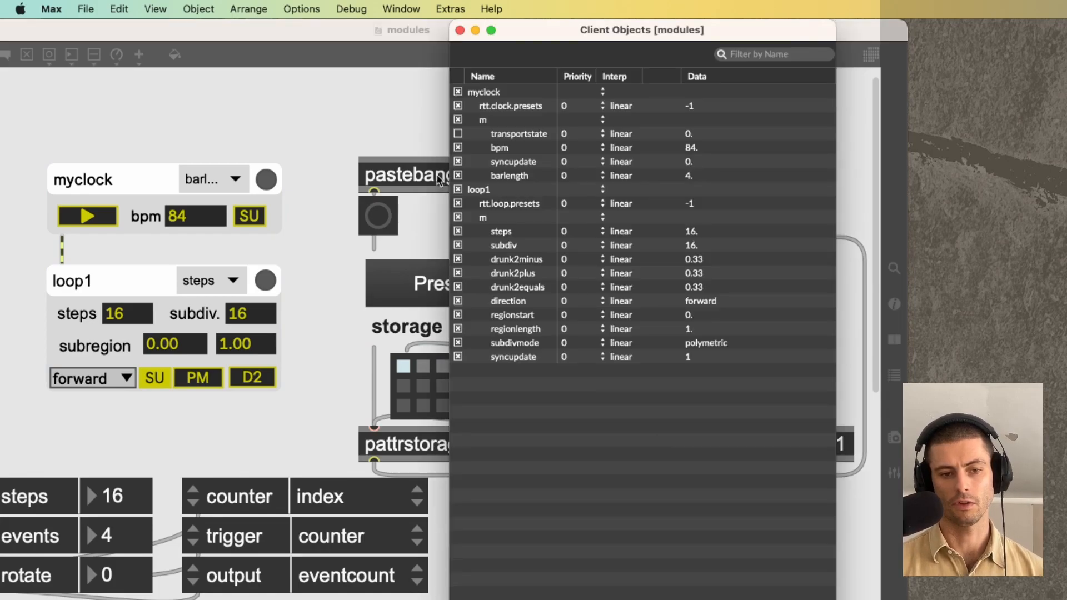
left_click(460, 29)
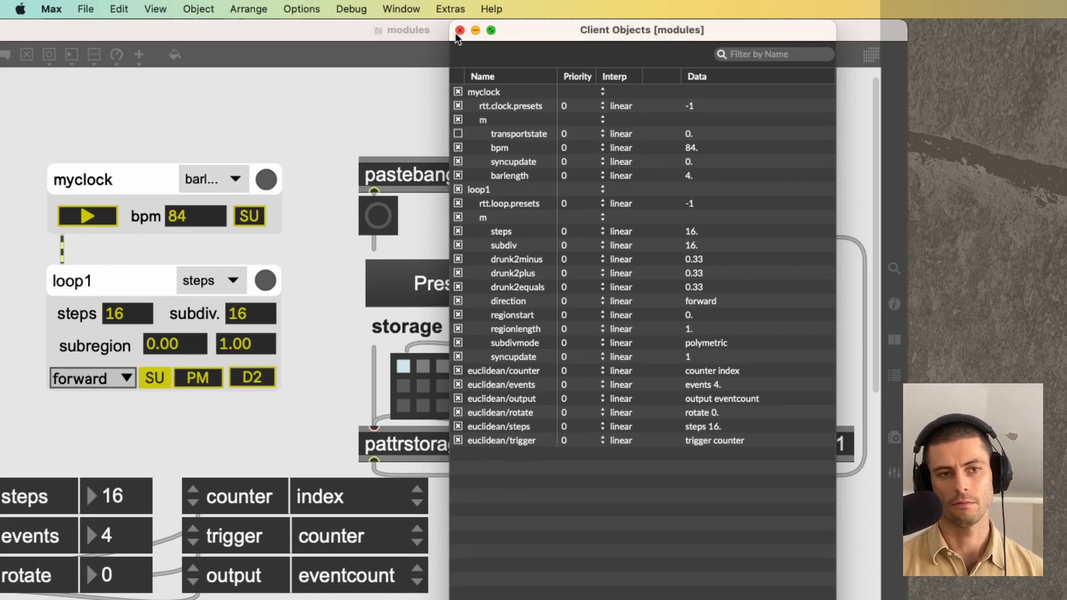
left_click(459, 30)
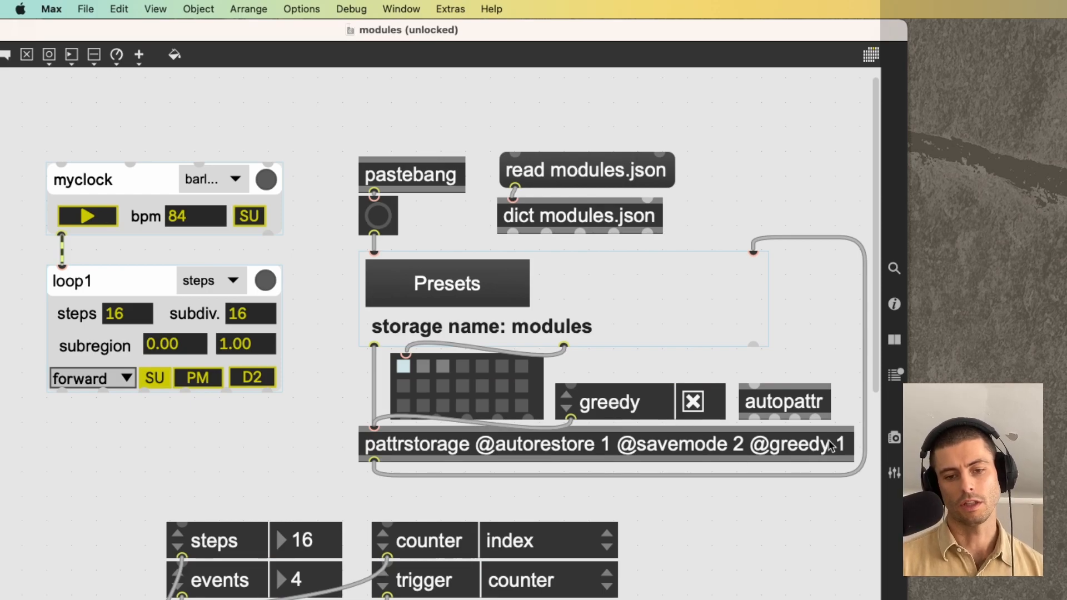
double_click(792, 444)
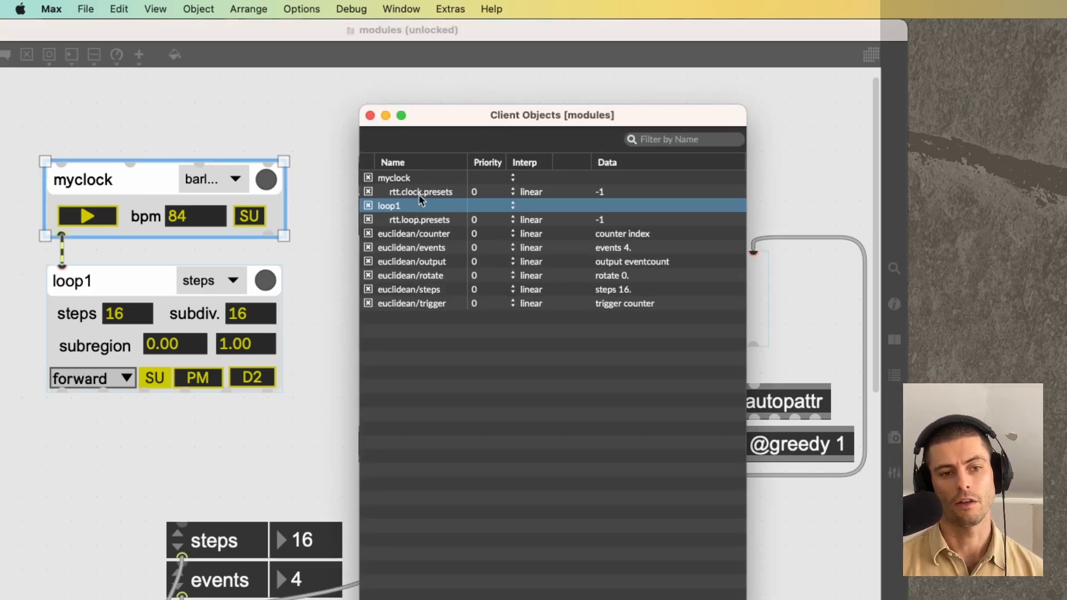
mouse_move(405, 224)
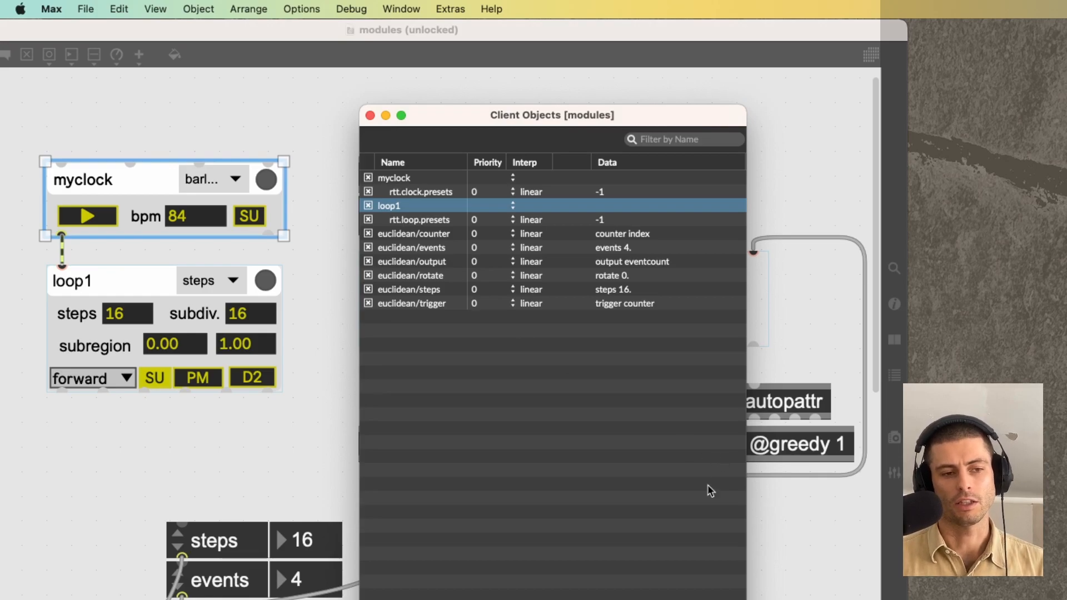
left_click(370, 115)
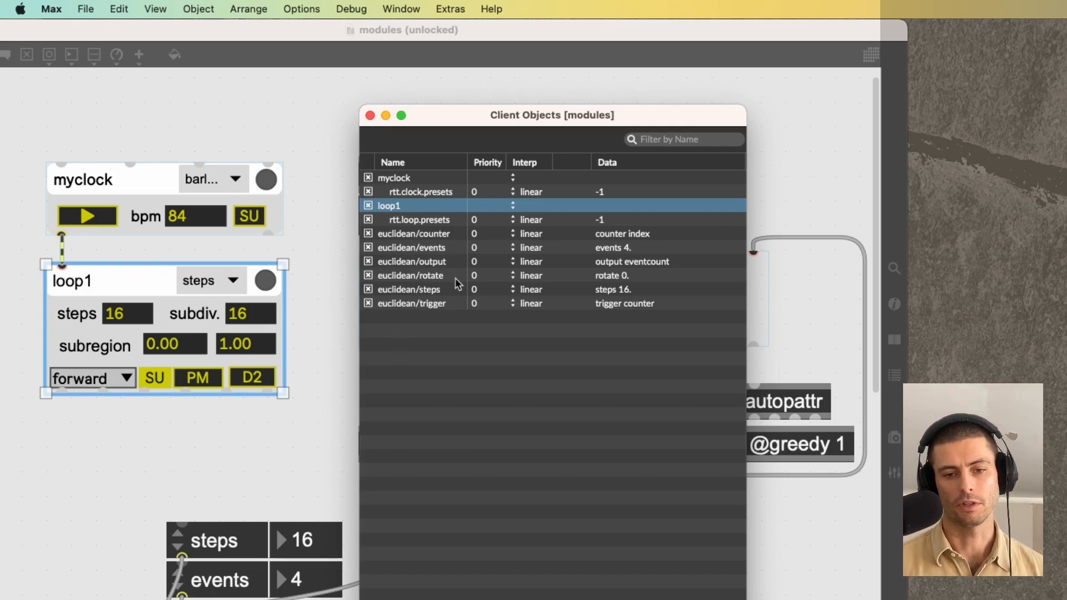
left_click(370, 115)
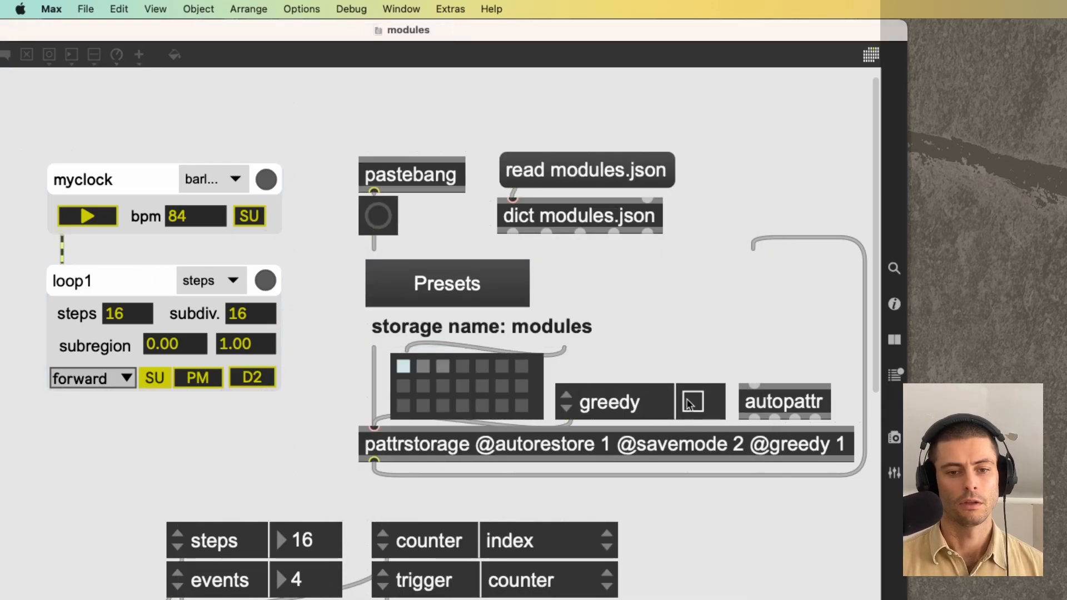
left_click(693, 401)
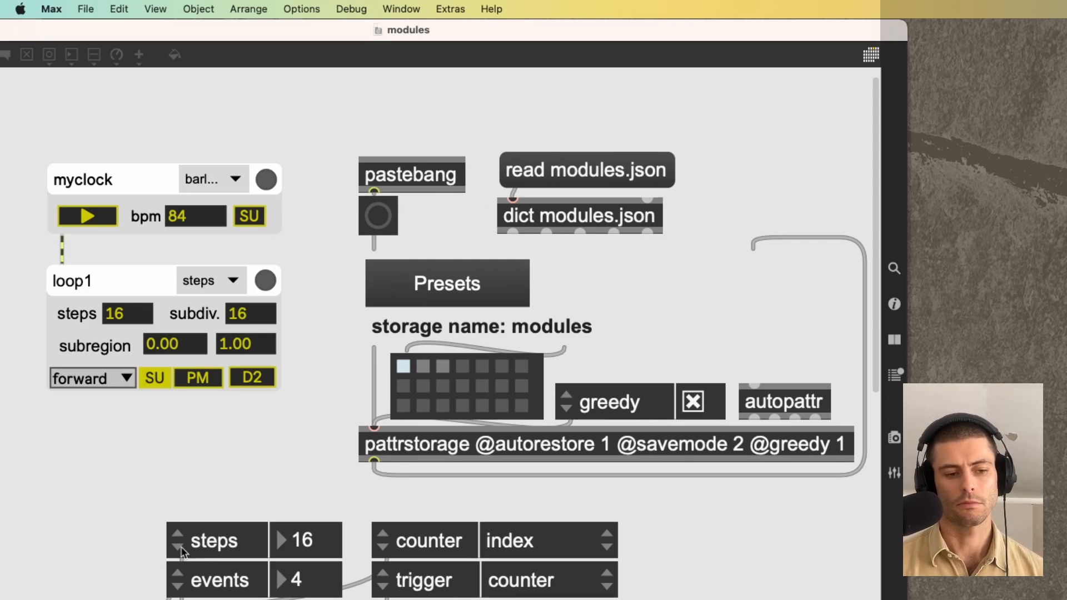
key("cmd+e")
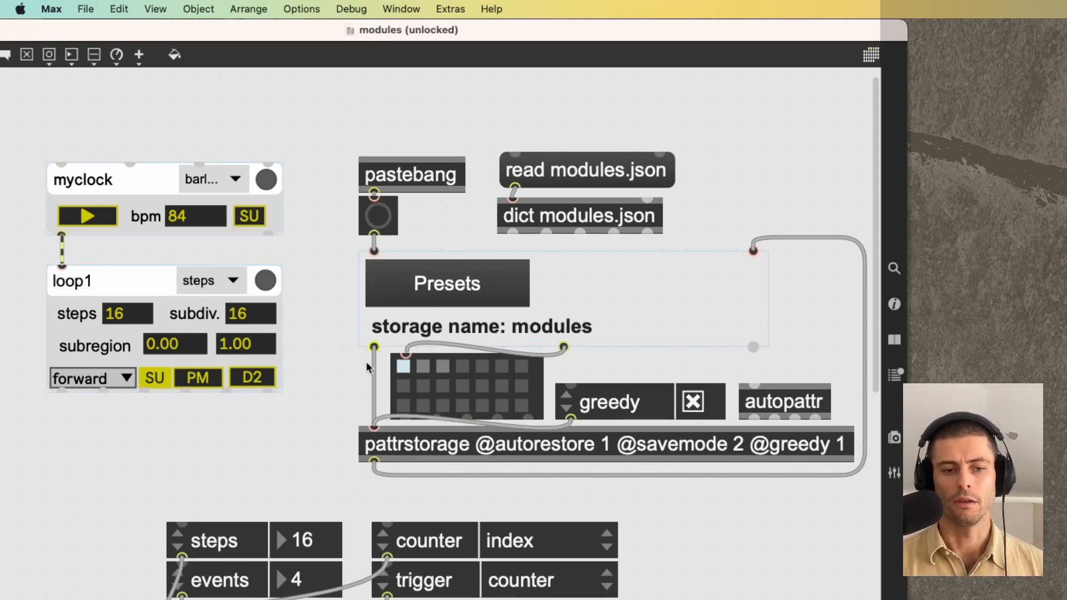